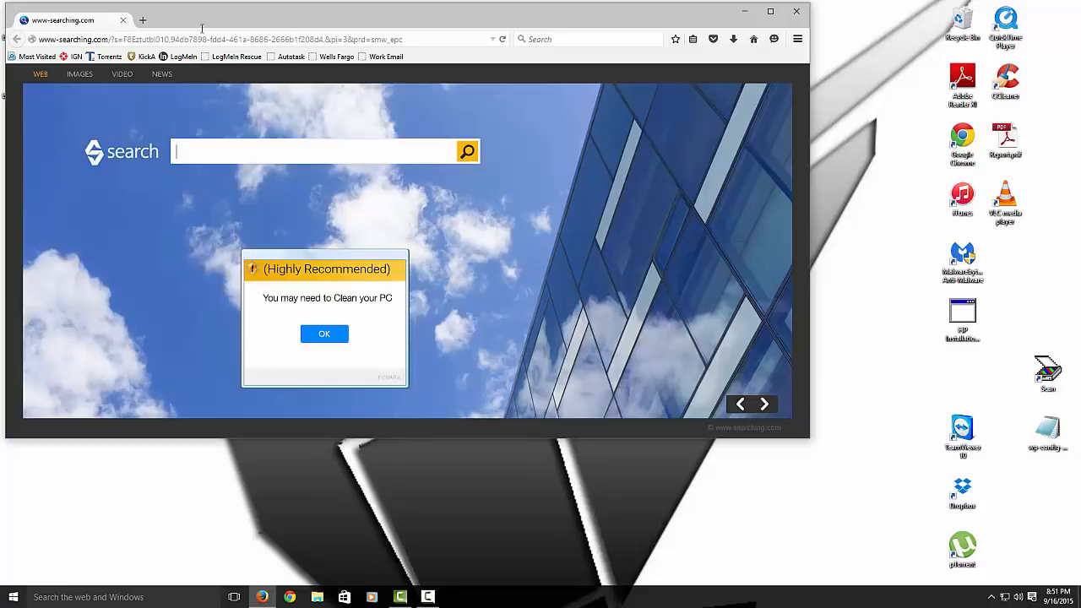
mouse_move(797, 14)
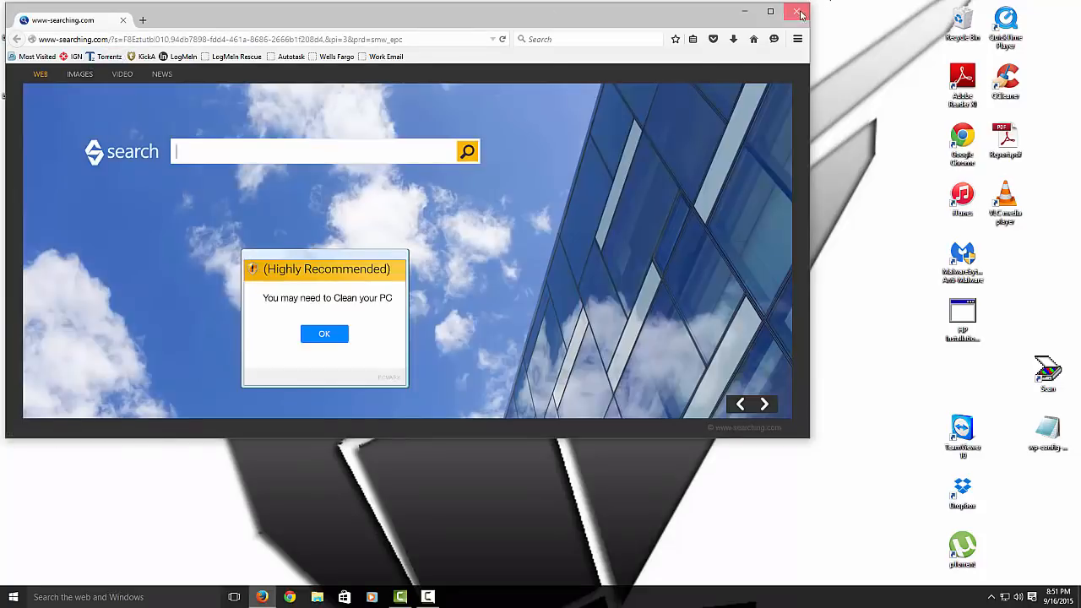
- Close the Firefox window showing the hijacked searching.com page
click(797, 13)
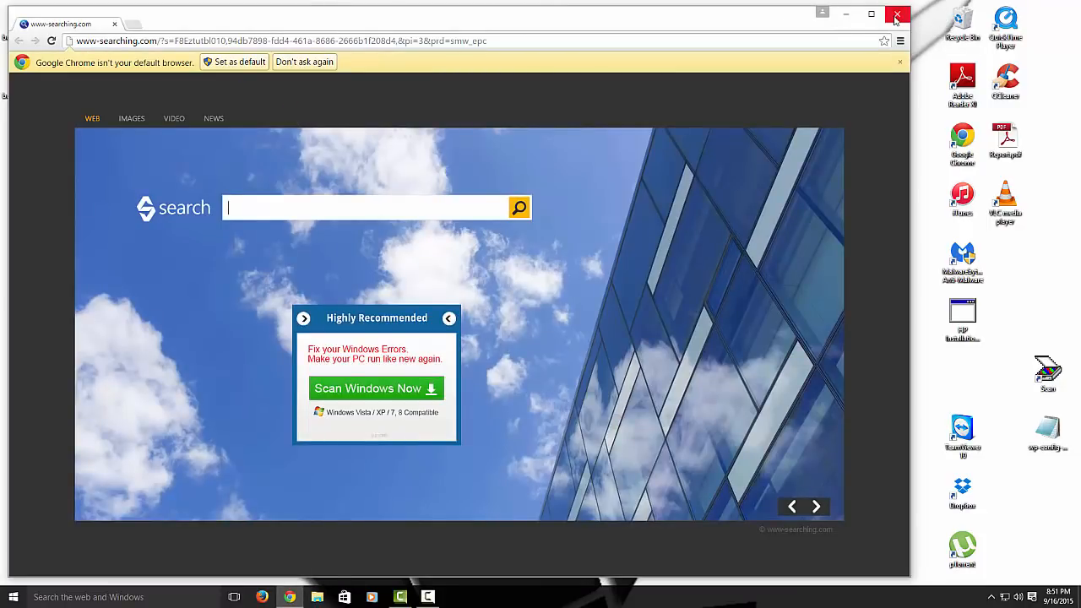
mouse_move(858, 34)
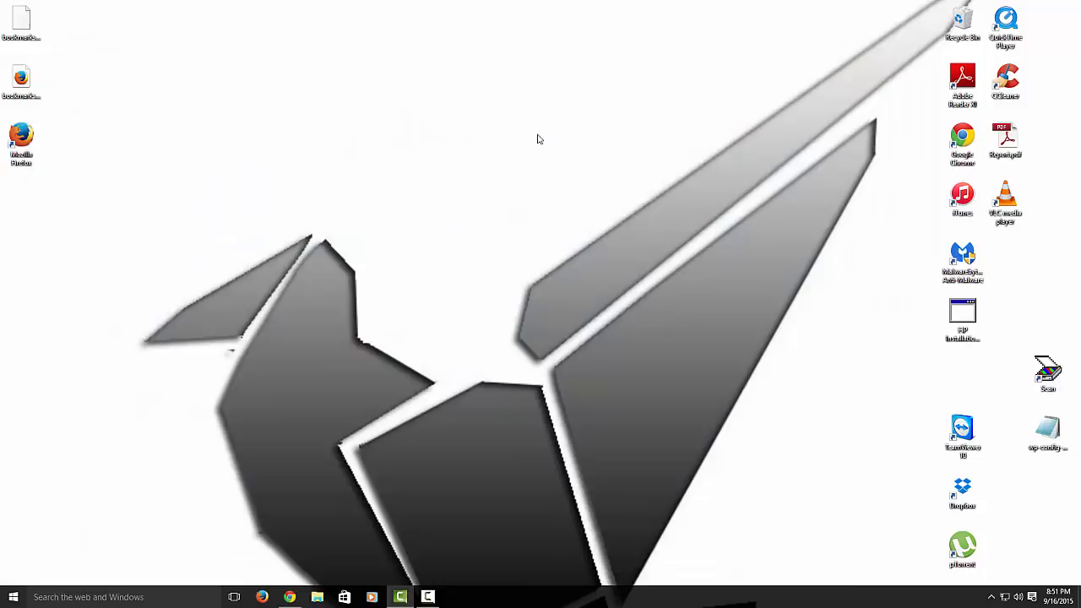
mouse_move(532, 142)
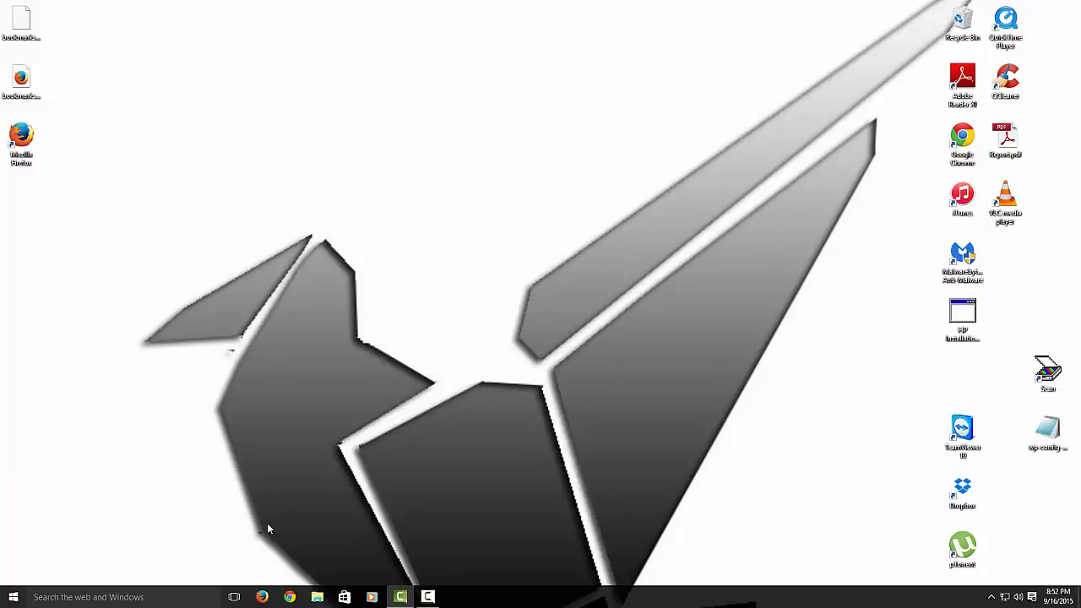
mouse_move(267, 564)
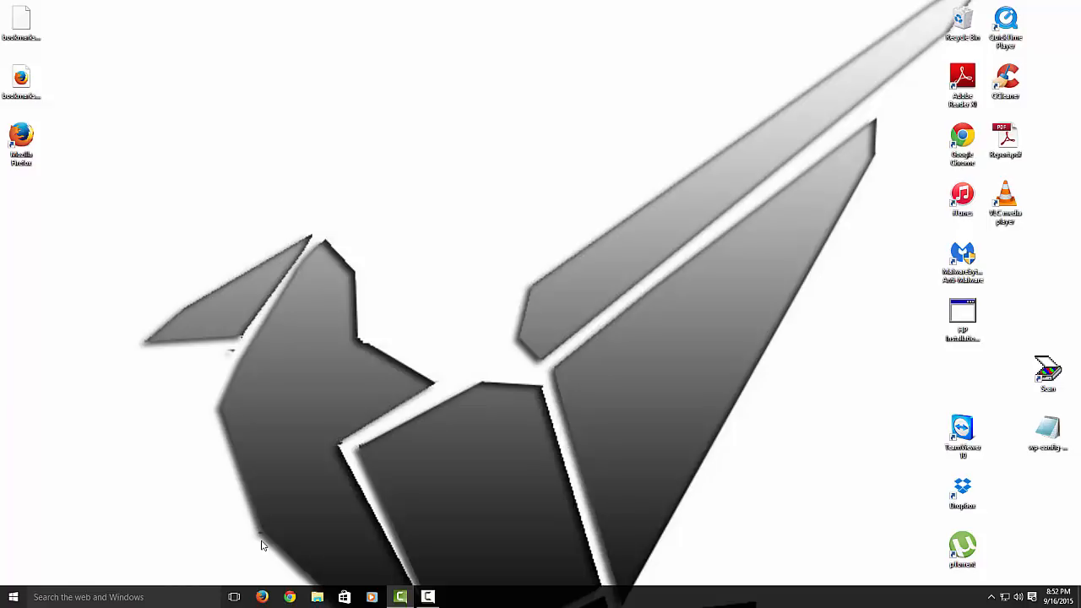
mouse_move(268, 591)
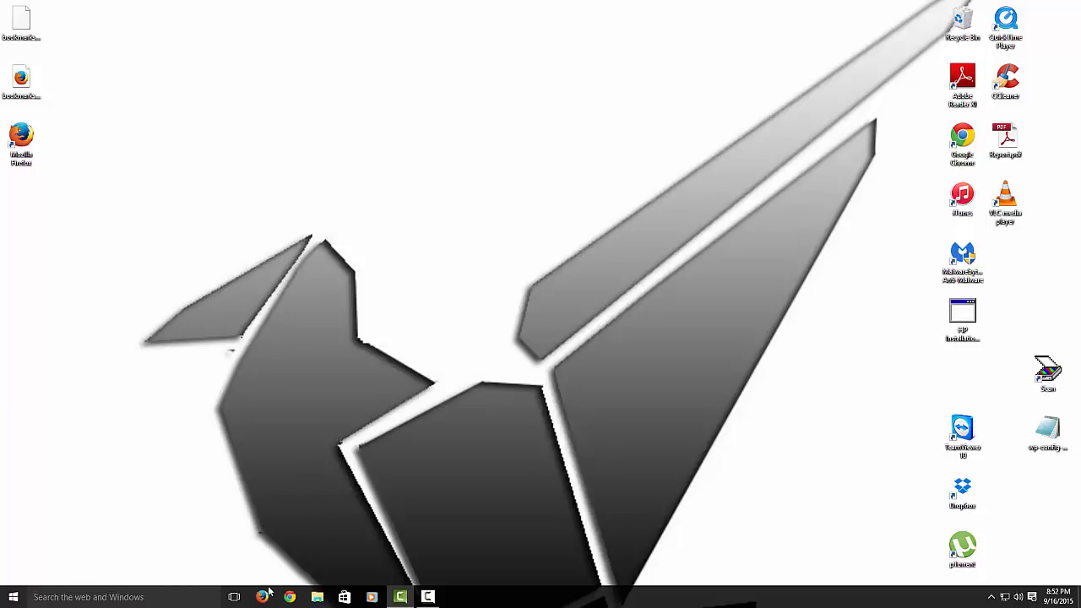
- Launch Firefox and back up all bookmarks from the library to a JSON file on the Desktop
click(263, 598)
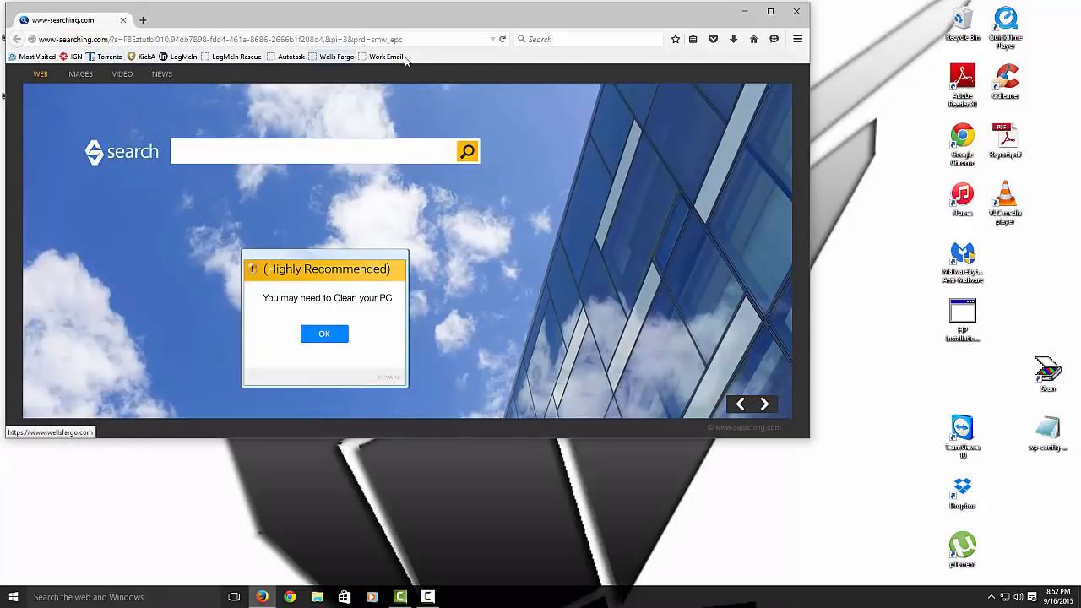
mouse_move(300, 194)
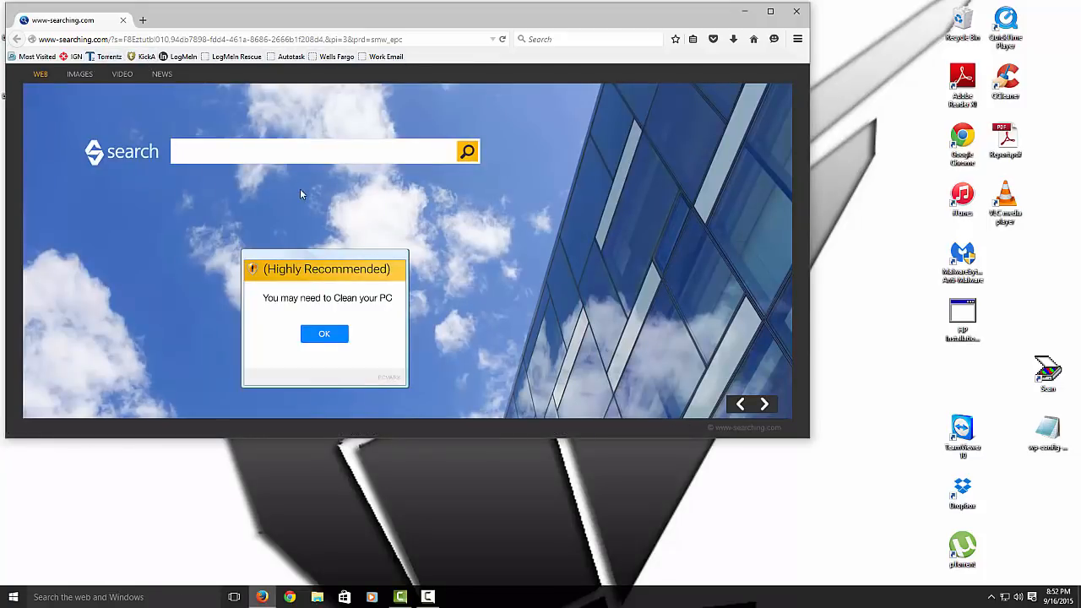
mouse_move(260, 213)
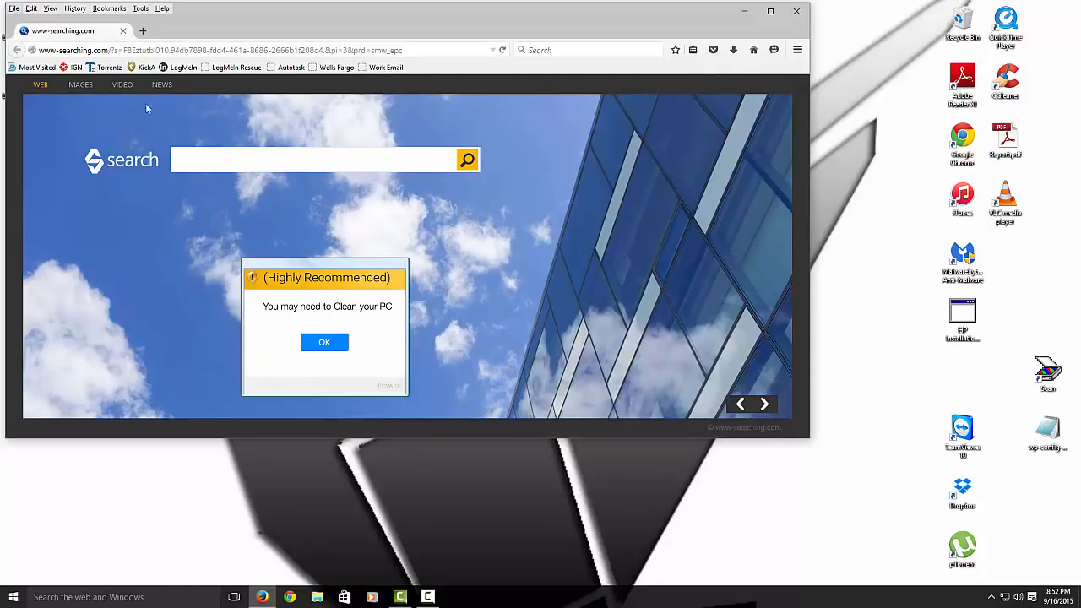
click(108, 9)
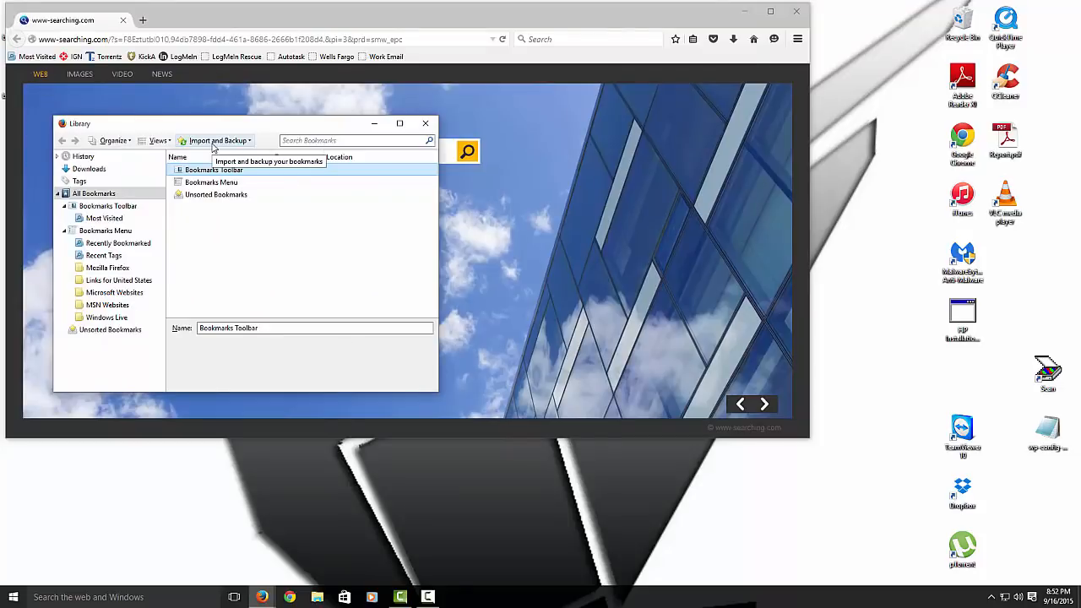
click(218, 140)
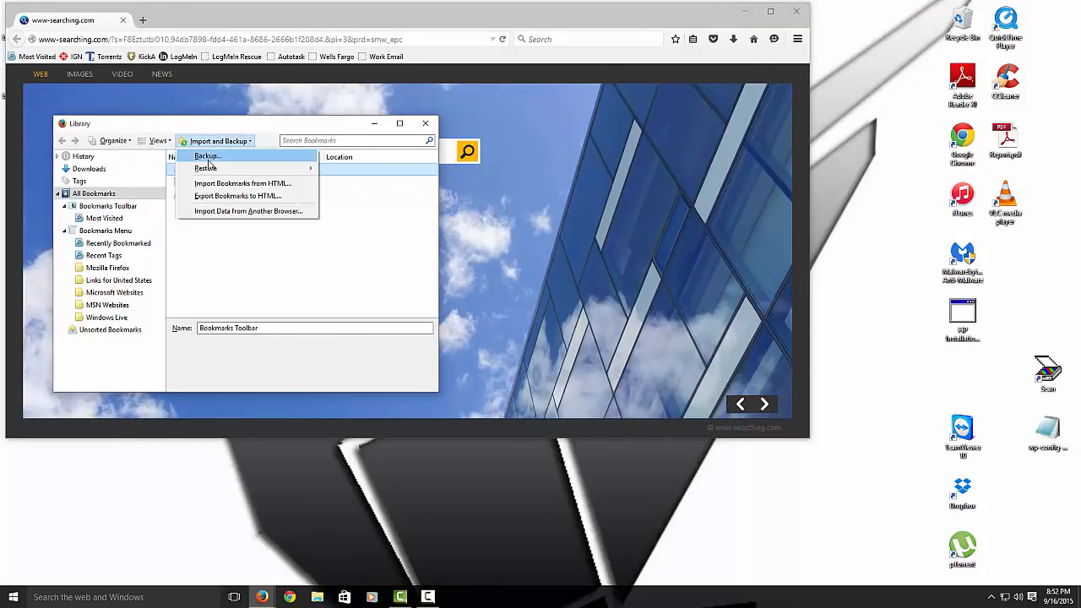
click(207, 156)
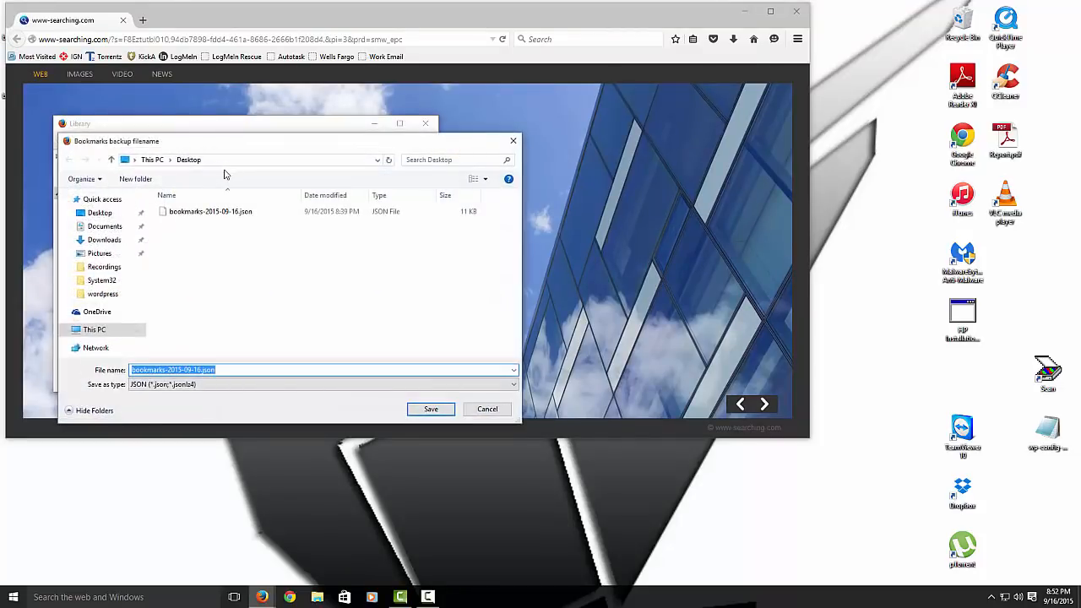
mouse_move(209, 260)
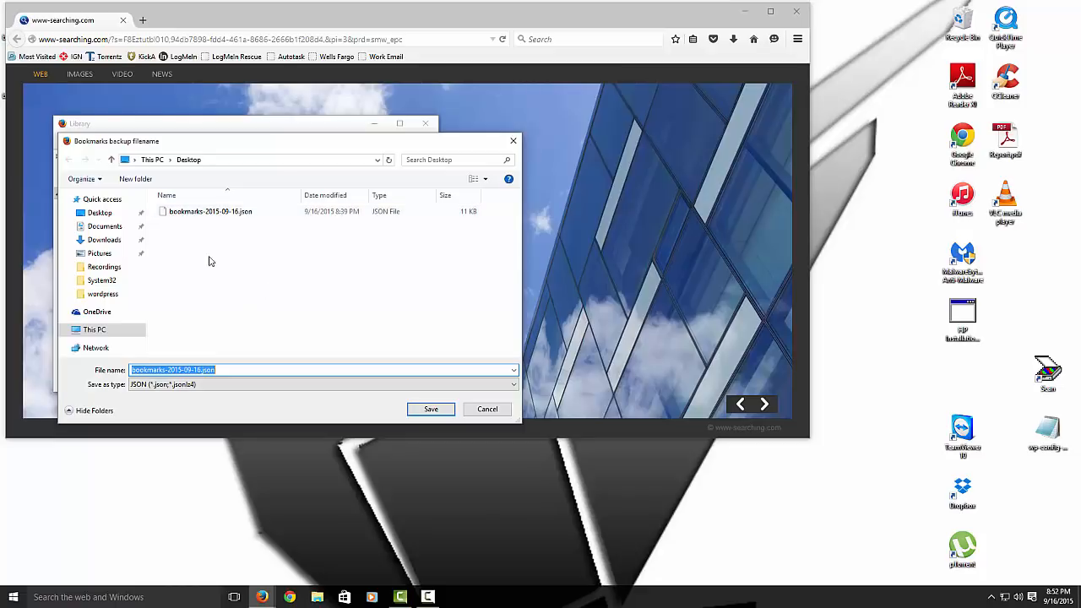
click(430, 408)
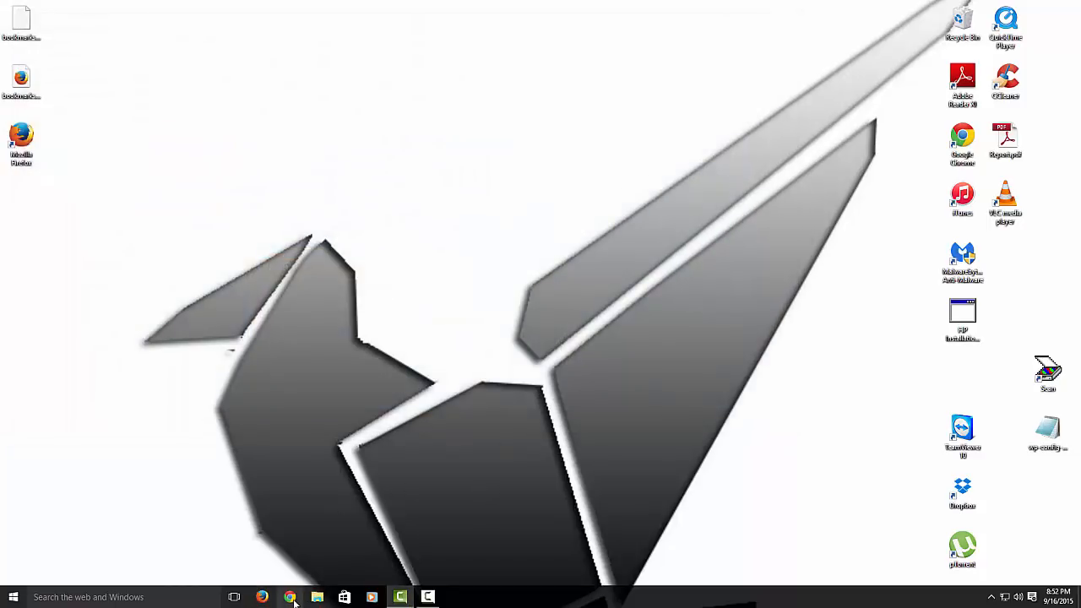
- Launch Chrome and reach the bookmark manager's organising options
click(291, 597)
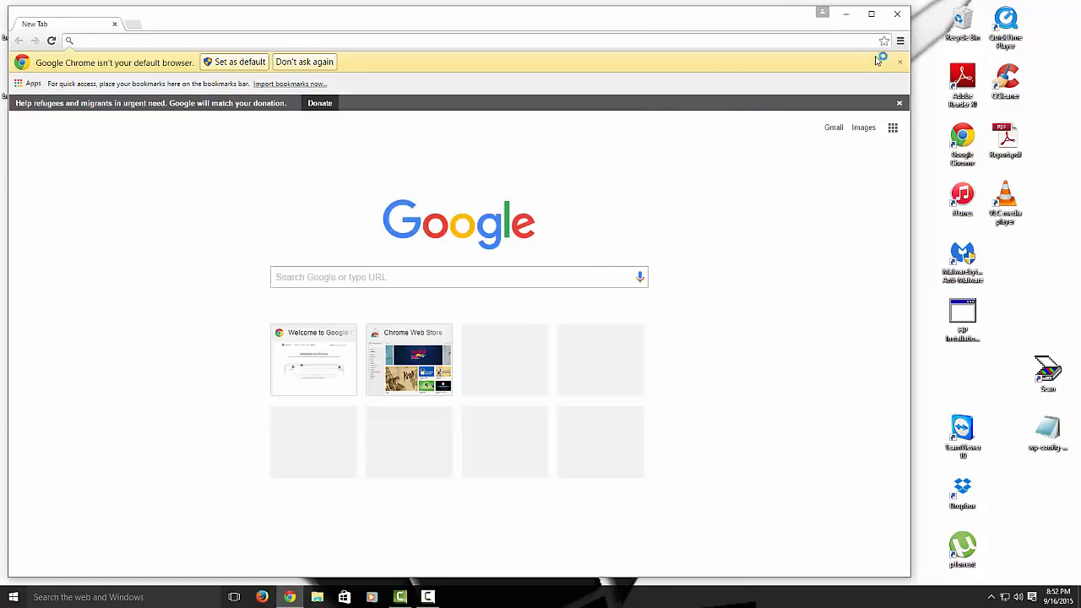
click(900, 41)
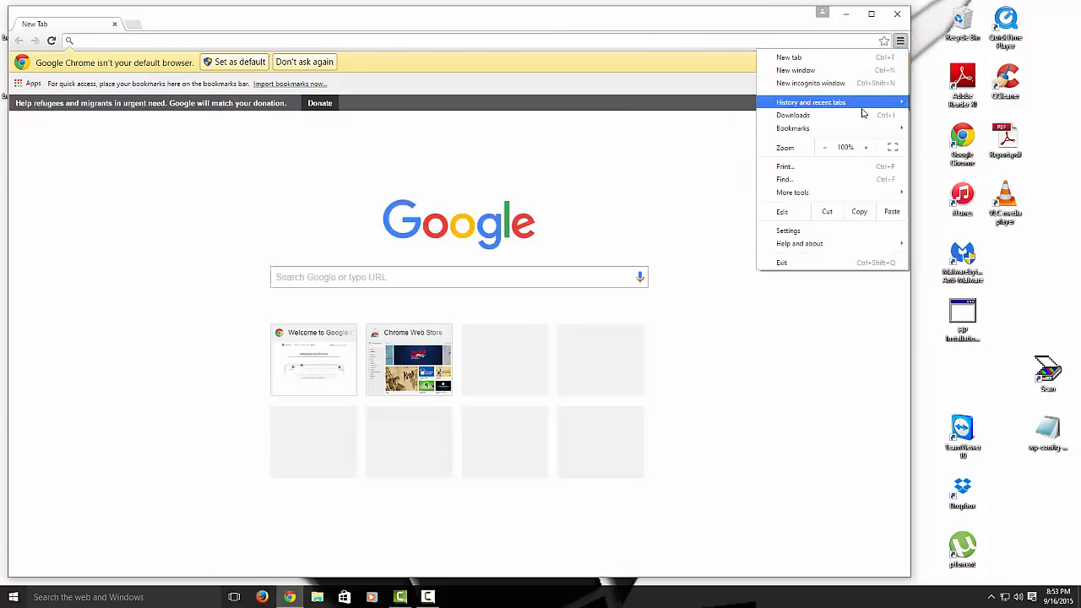
mouse_move(792, 193)
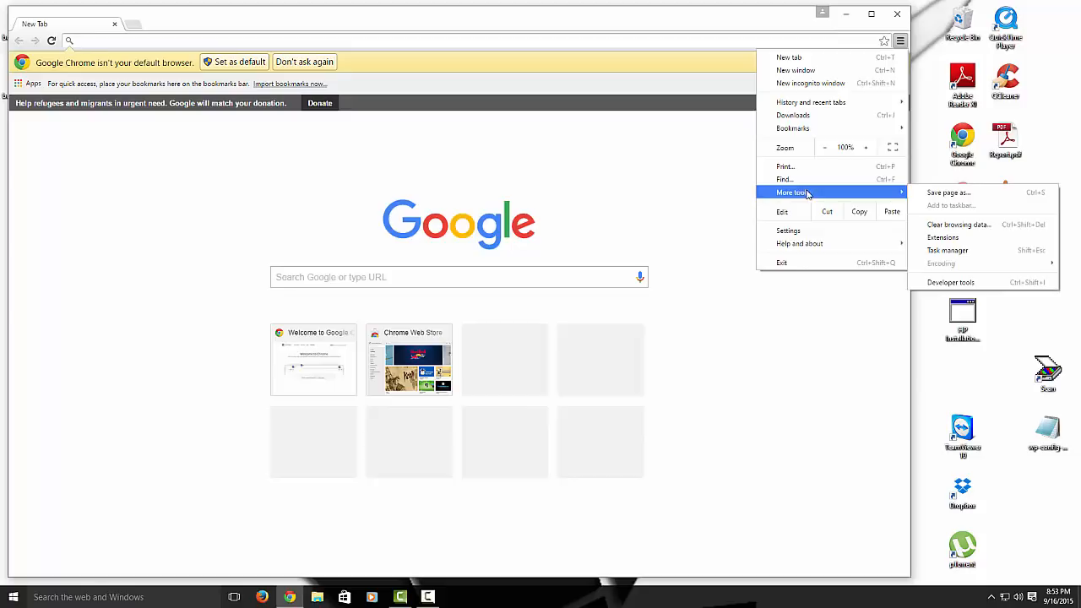
mouse_move(792, 128)
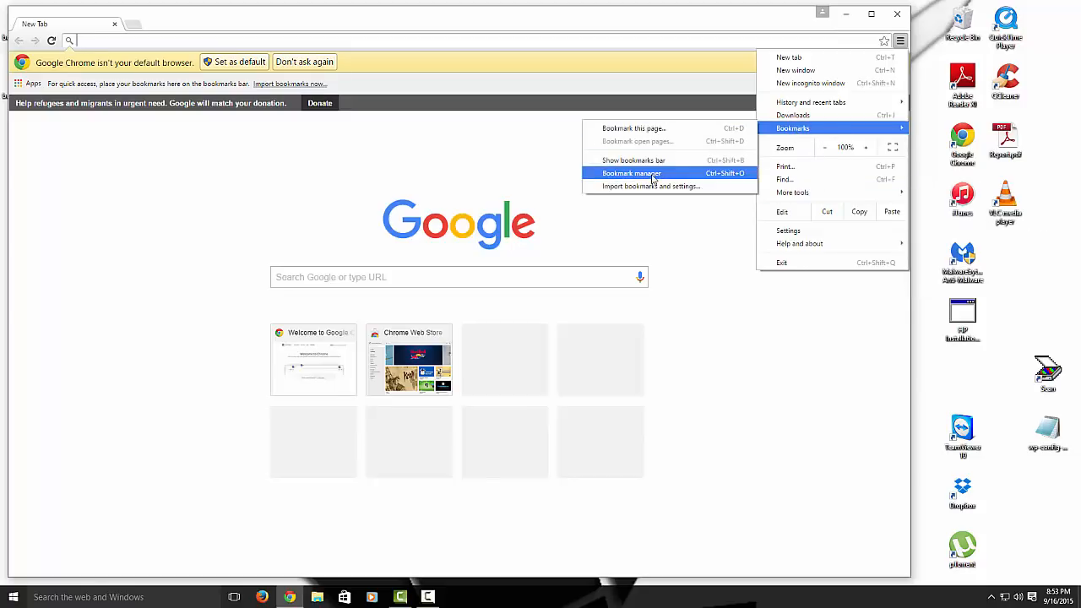
click(631, 173)
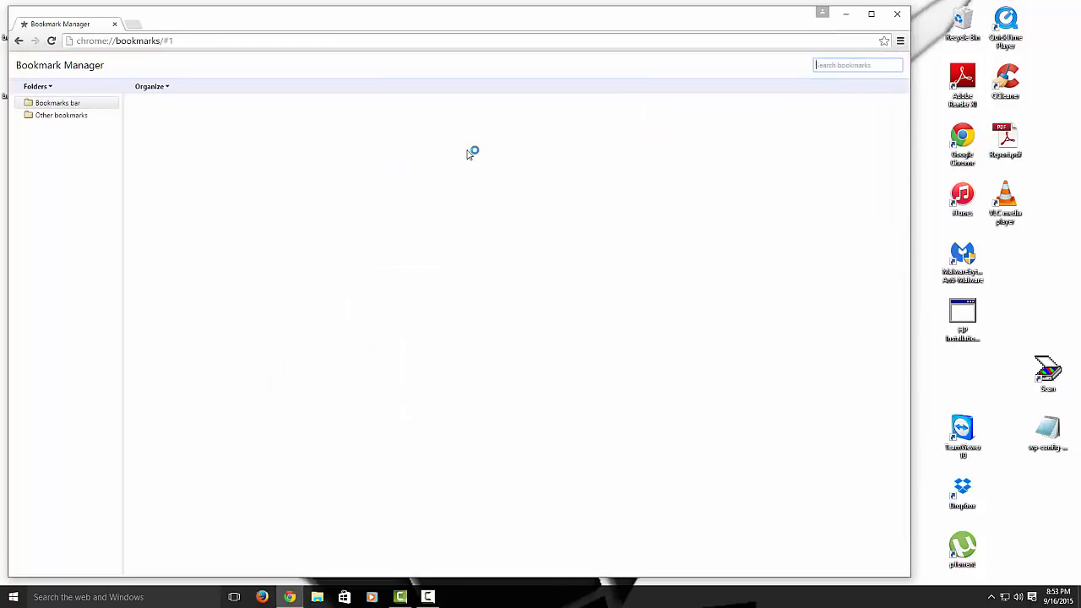
mouse_move(321, 140)
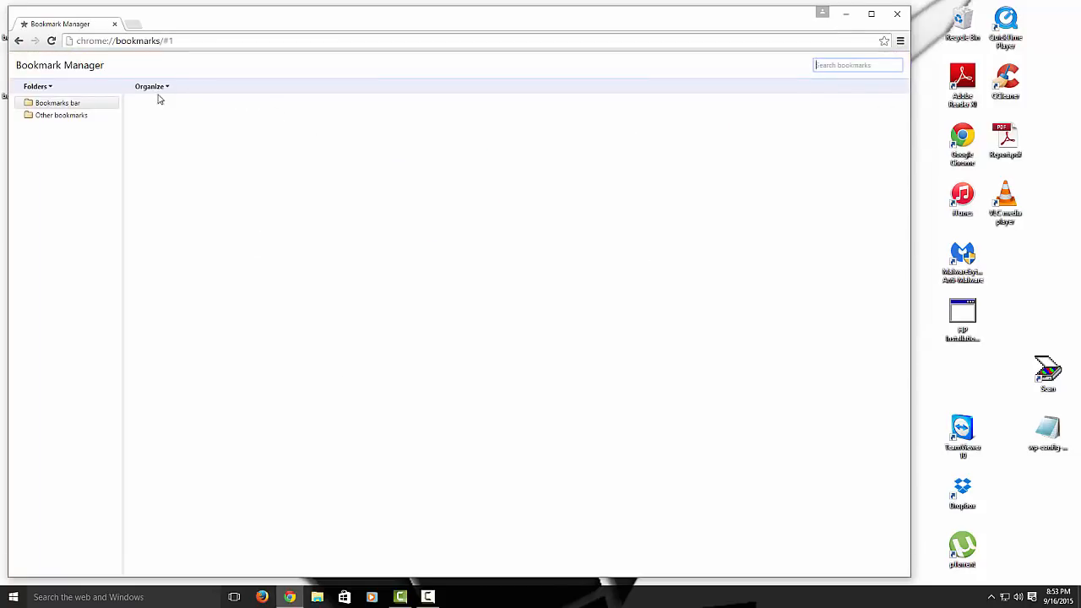
click(152, 87)
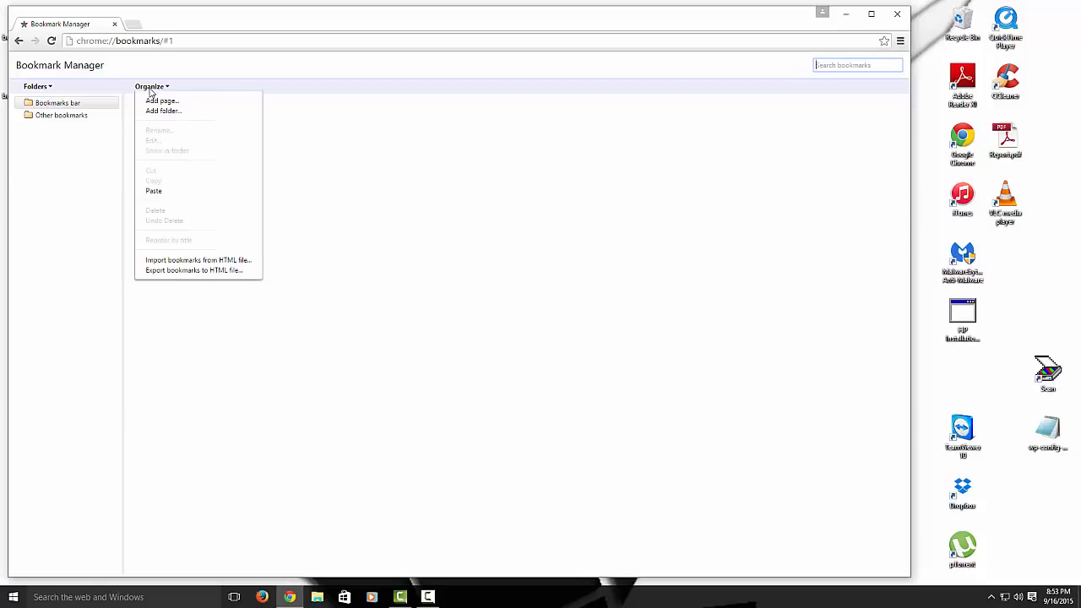
mouse_move(179, 271)
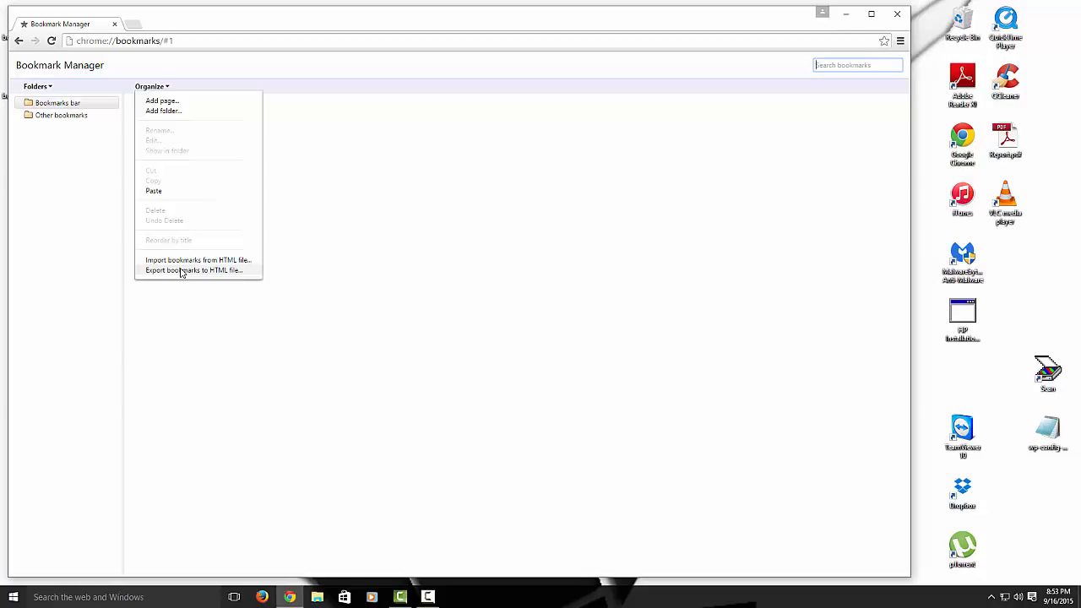
- Export the bookmarks to an HTML file on the Desktop, replacing the existing copy
click(192, 270)
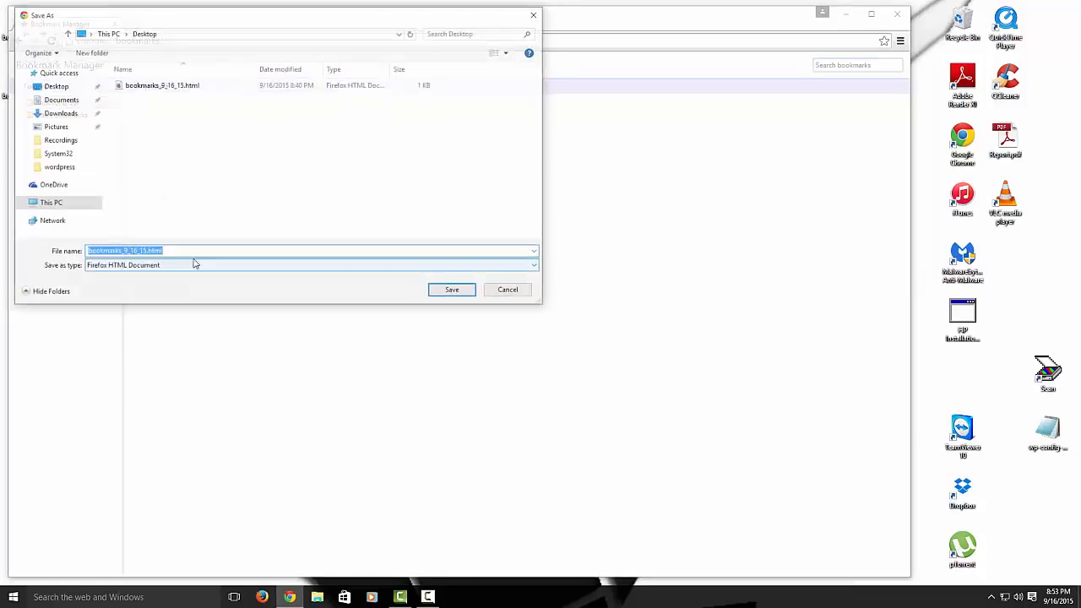
click(451, 288)
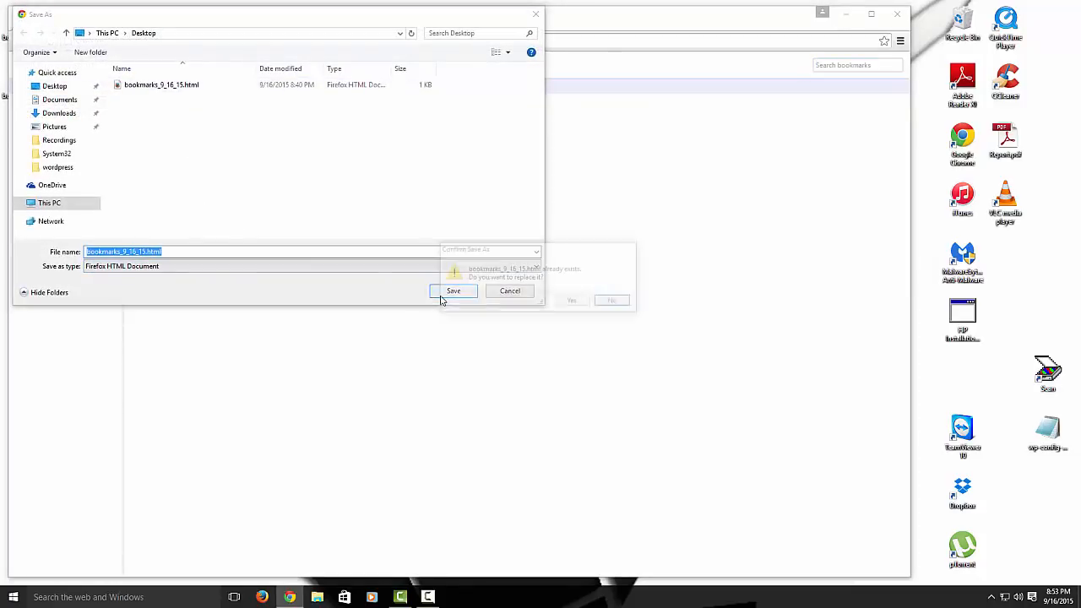
click(452, 290)
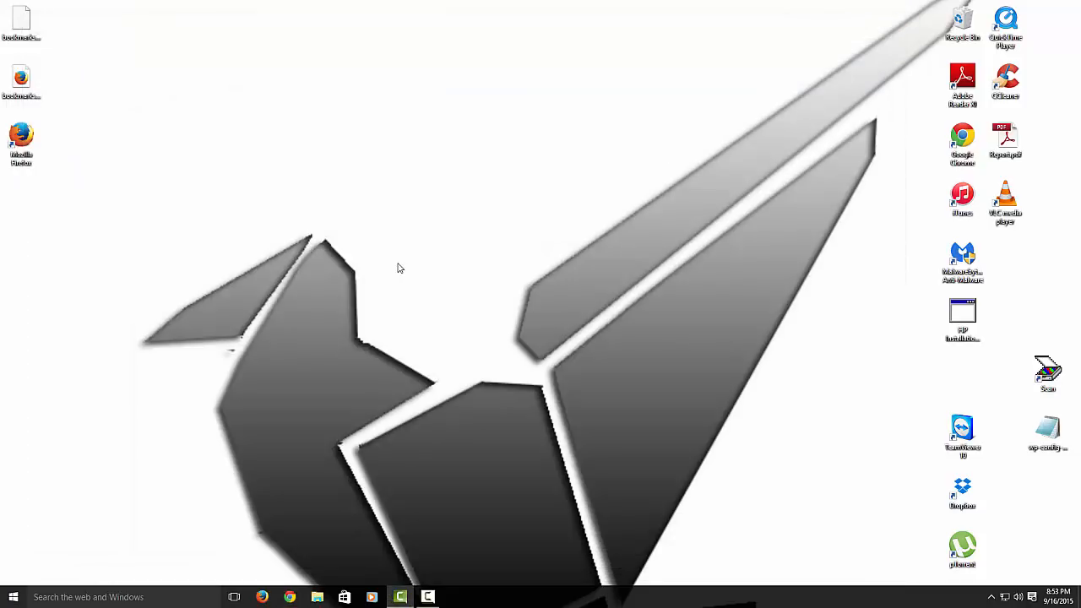
mouse_move(262, 68)
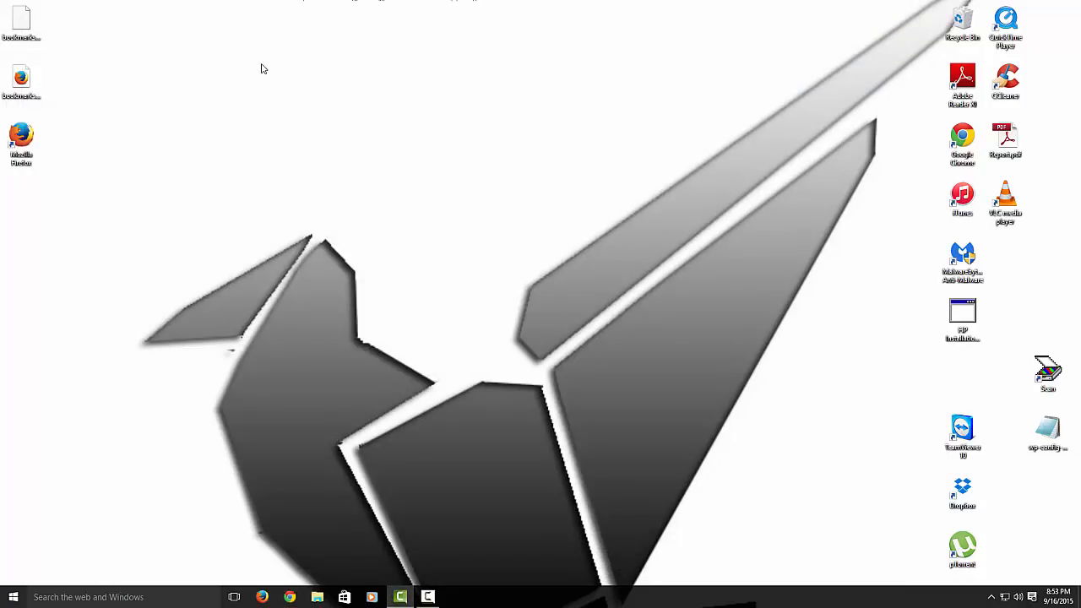
mouse_move(308, 525)
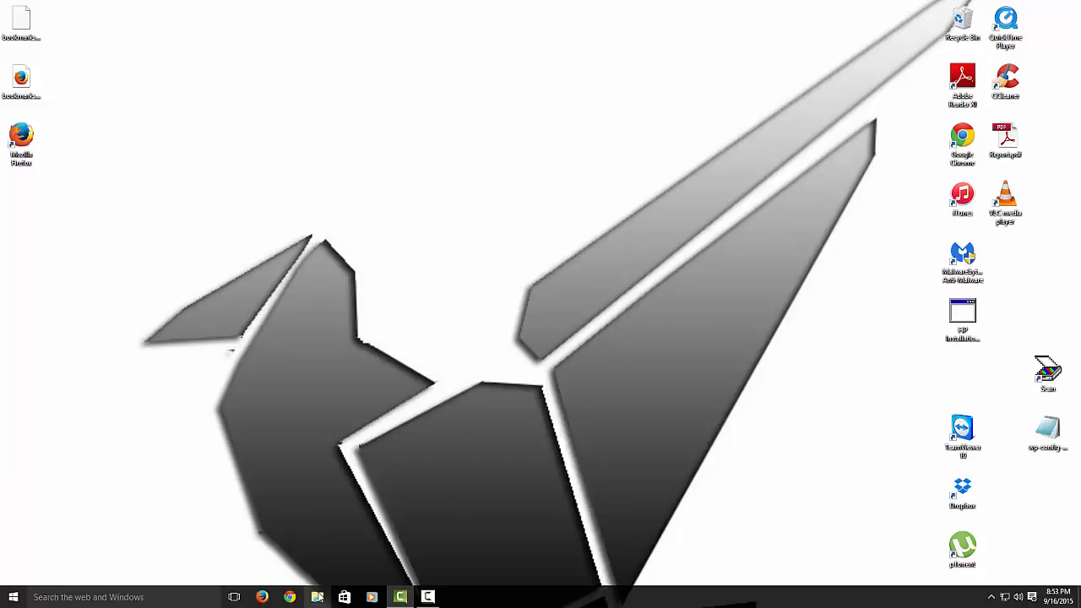
mouse_move(317, 598)
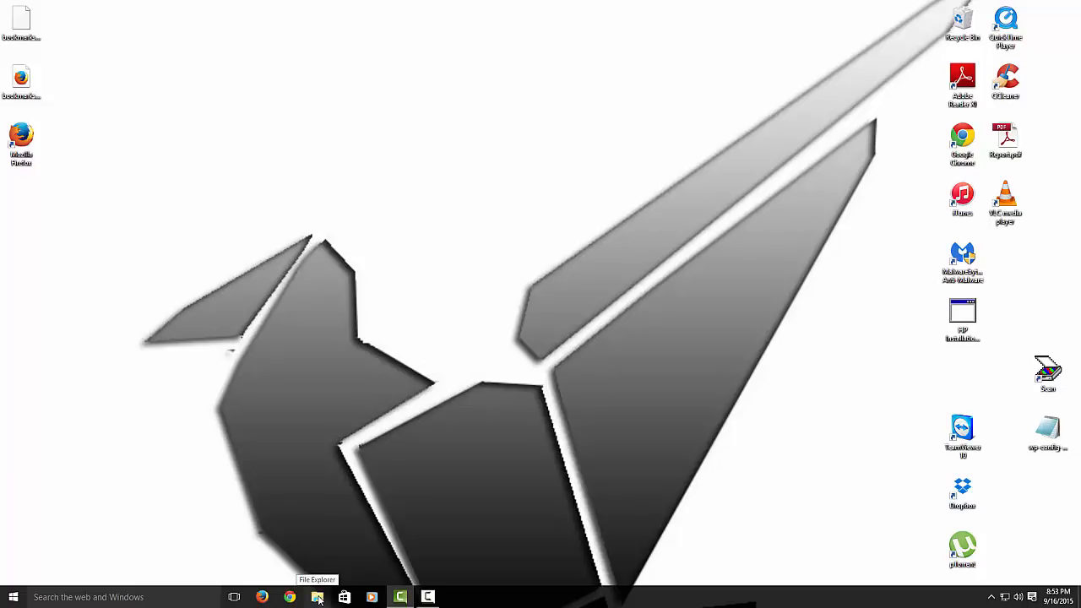
- Browse to Local Disk (C:) in This PC and enable showing hidden items in folder options
click(317, 598)
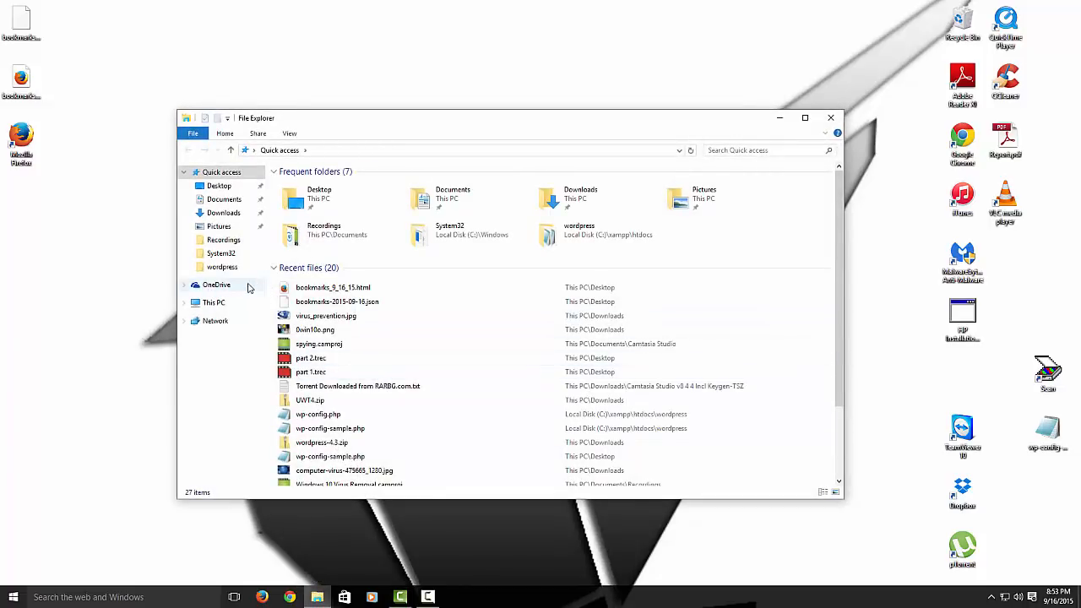
click(212, 303)
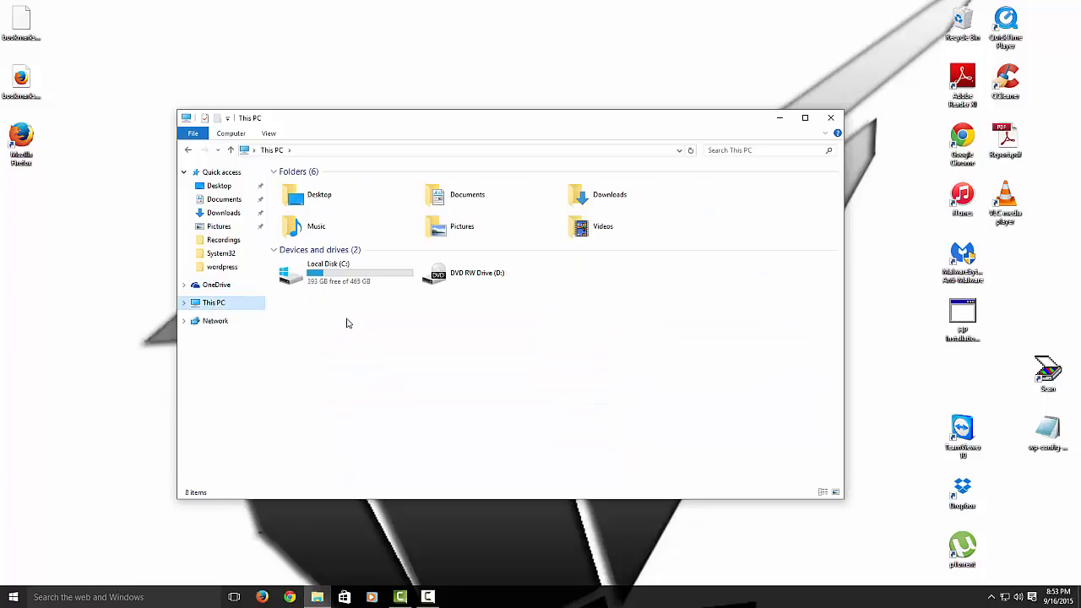
mouse_move(312, 278)
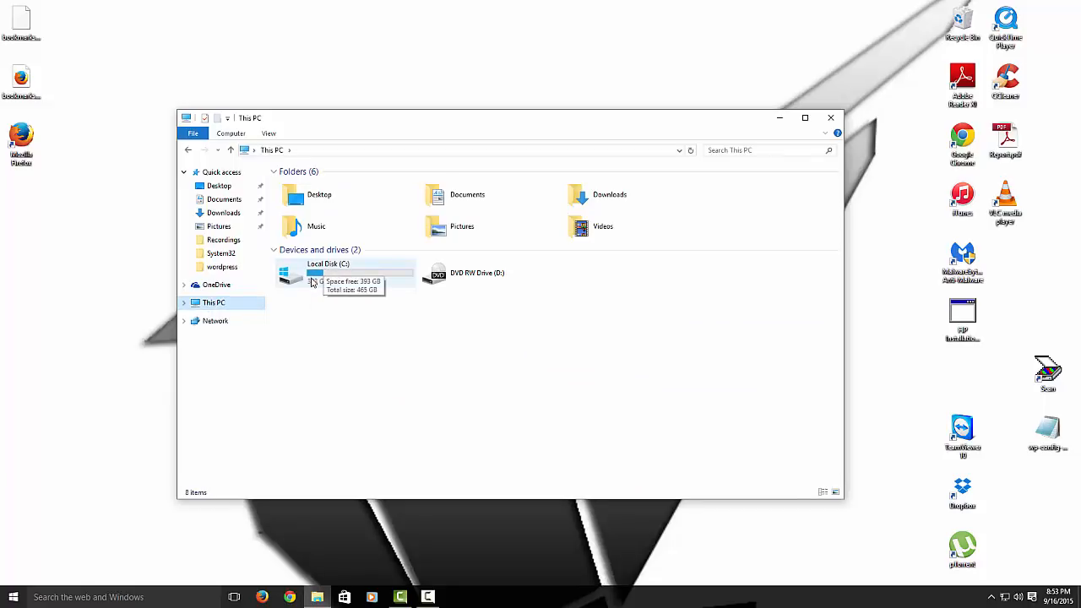
double_click(291, 272)
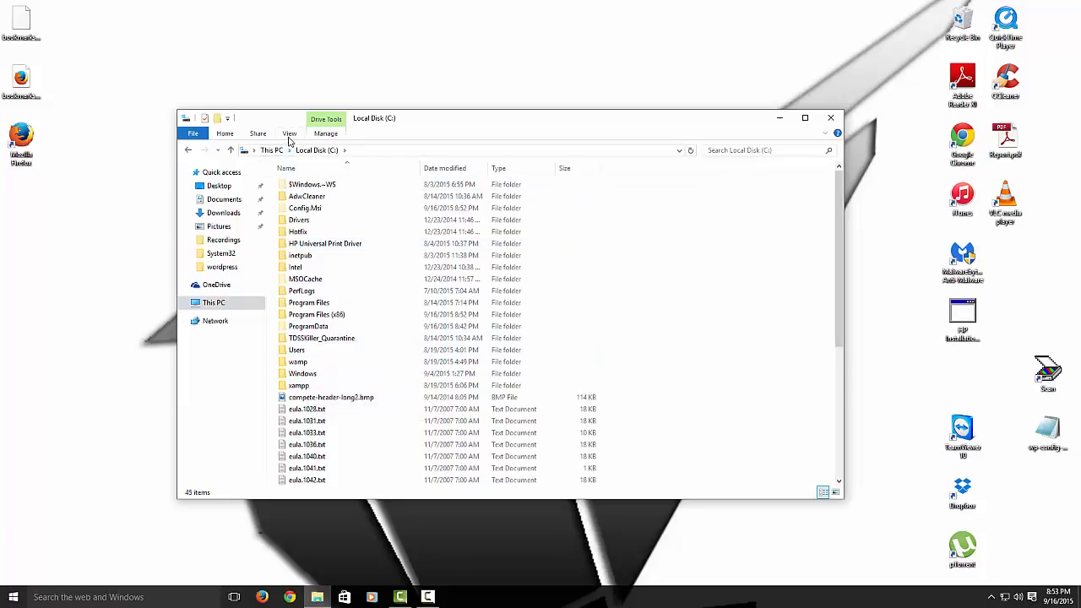
click(290, 133)
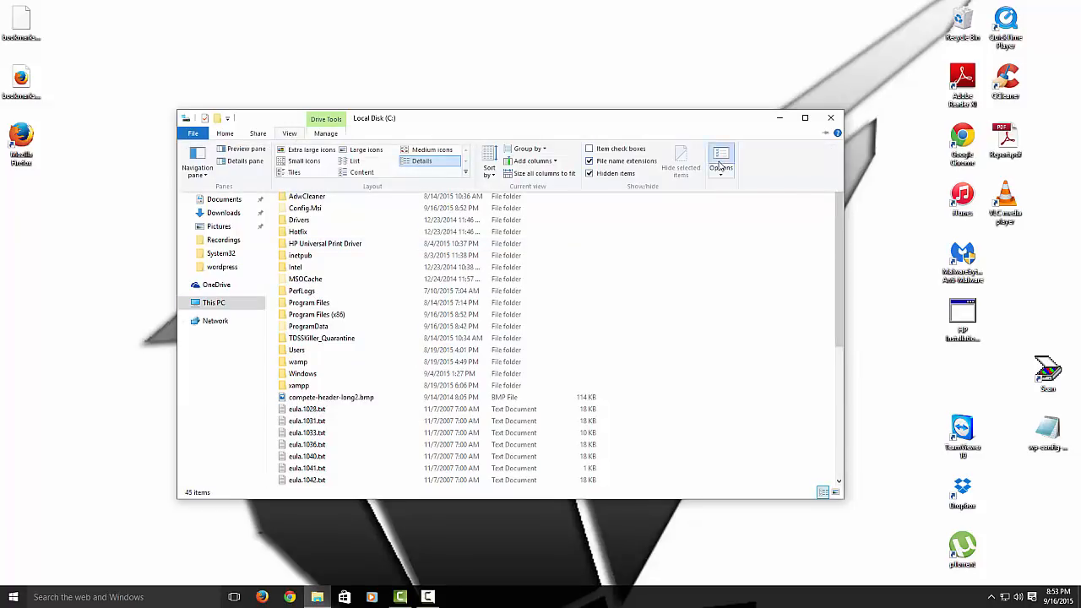
click(721, 161)
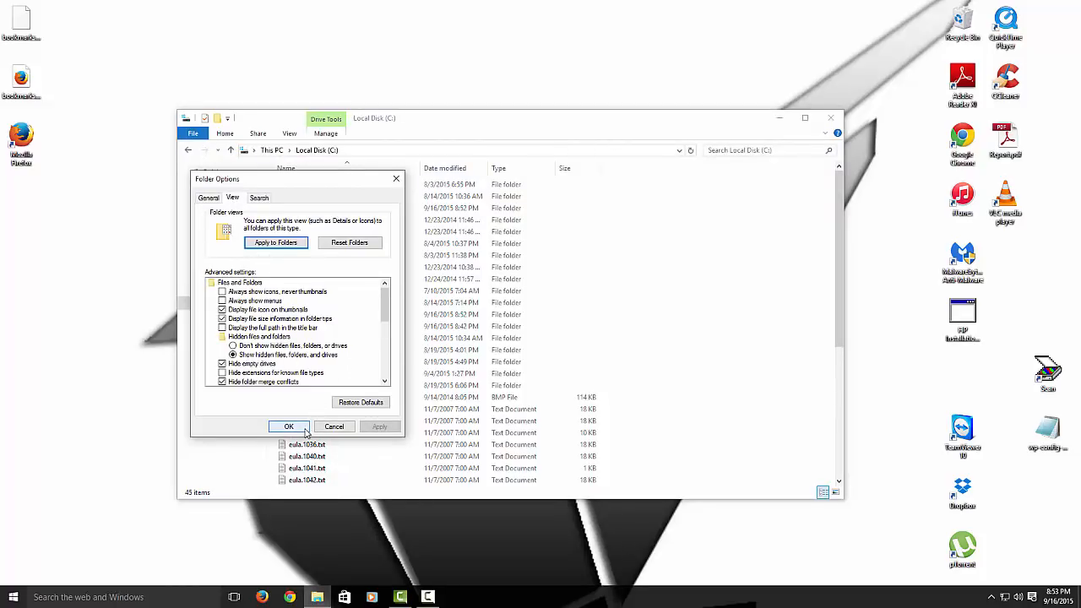
click(289, 425)
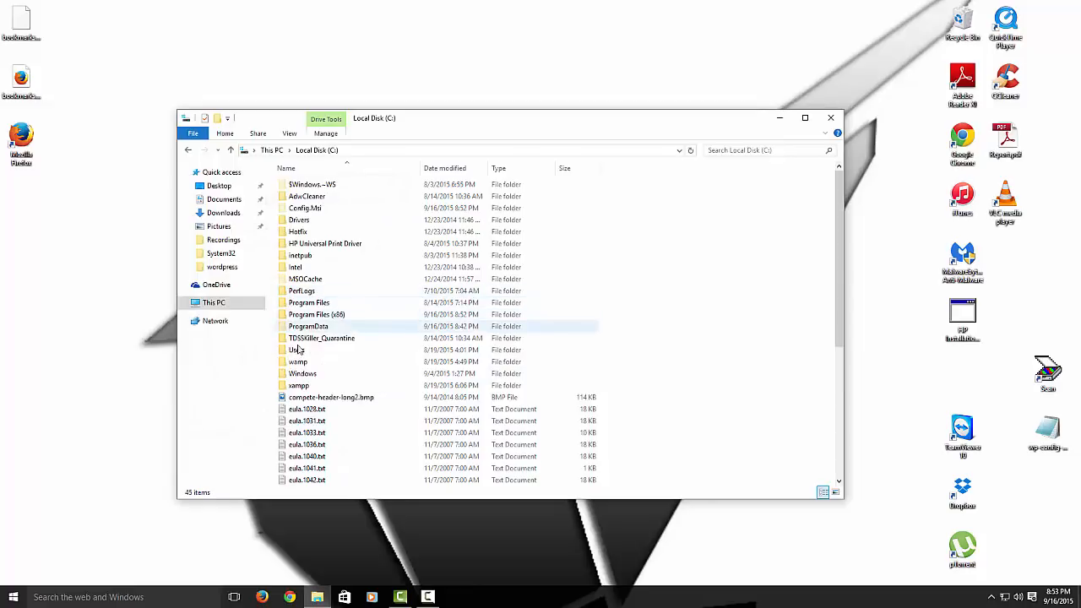
- Navigate Users > Prime WorkBench profile > AppData > Local
double_click(297, 349)
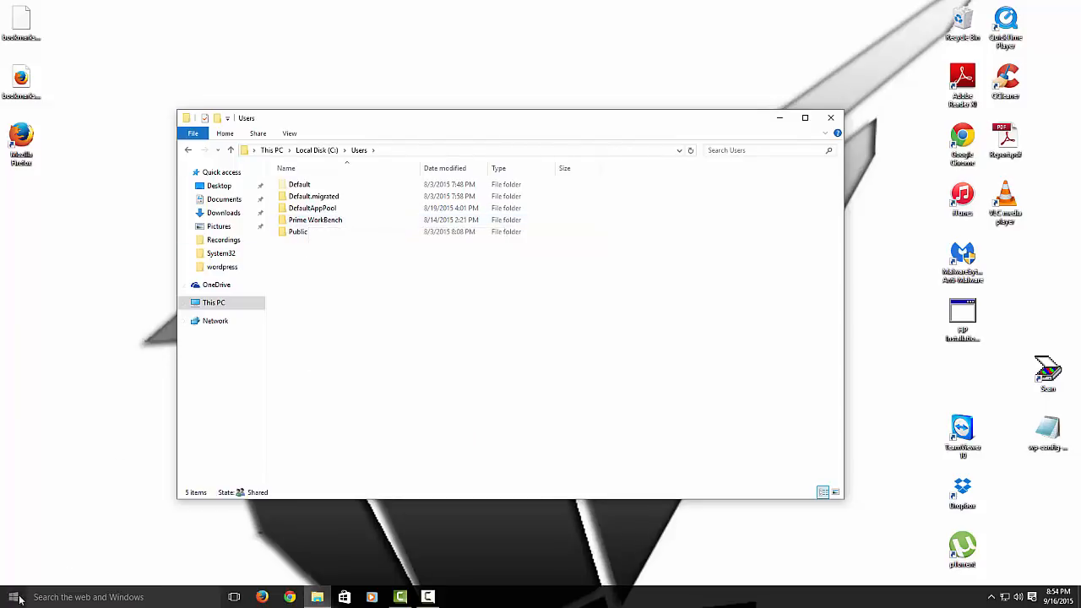
click(14, 597)
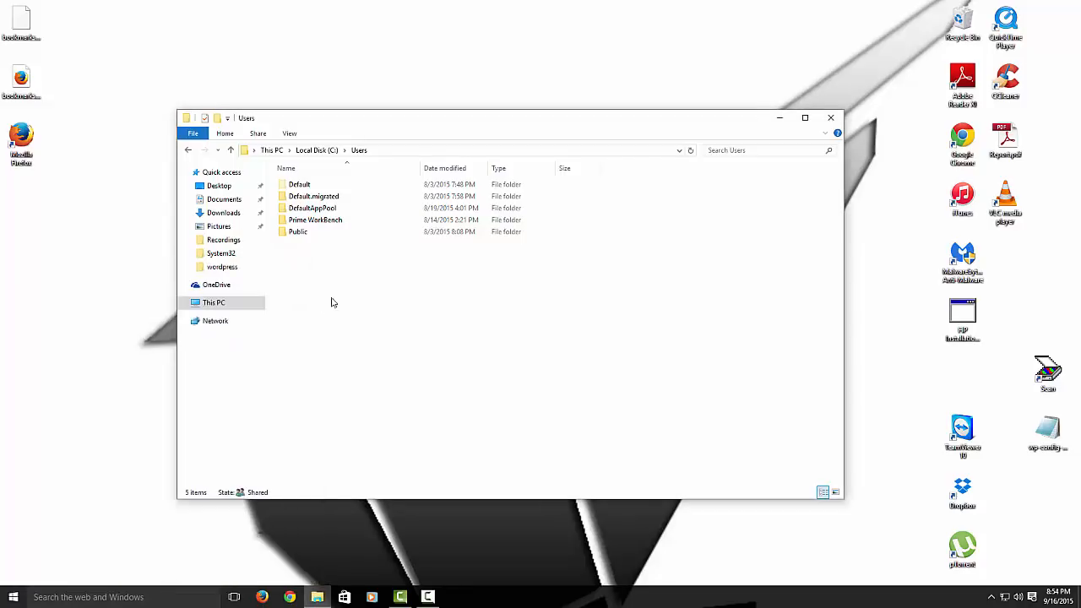
mouse_move(267, 328)
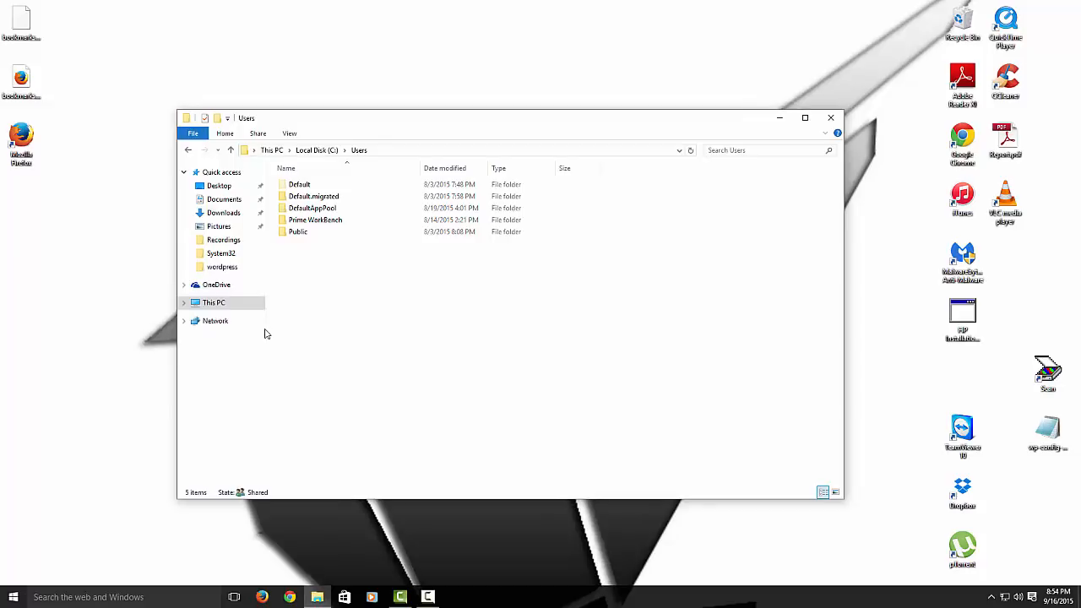
click(314, 220)
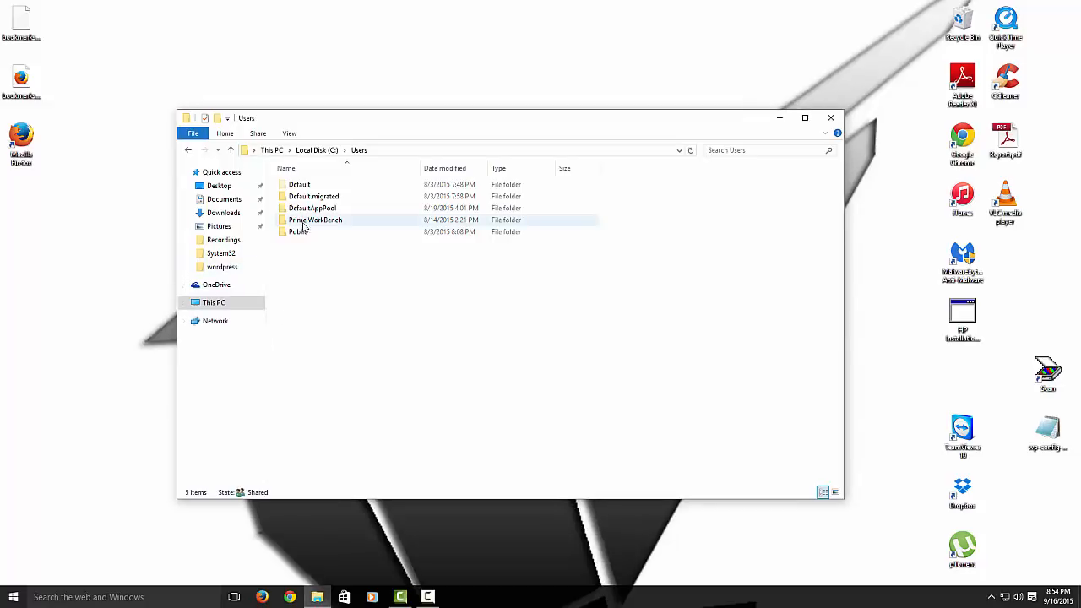
mouse_move(297, 229)
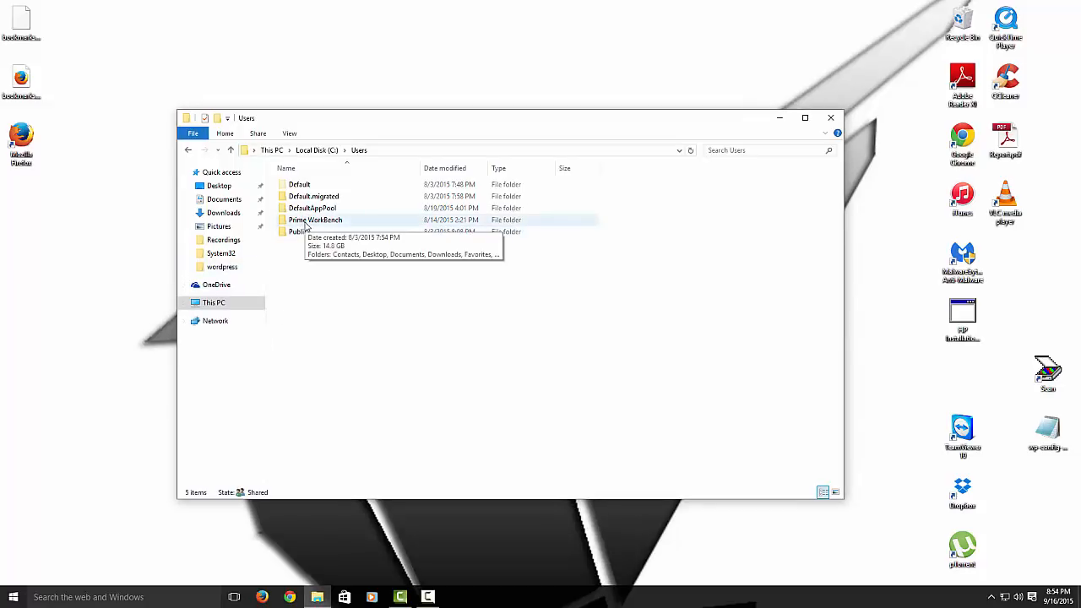
double_click(314, 220)
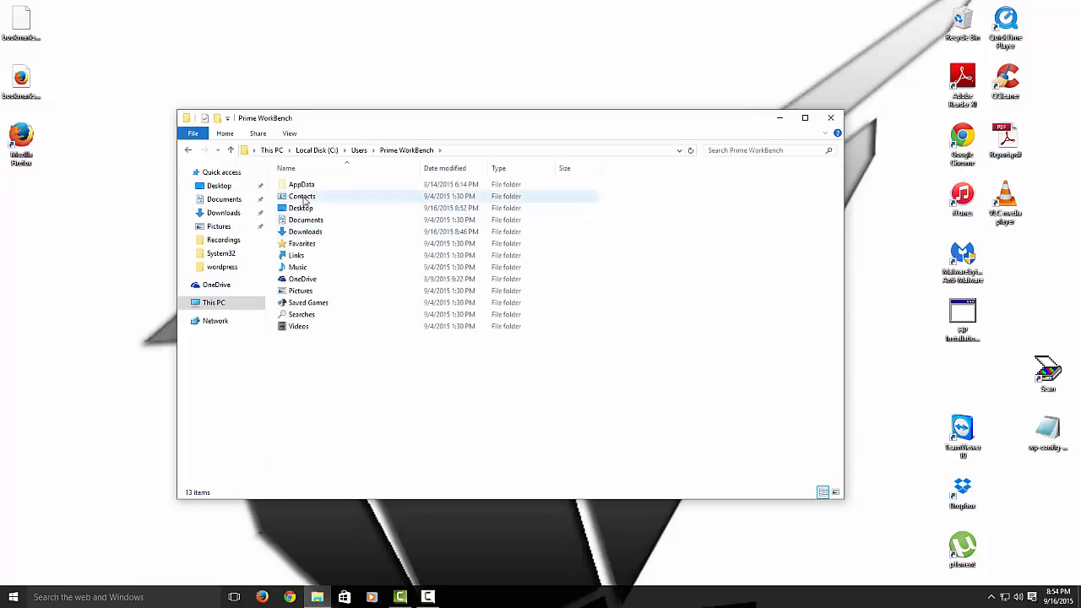
double_click(300, 184)
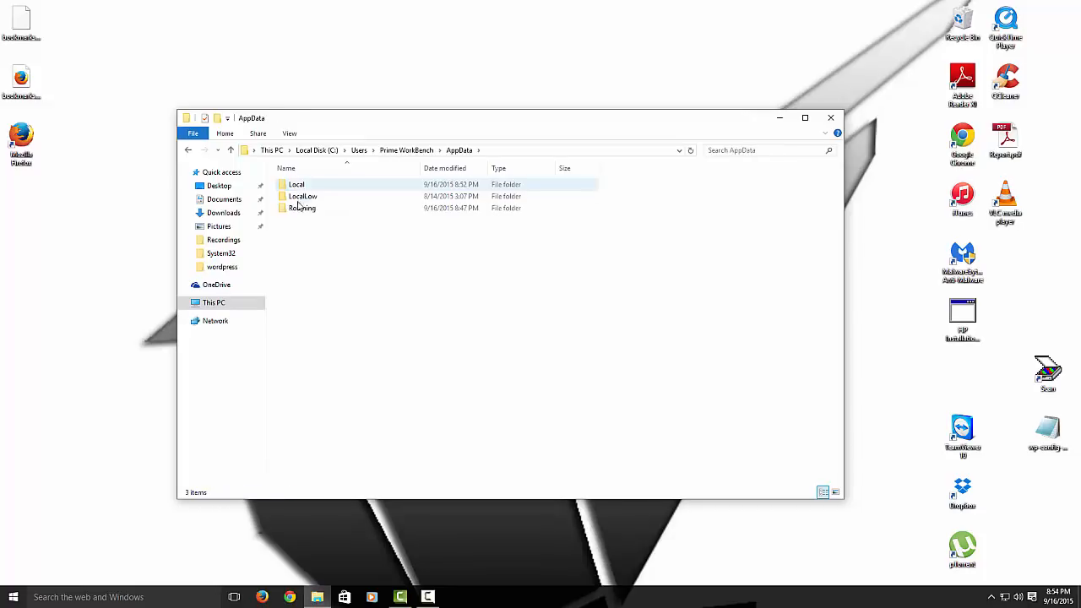
double_click(297, 184)
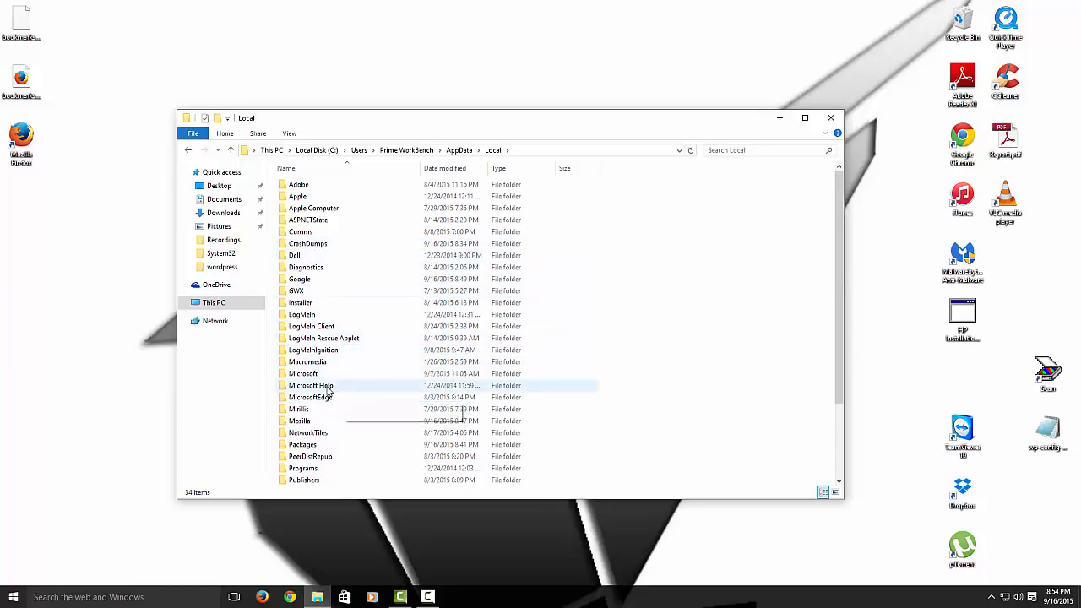
- Delete the Mozilla folder from Local, sending it to the Recycle Bin
click(311, 397)
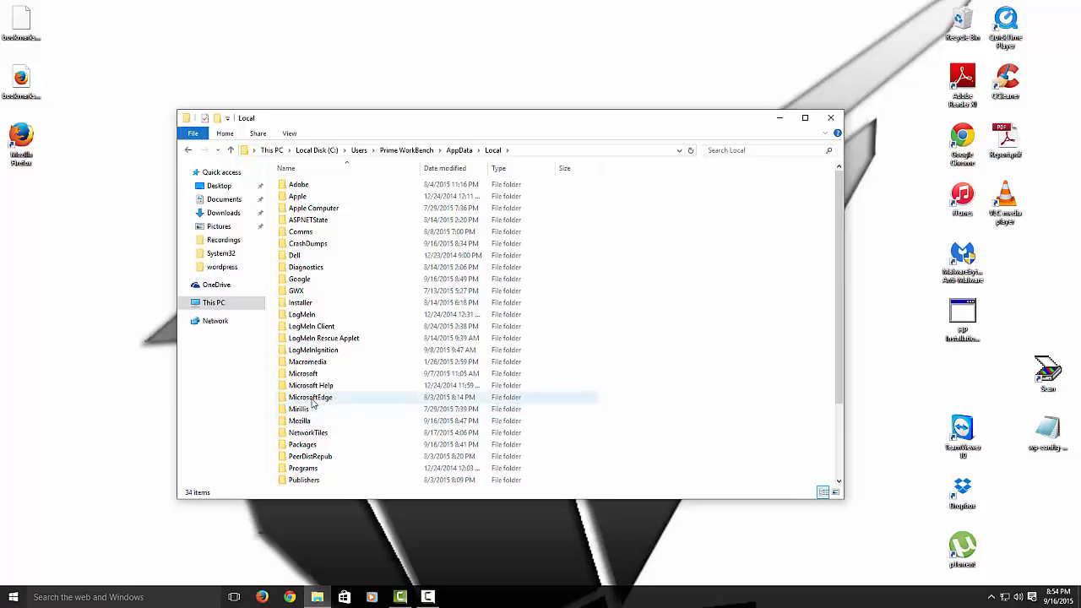
double_click(299, 420)
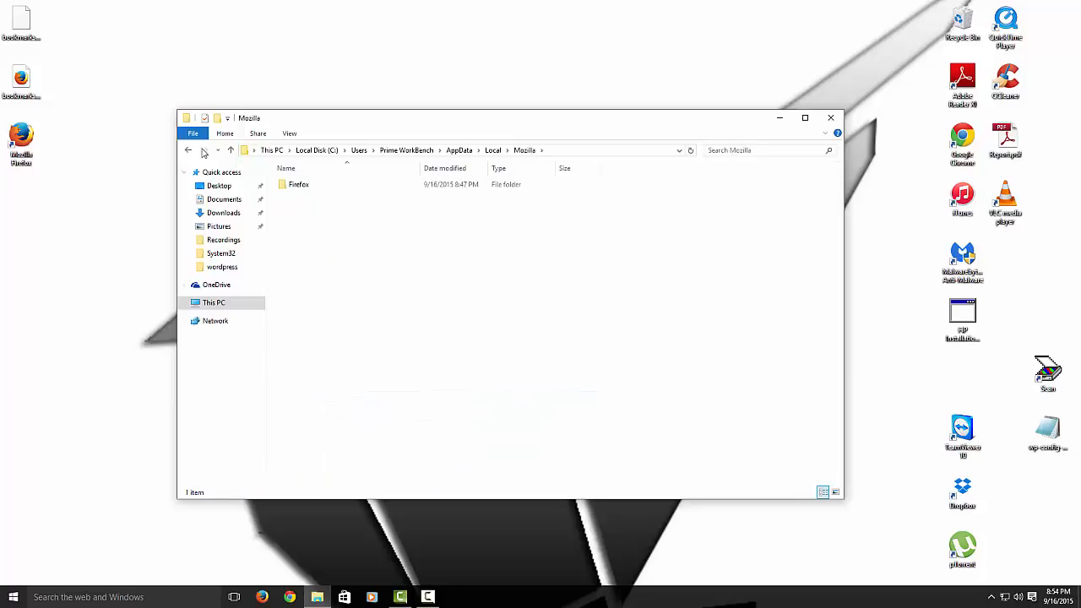
right_click(300, 420)
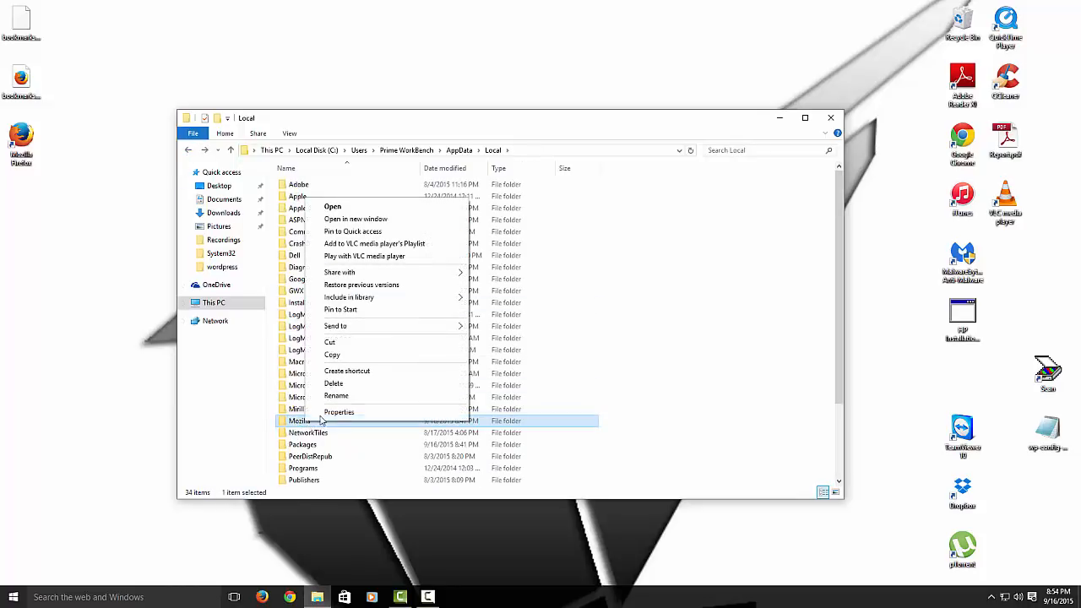
click(332, 383)
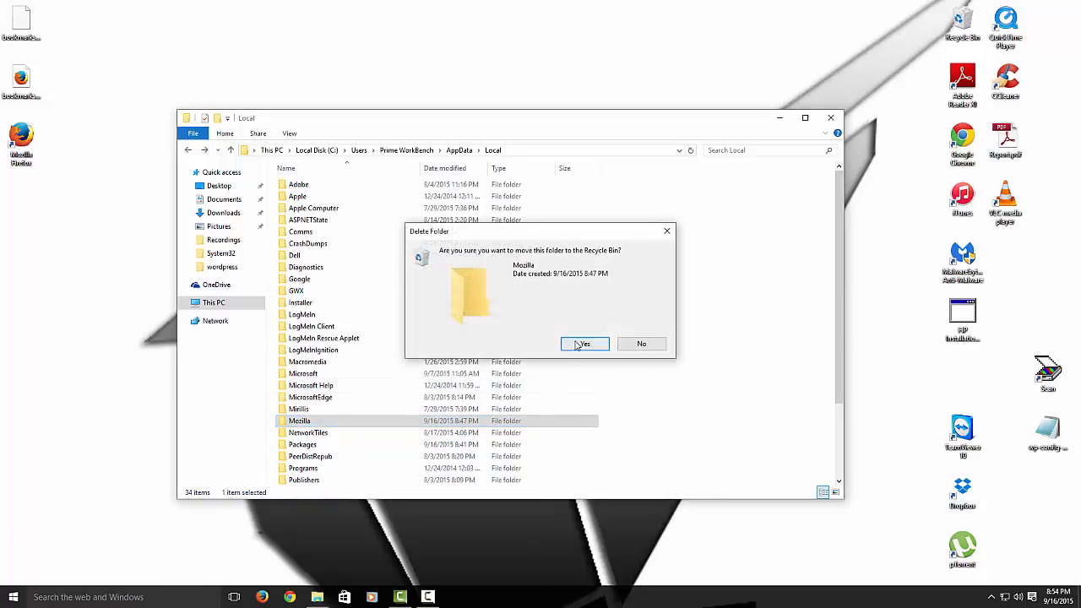
click(584, 344)
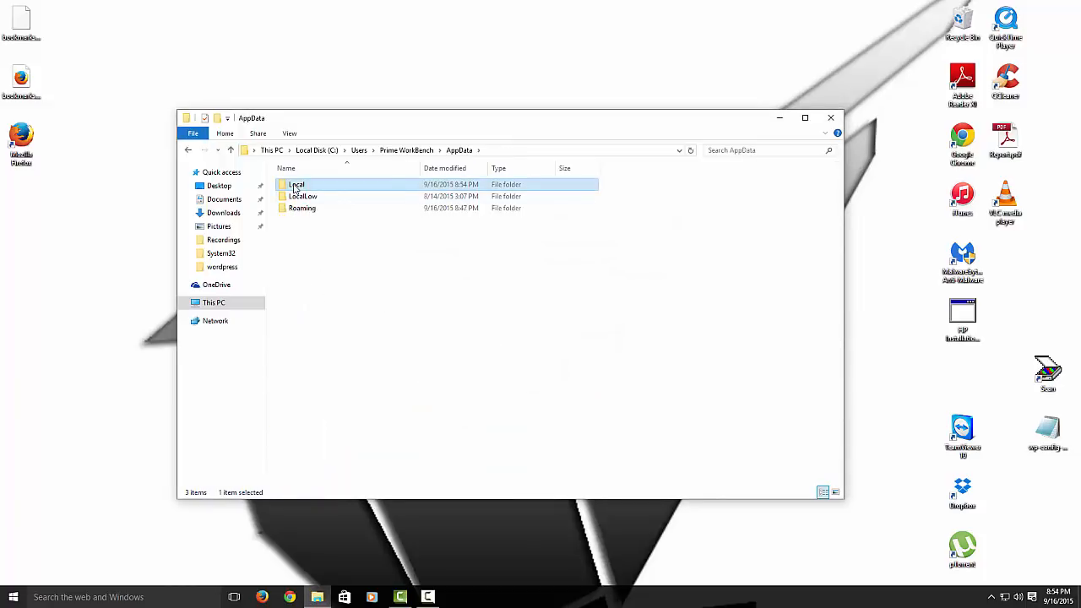
- Back in Local, delete the Google folder to the Recycle Bin
double_click(298, 184)
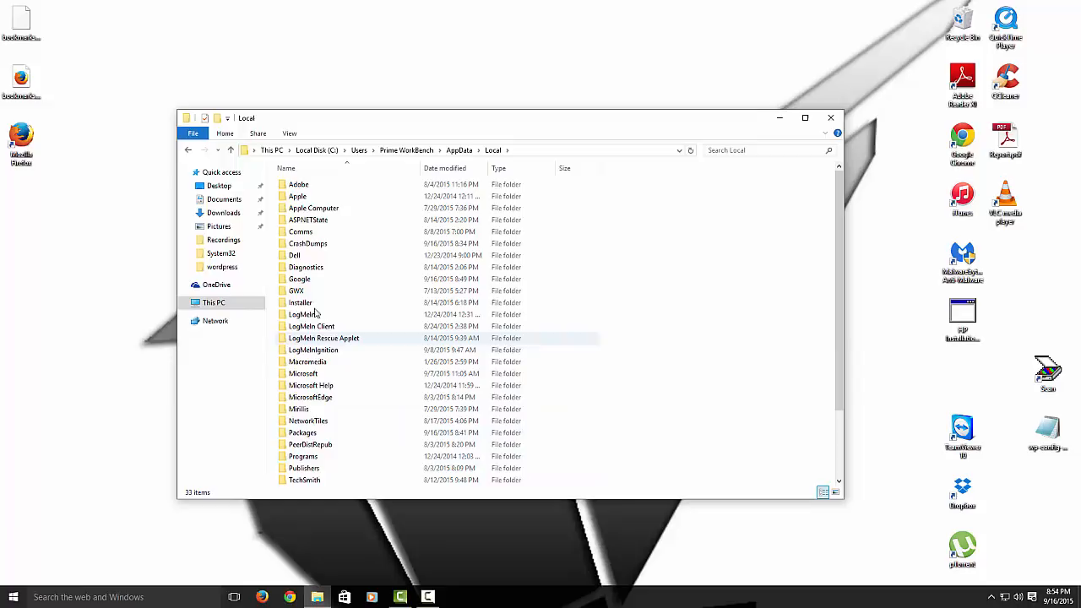
click(299, 279)
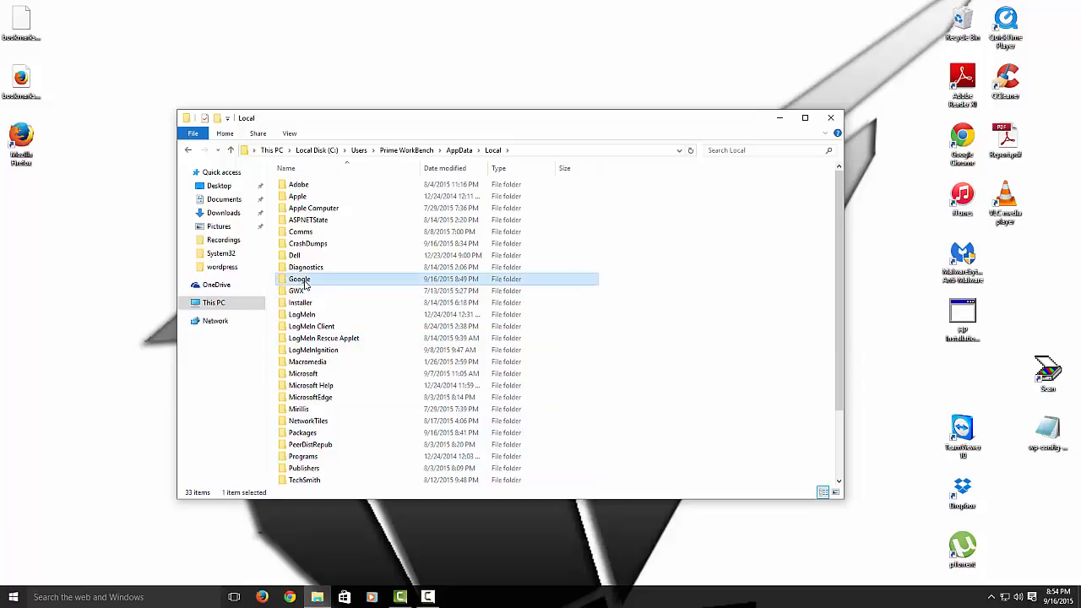
right_click(299, 278)
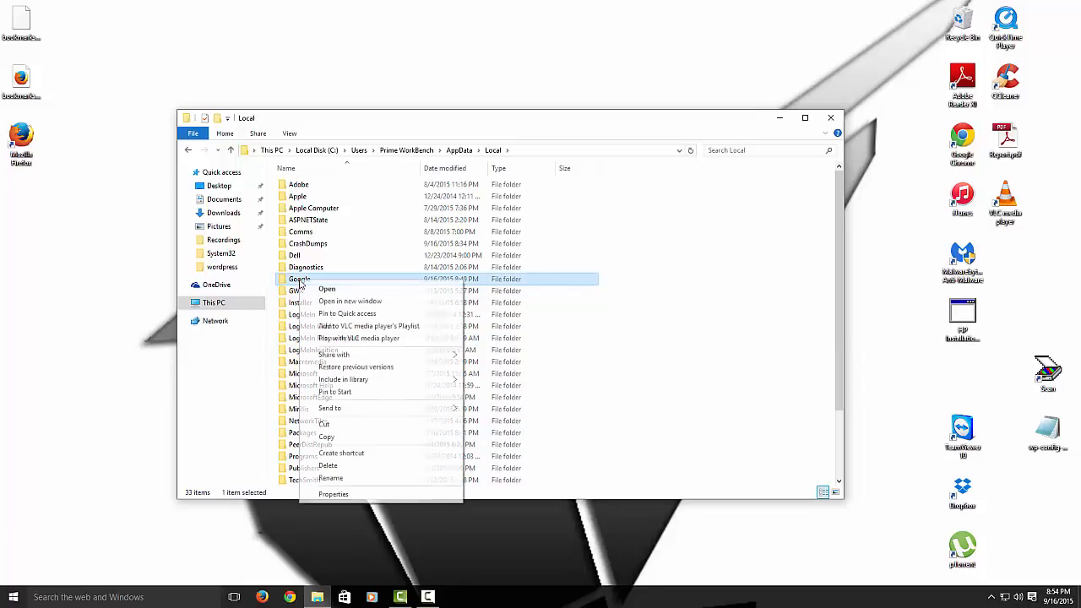
click(327, 466)
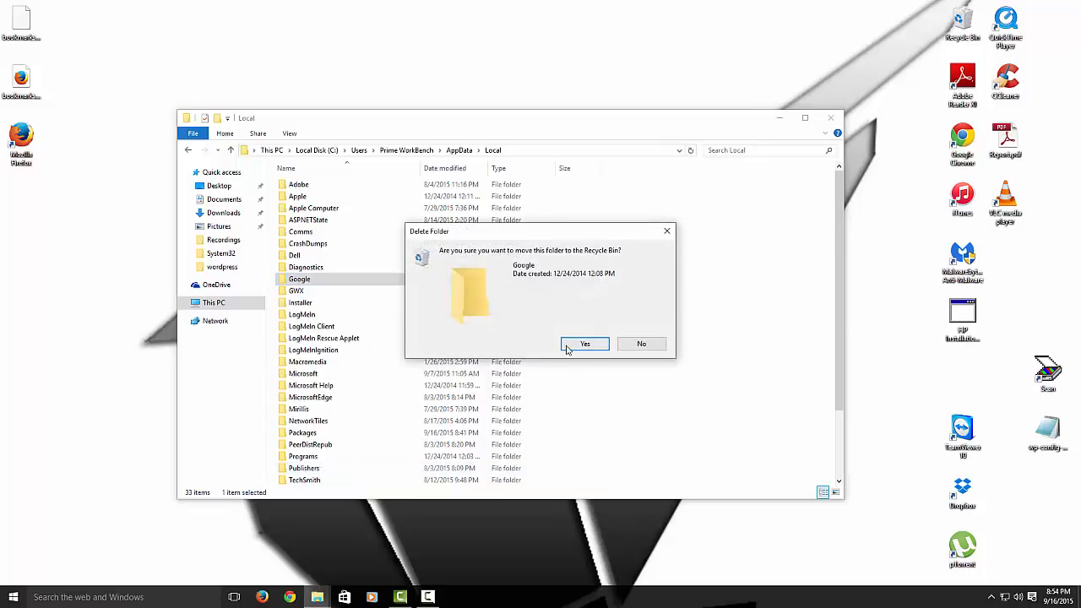
click(584, 345)
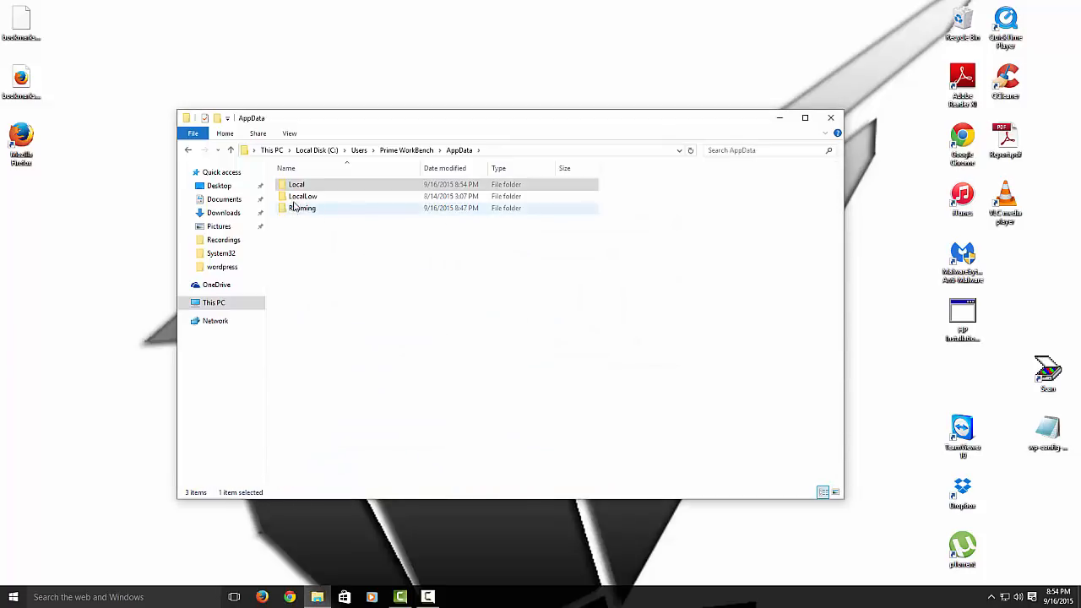
- Delete the Mozilla folder from AppData Roaming, then return to This PC
double_click(303, 196)
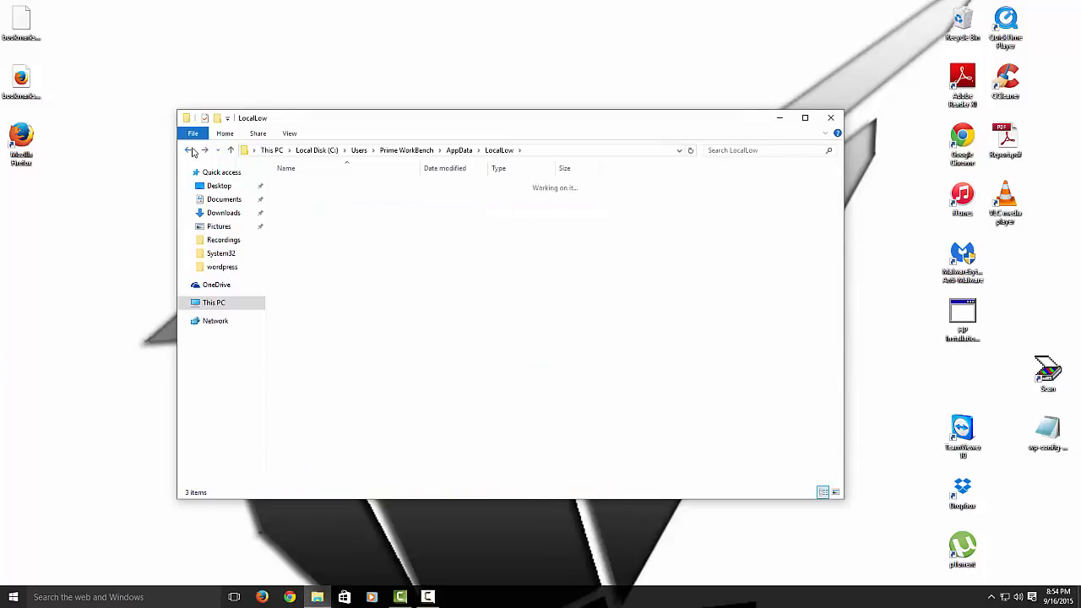
click(189, 150)
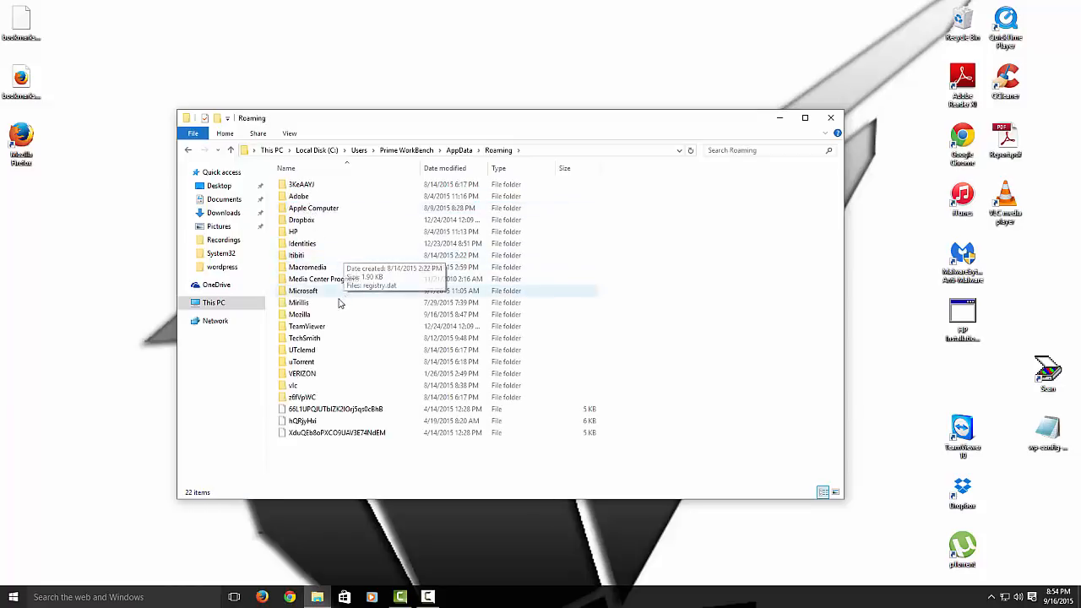
click(299, 314)
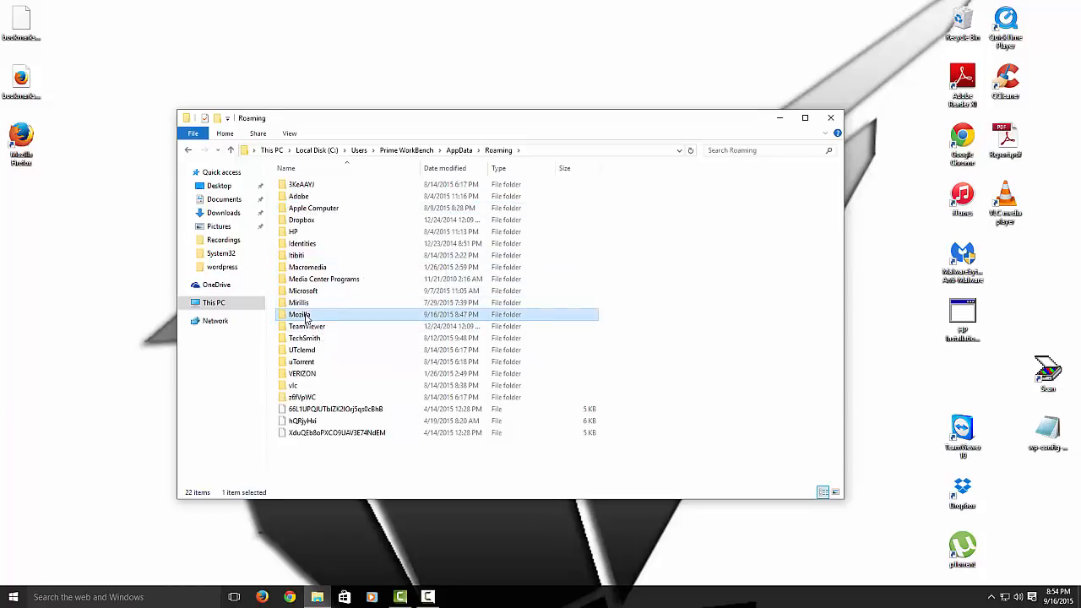
right_click(301, 314)
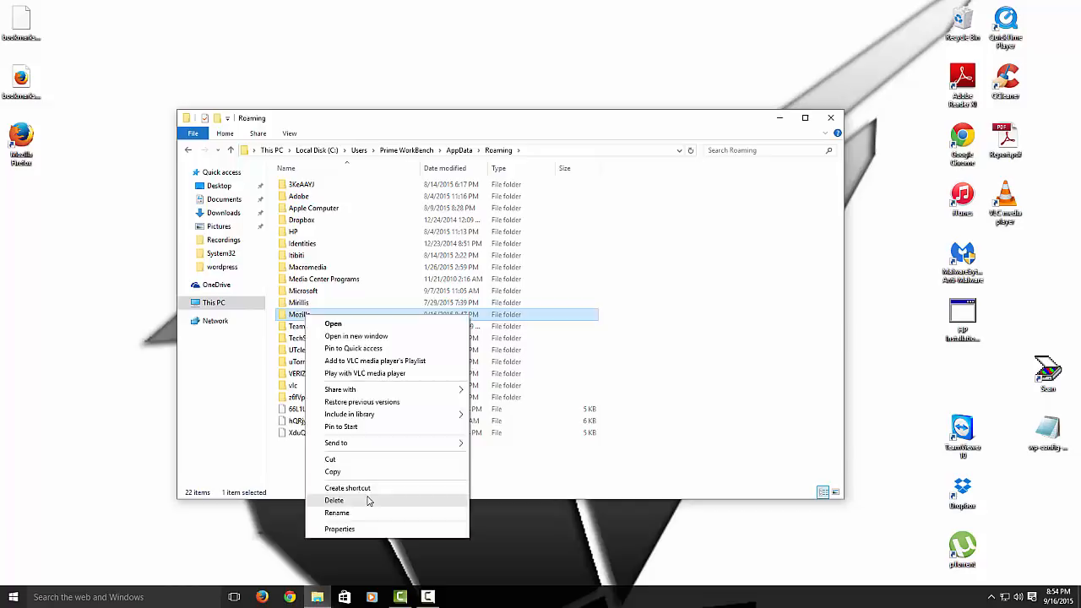
click(334, 500)
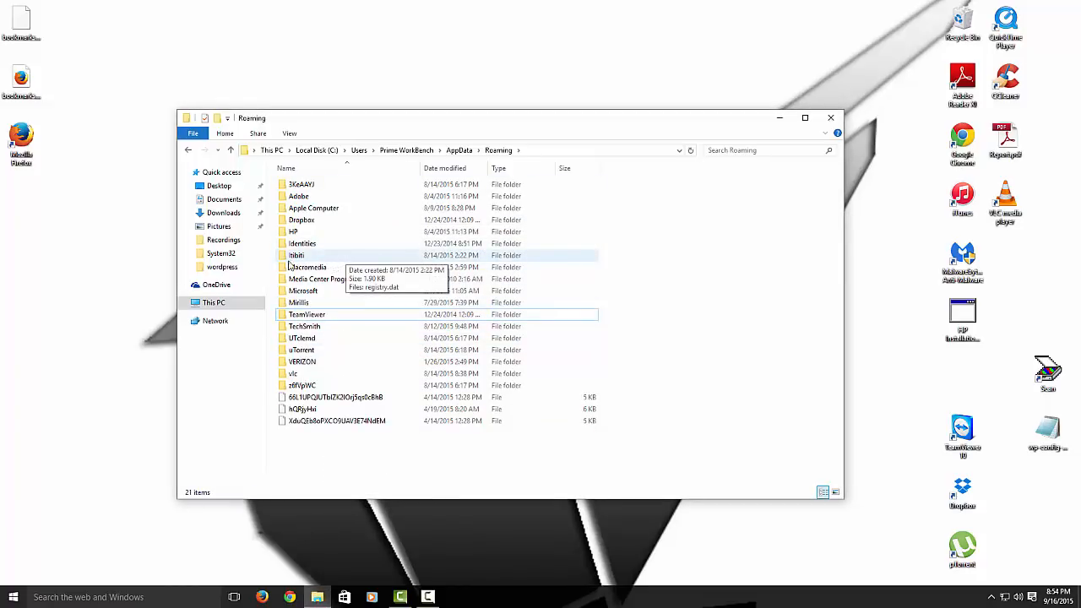
click(212, 302)
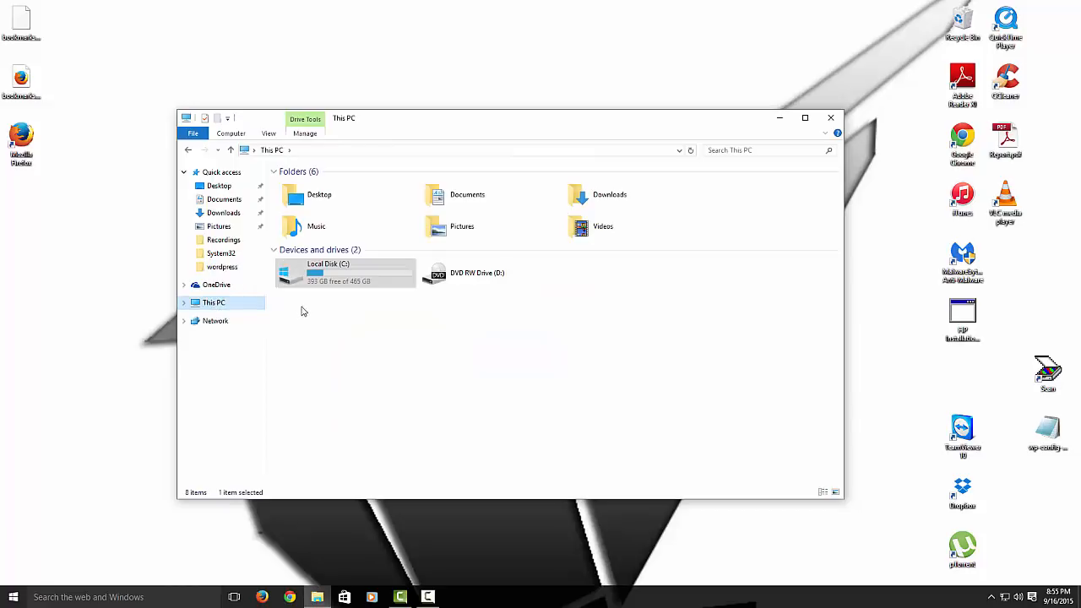
- Check ProgramData on Local Disk (C:), then close File Explorer
double_click(328, 272)
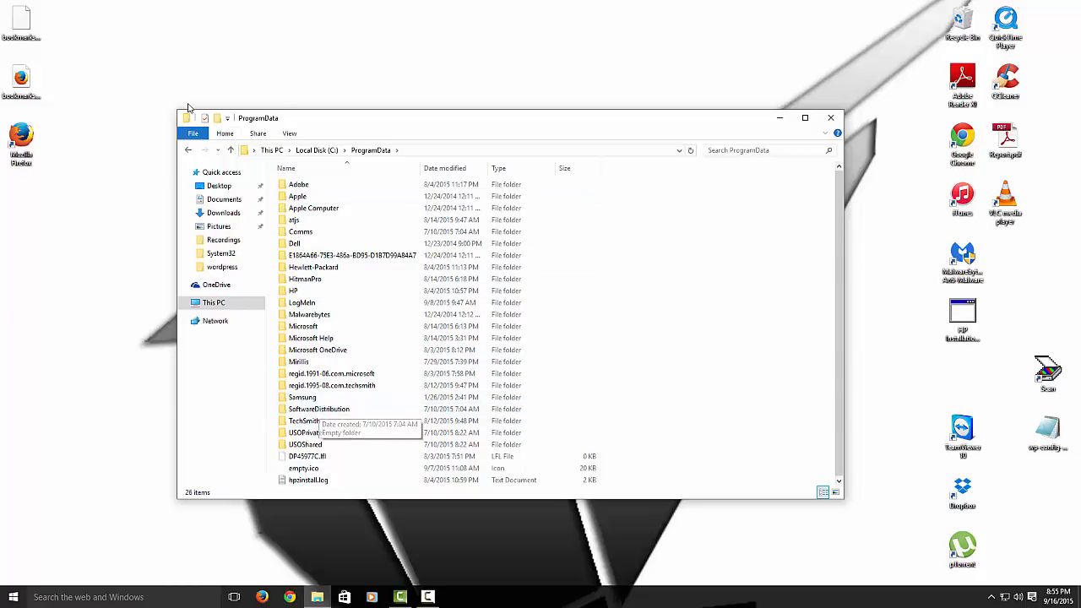
click(189, 149)
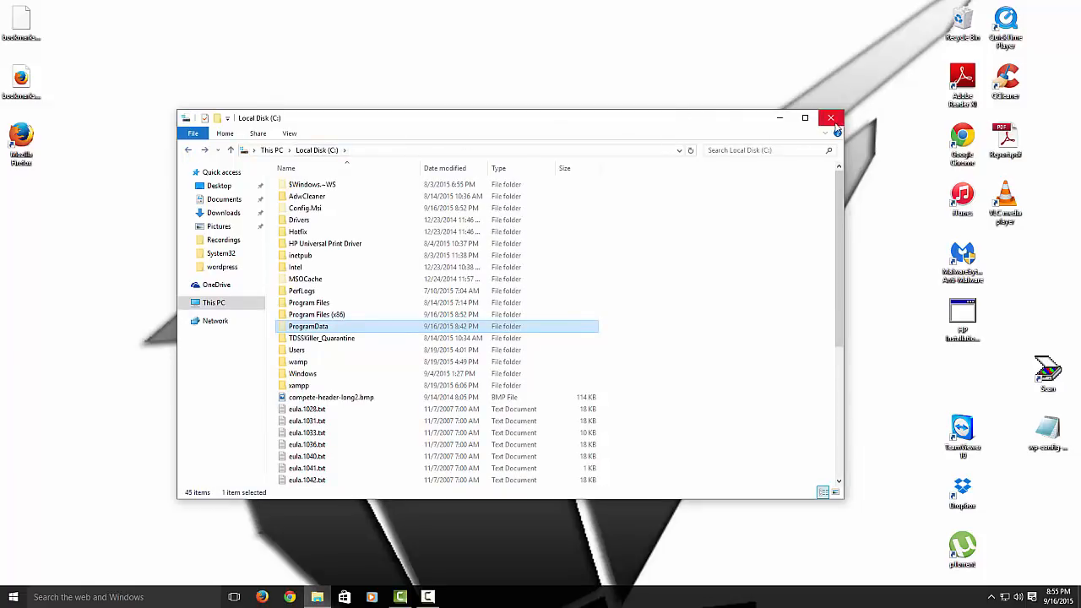
click(831, 118)
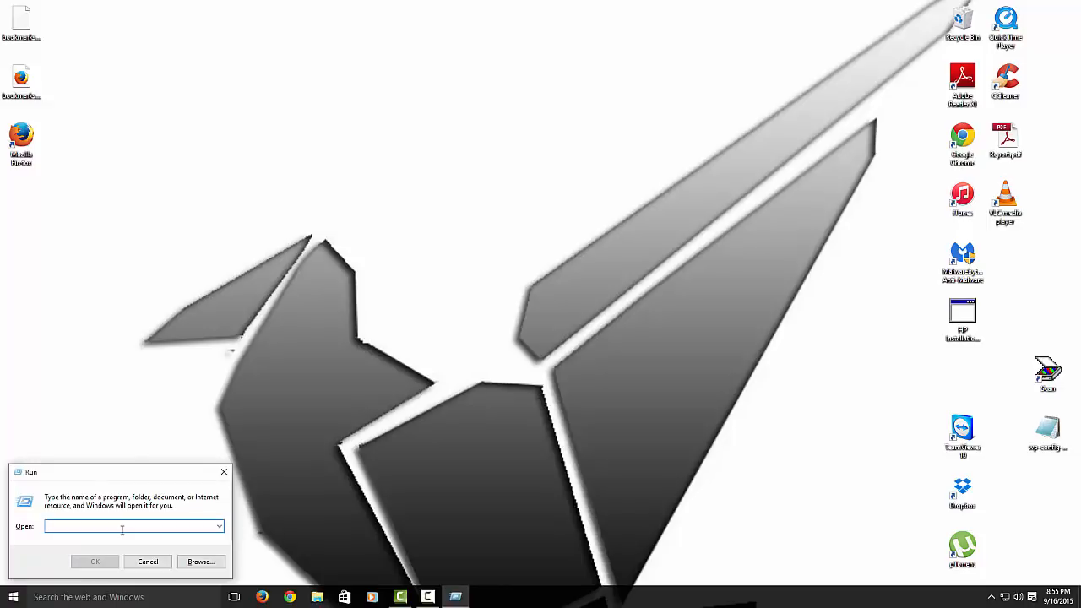
- Run appwiz.cpl from the Run dialog to open Programs and Features
text(appl)
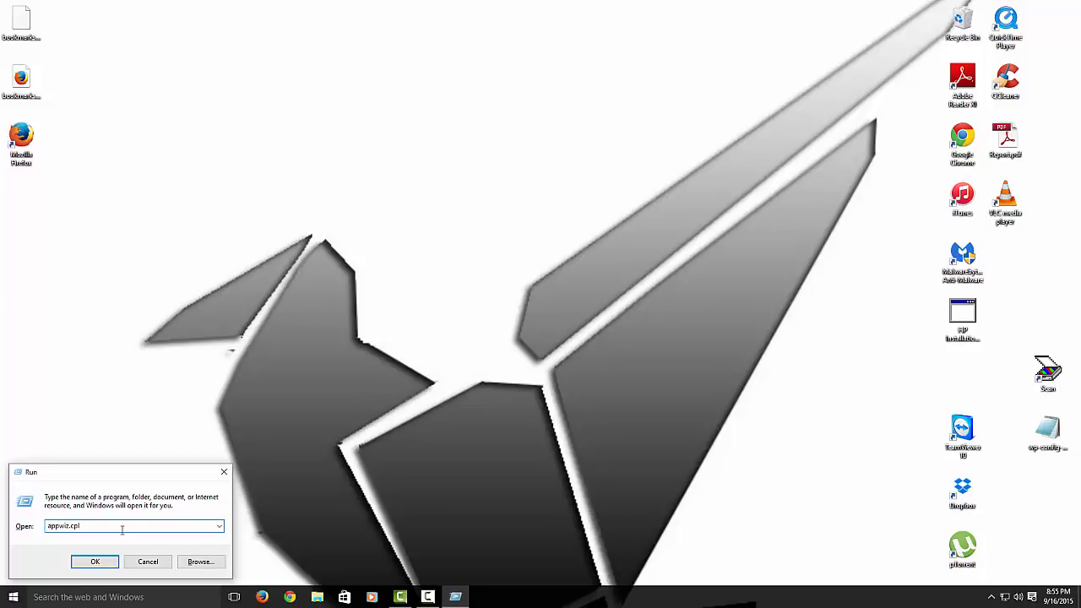
click(95, 561)
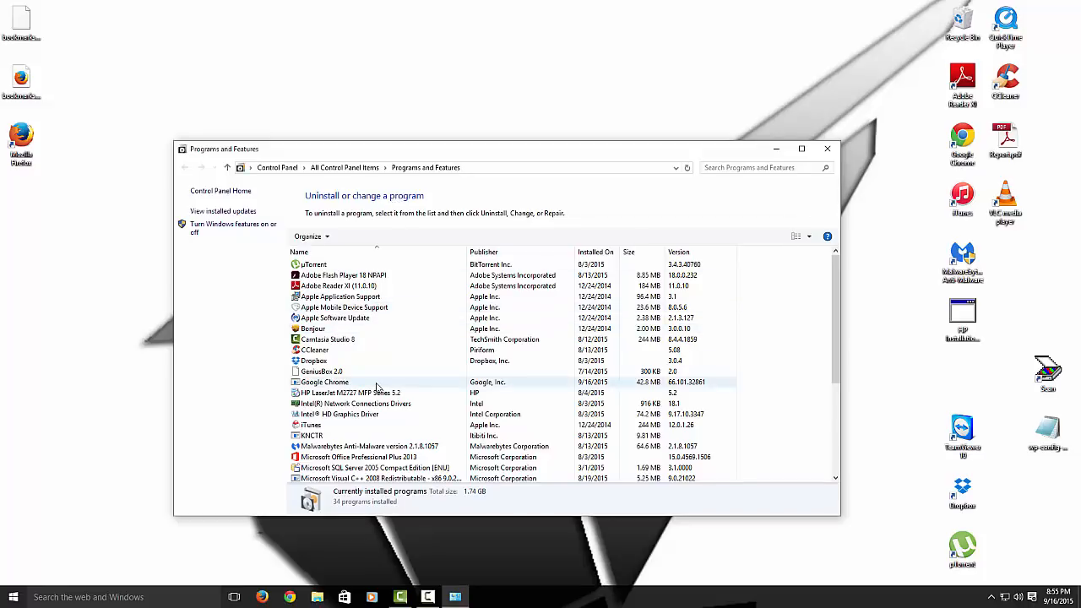
- Uninstall Mozilla Firefox via its wizard and Google Chrome, then close Programs and Features
scroll(down, 3)
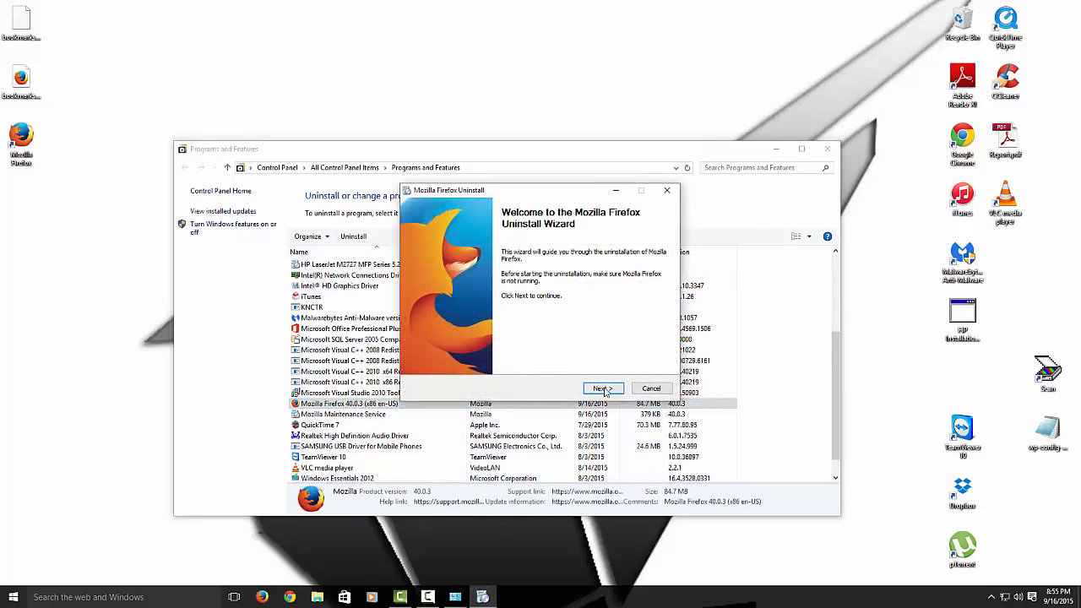
click(601, 388)
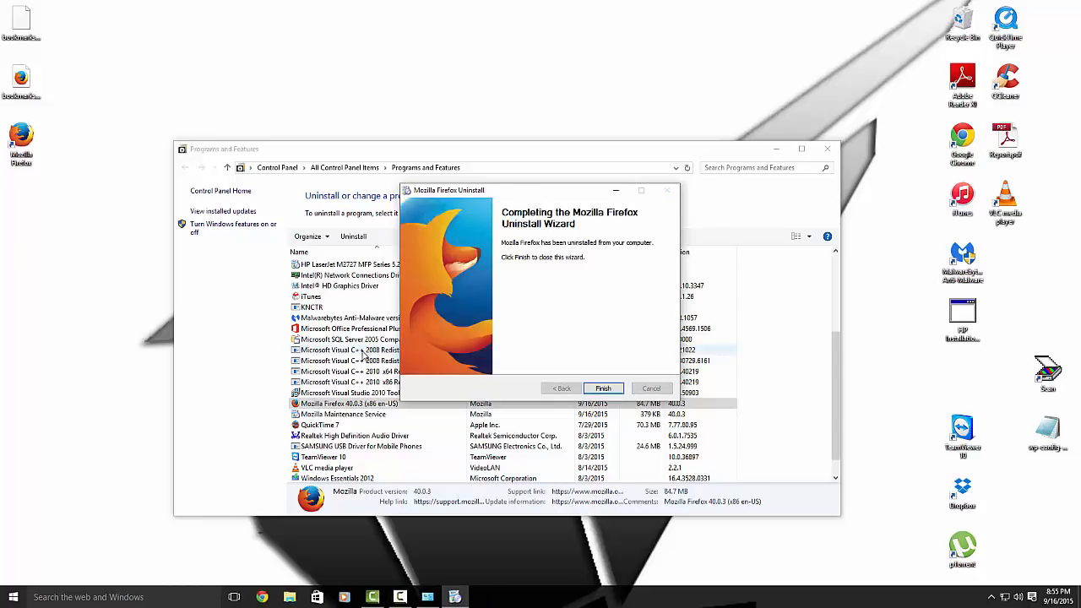
click(601, 388)
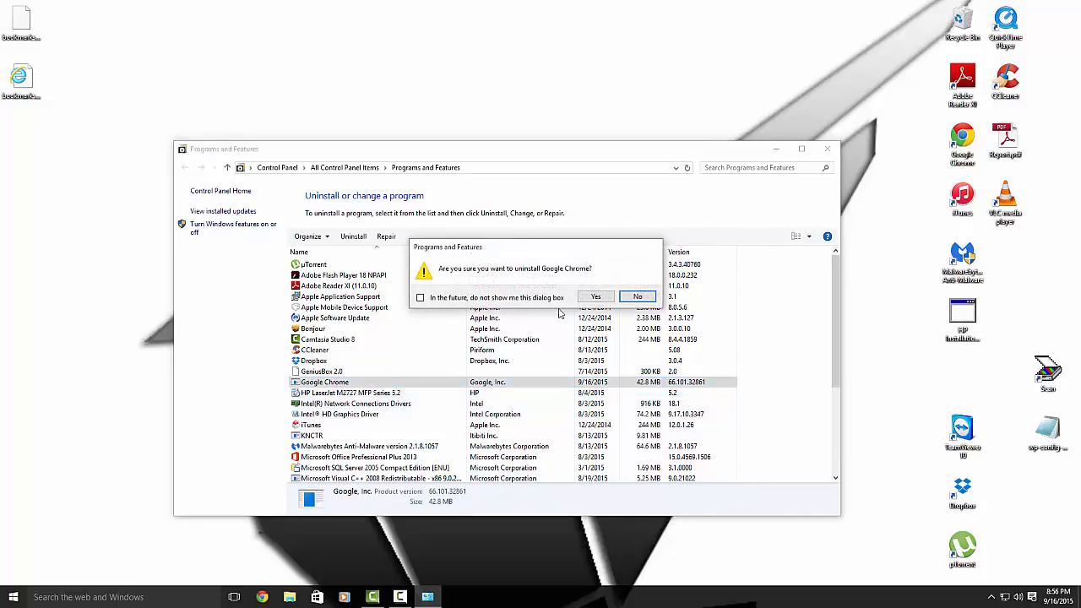
click(594, 297)
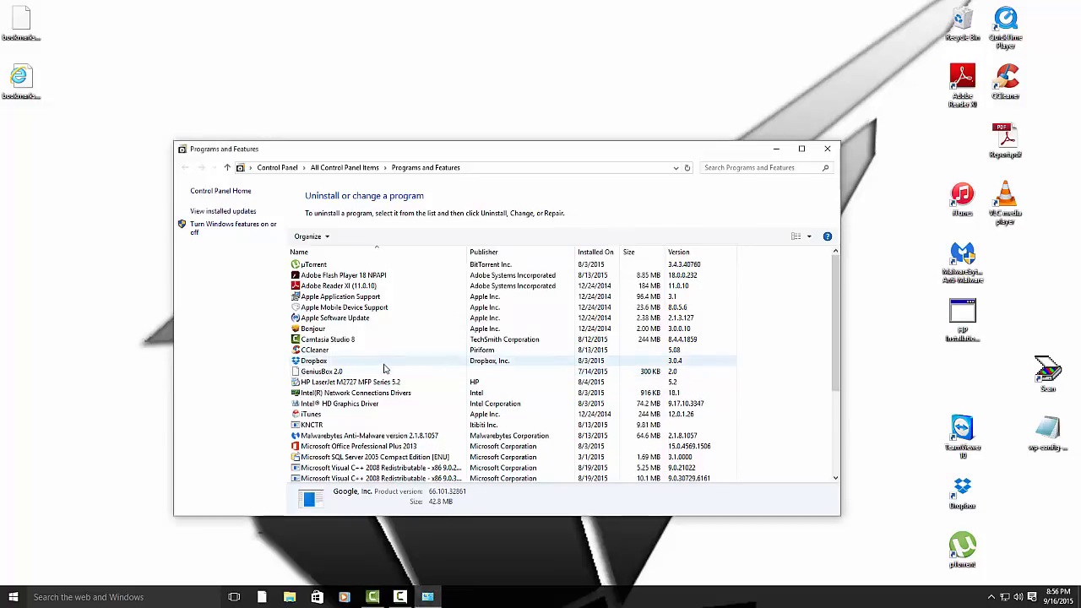
mouse_move(827, 149)
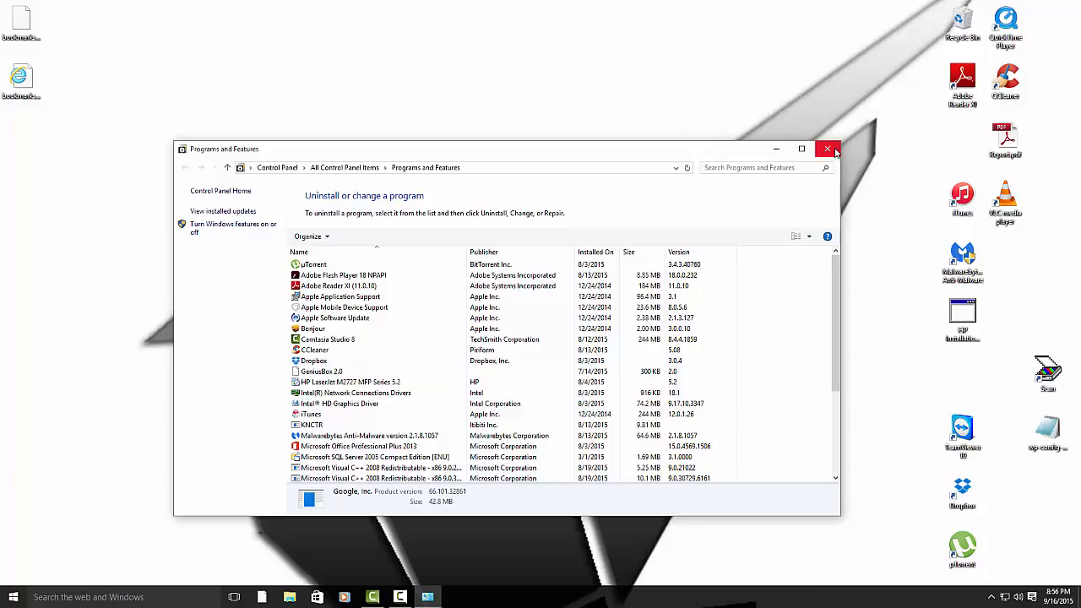
click(828, 149)
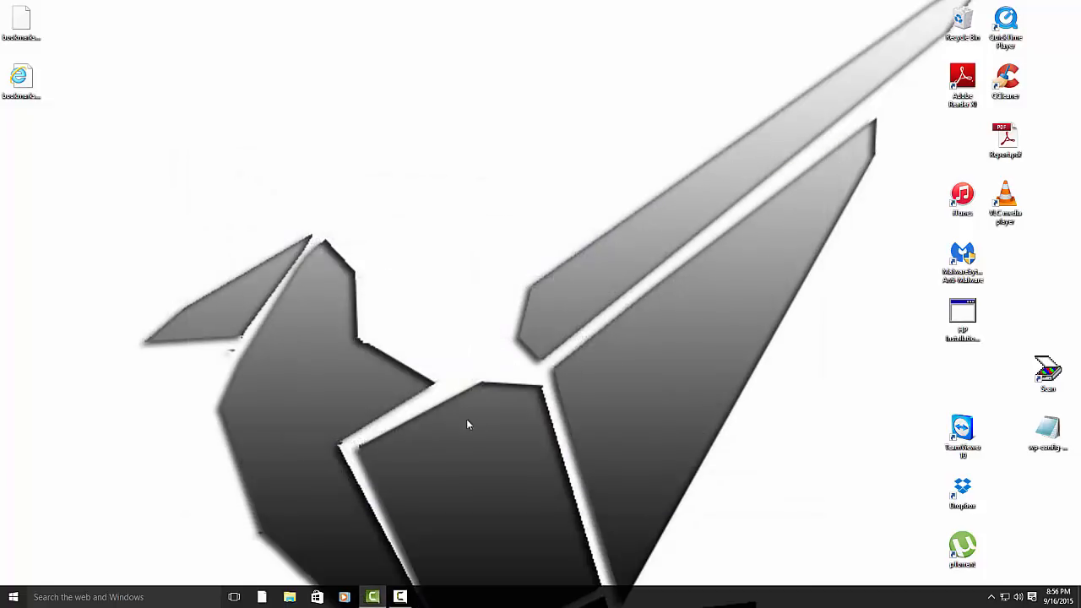
- In File Explorer, browse Program Files (x86) on drive C, then open Program Files
click(290, 598)
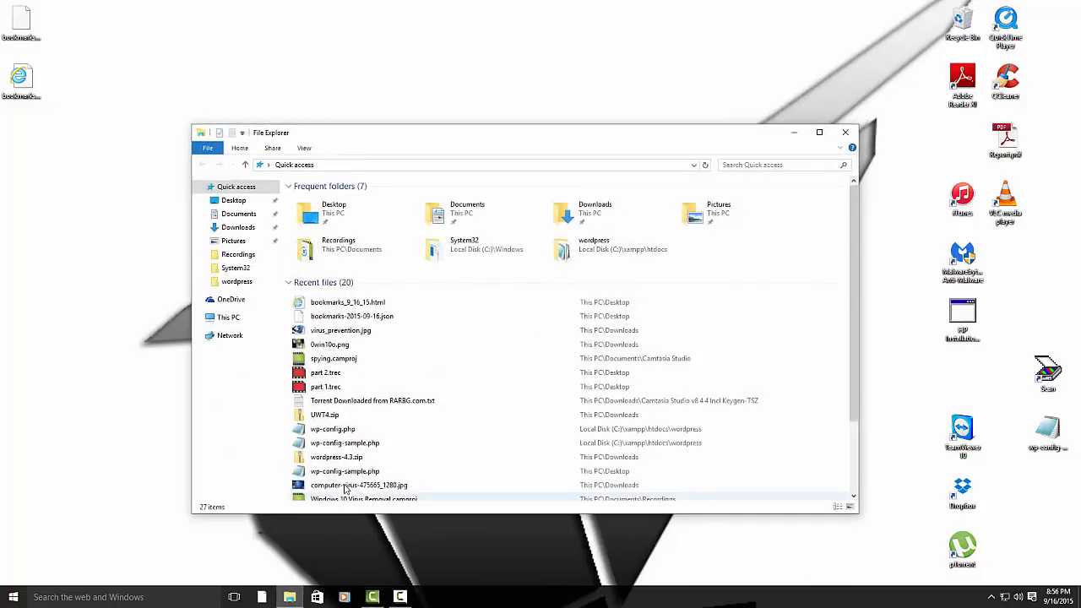
click(228, 318)
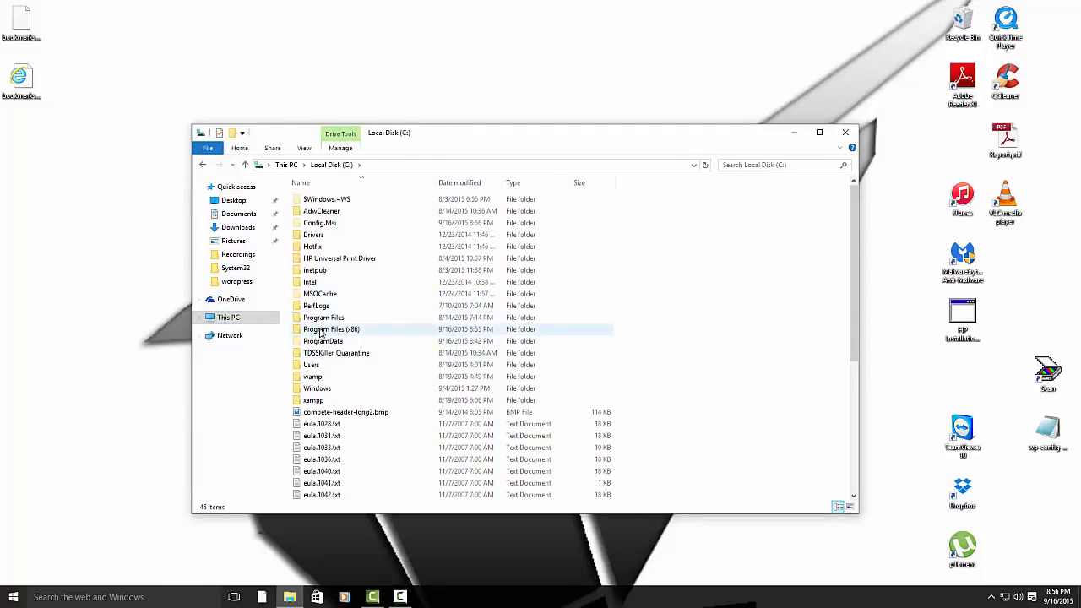
mouse_move(331, 329)
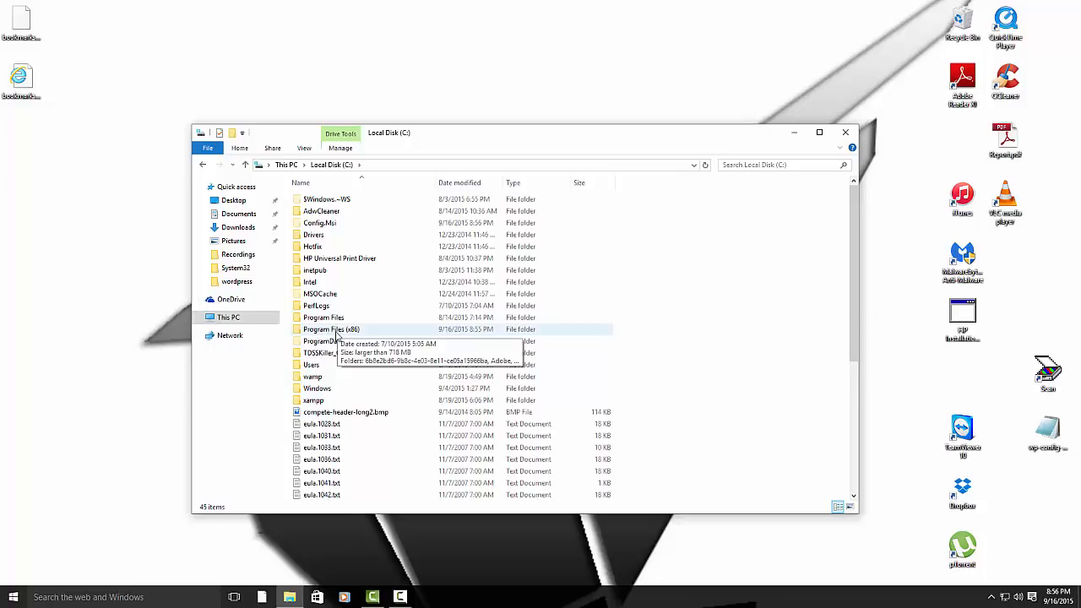
double_click(331, 328)
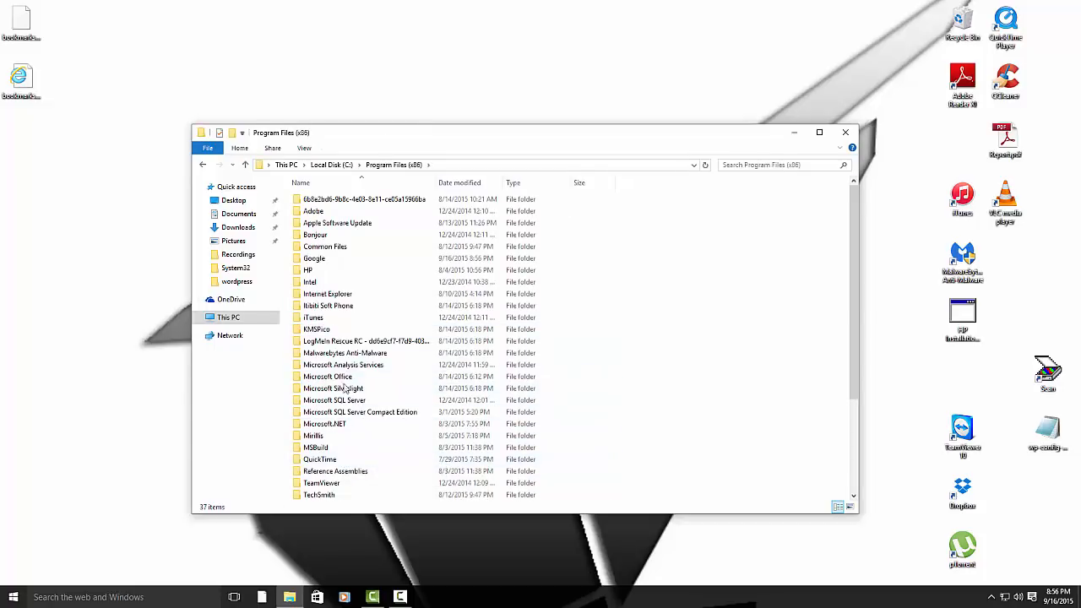
mouse_move(314, 256)
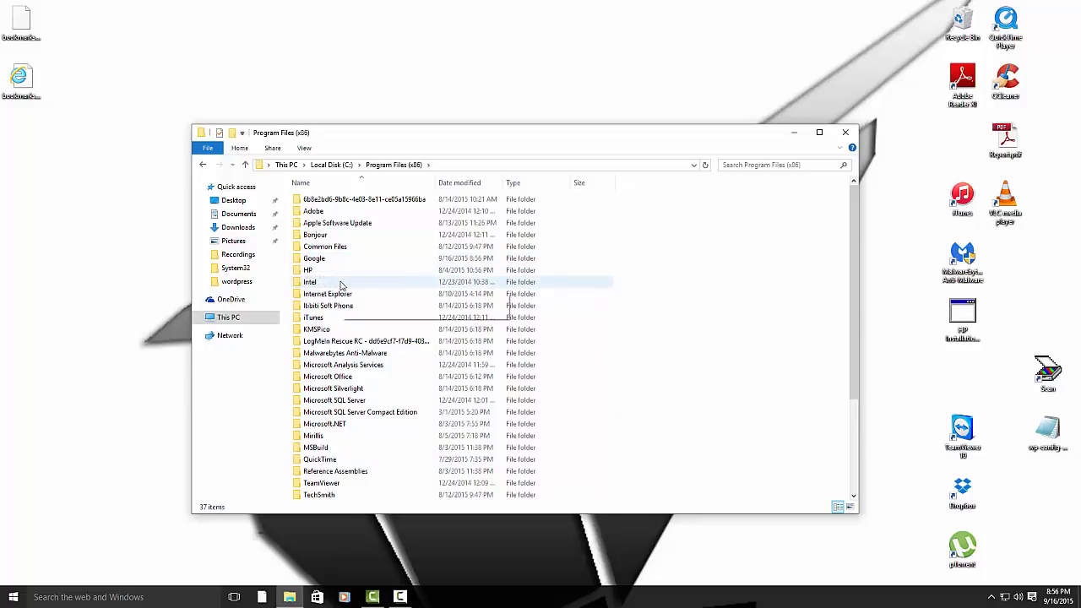
right_click(314, 257)
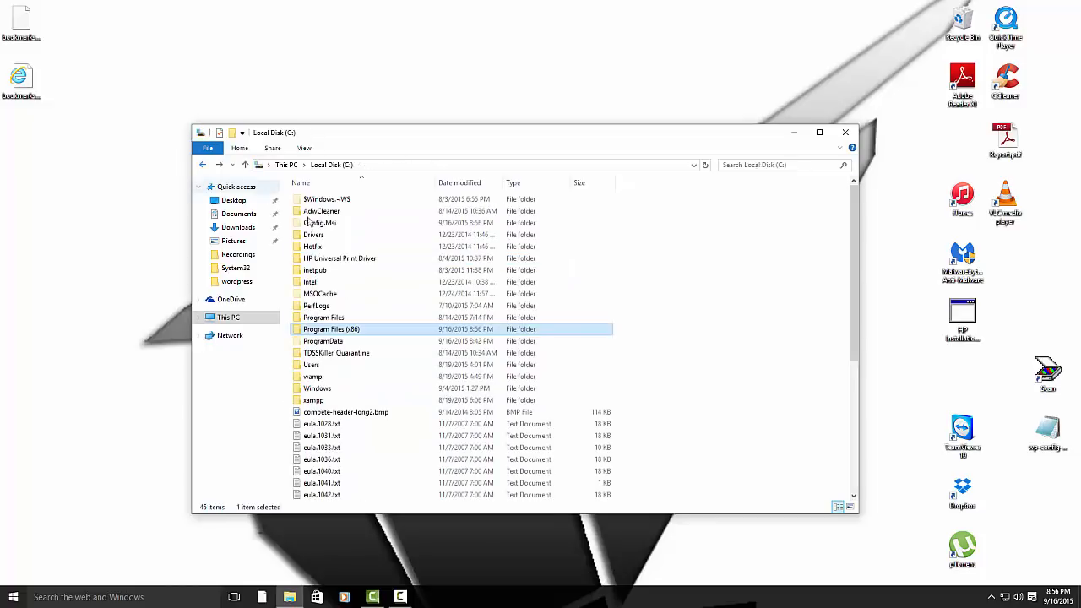
double_click(322, 318)
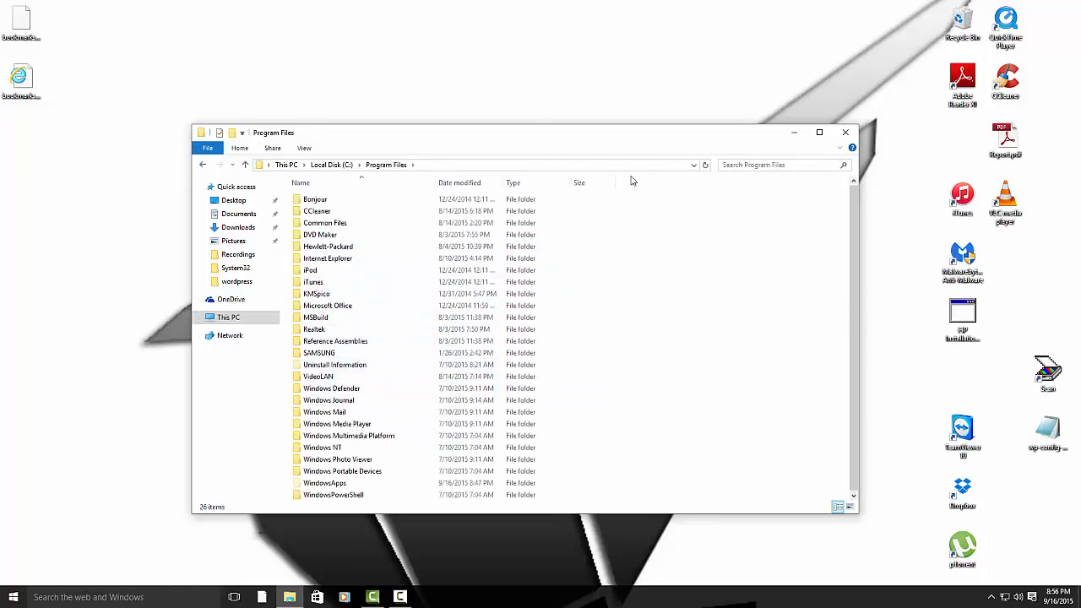
- Empty the Recycle Bin of its 16 items, granting admin permission to delete the Google folder
click(844, 132)
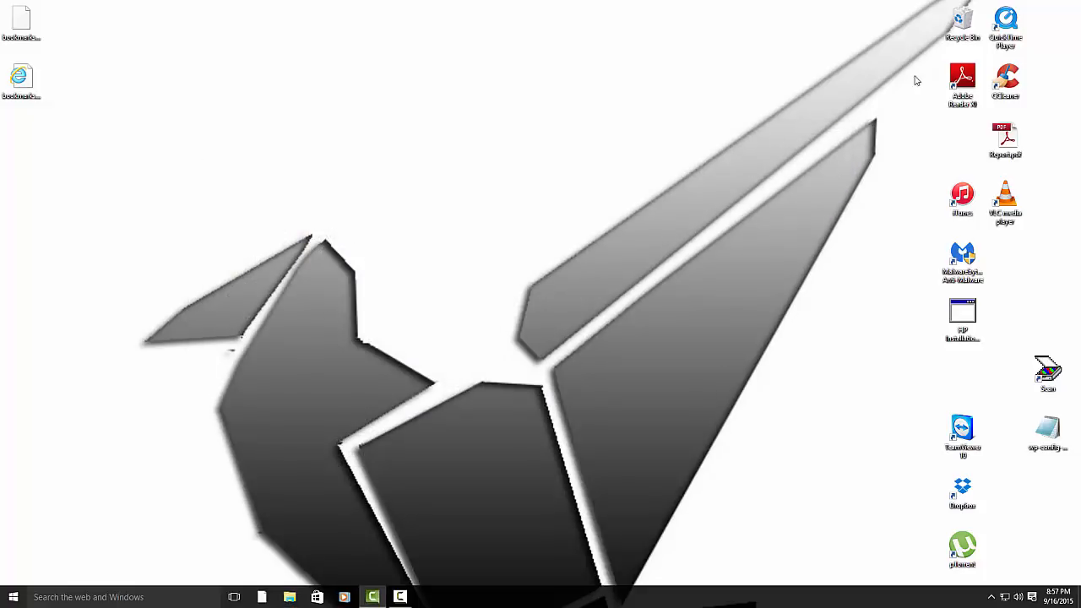
right_click(961, 20)
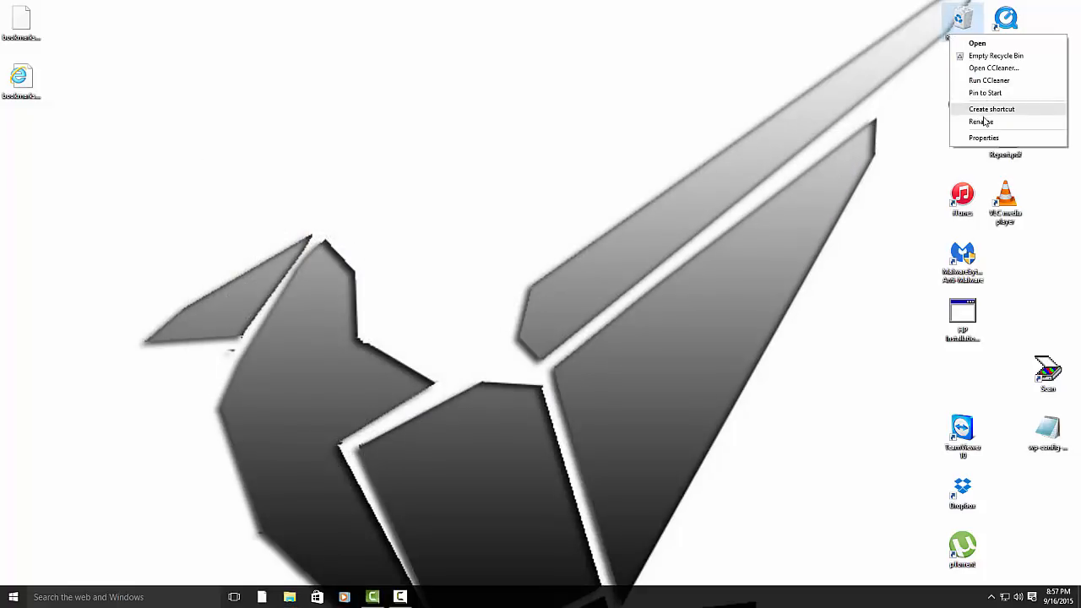
click(996, 55)
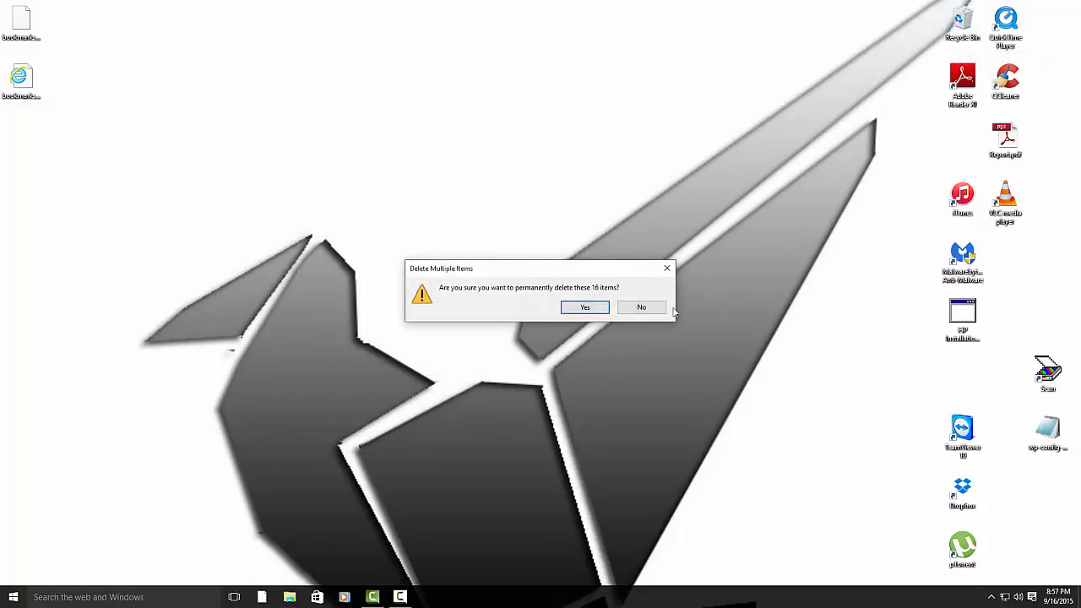
click(585, 307)
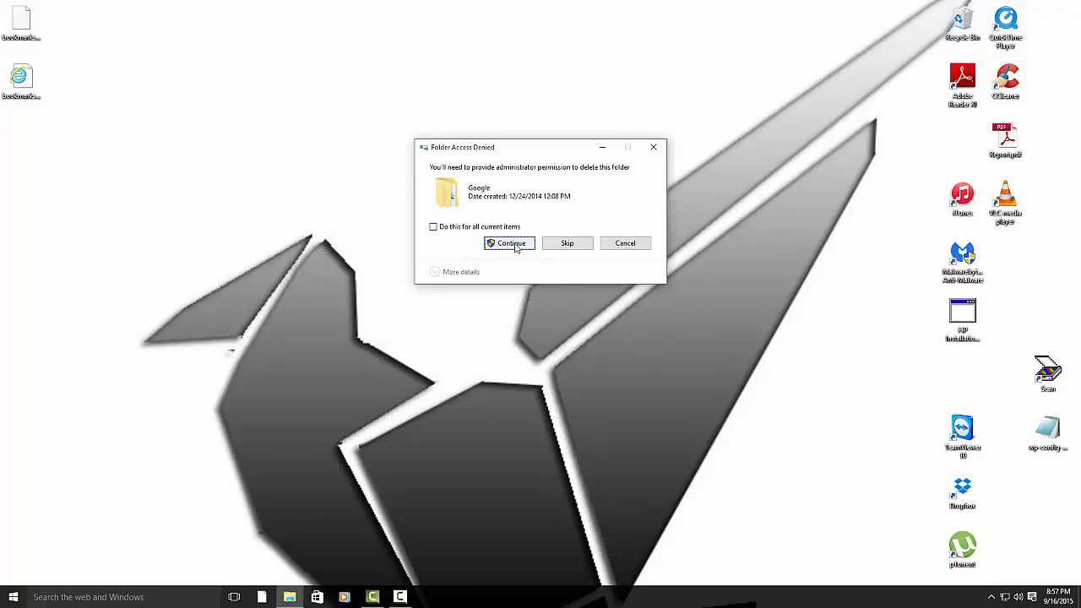
click(508, 244)
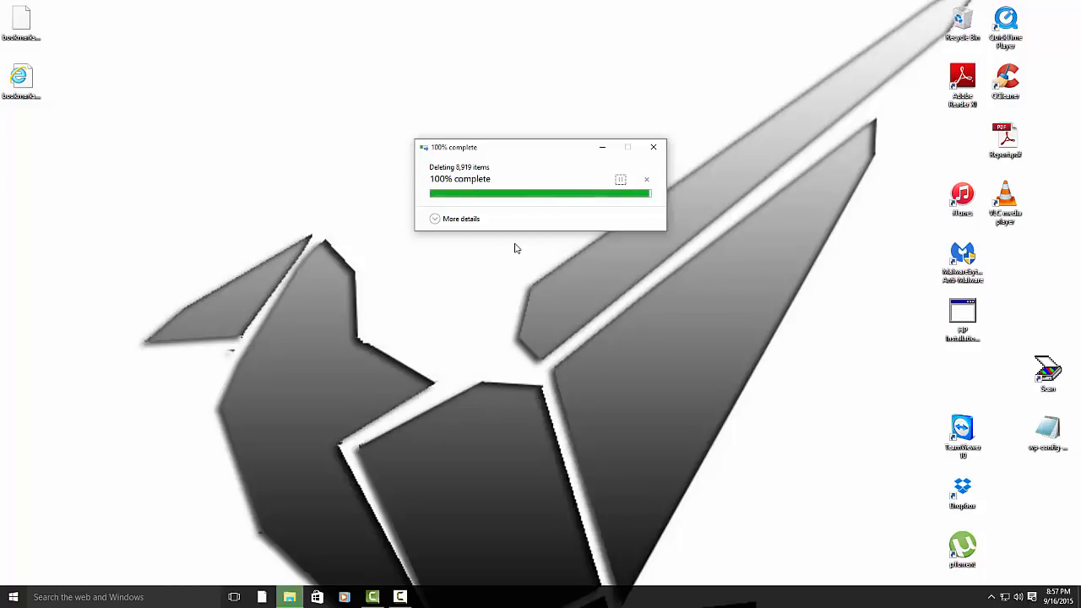
click(652, 147)
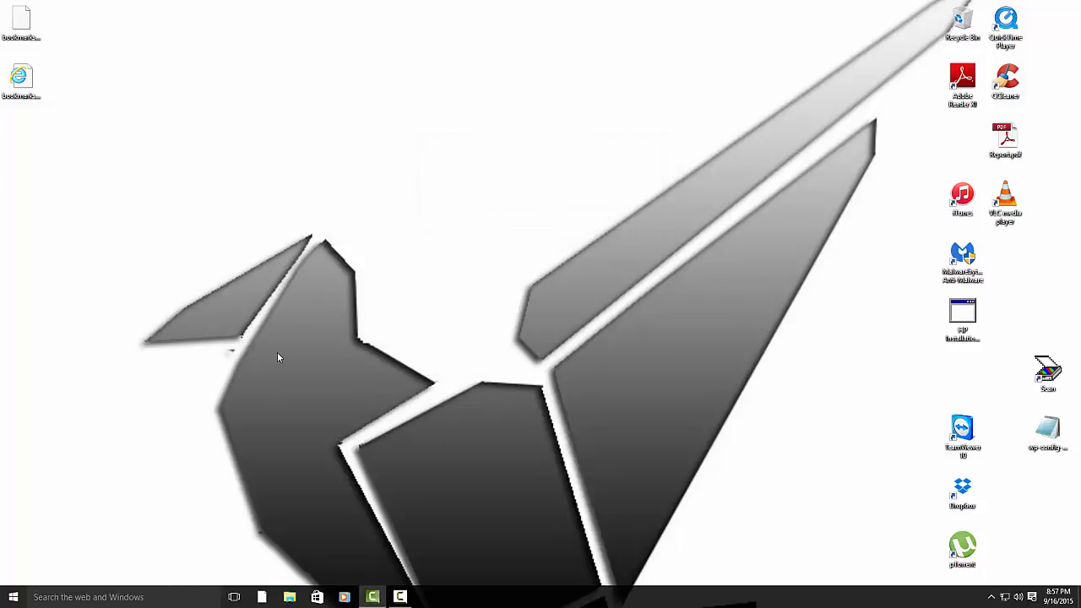
mouse_move(213, 372)
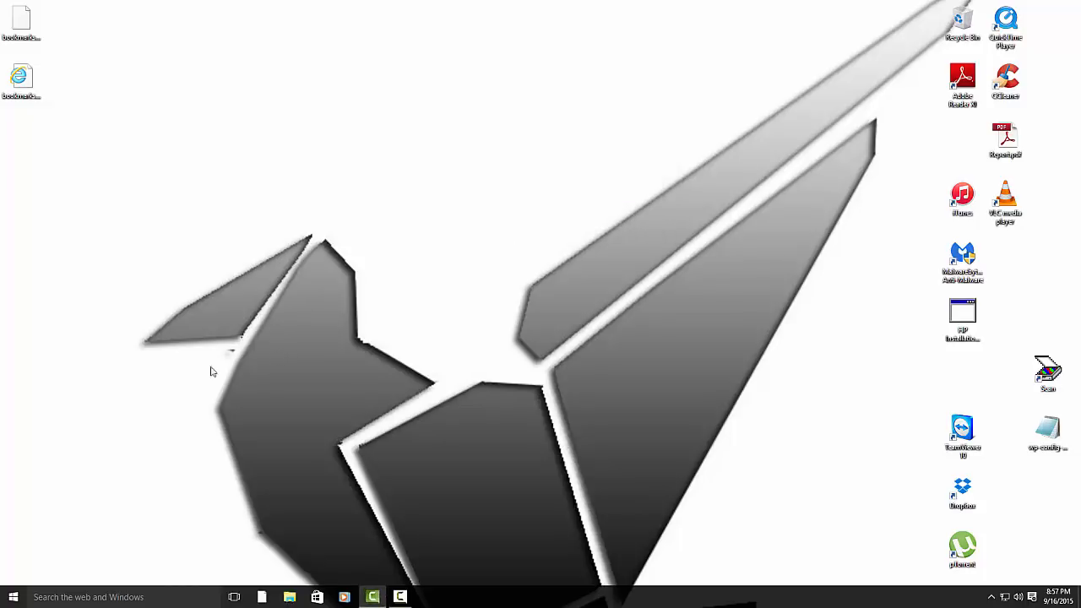
mouse_move(85, 517)
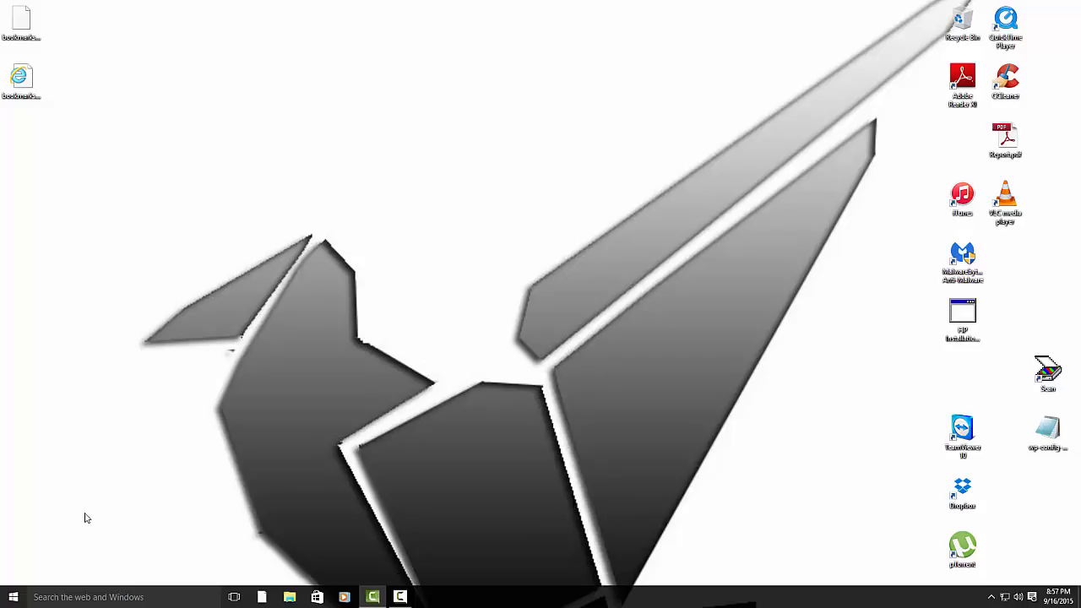
mouse_move(13, 598)
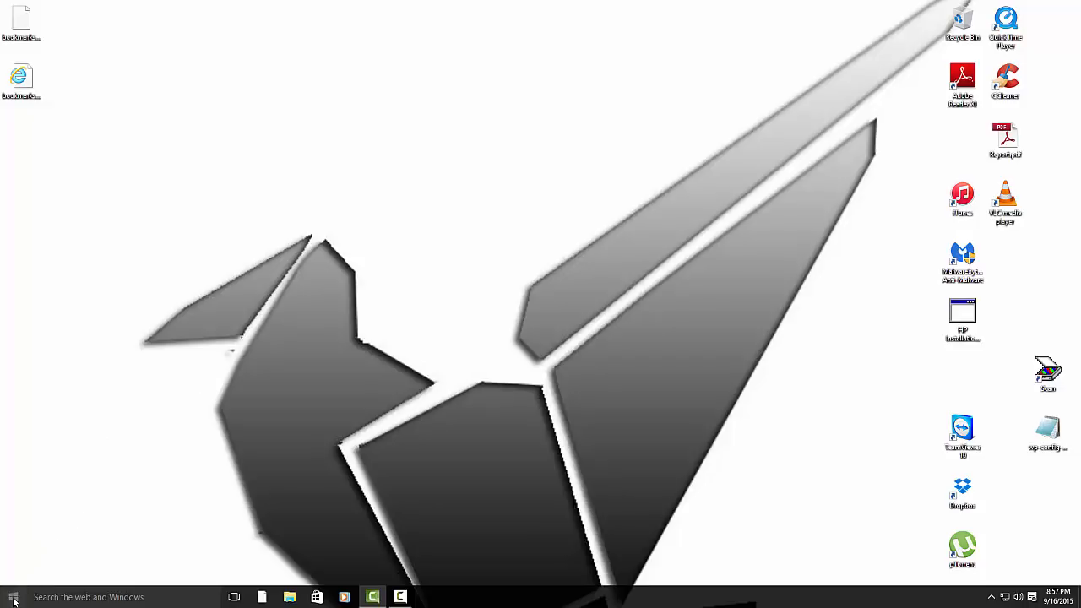
- Launch Microsoft Edge from the Start menu's All apps list under M
click(14, 598)
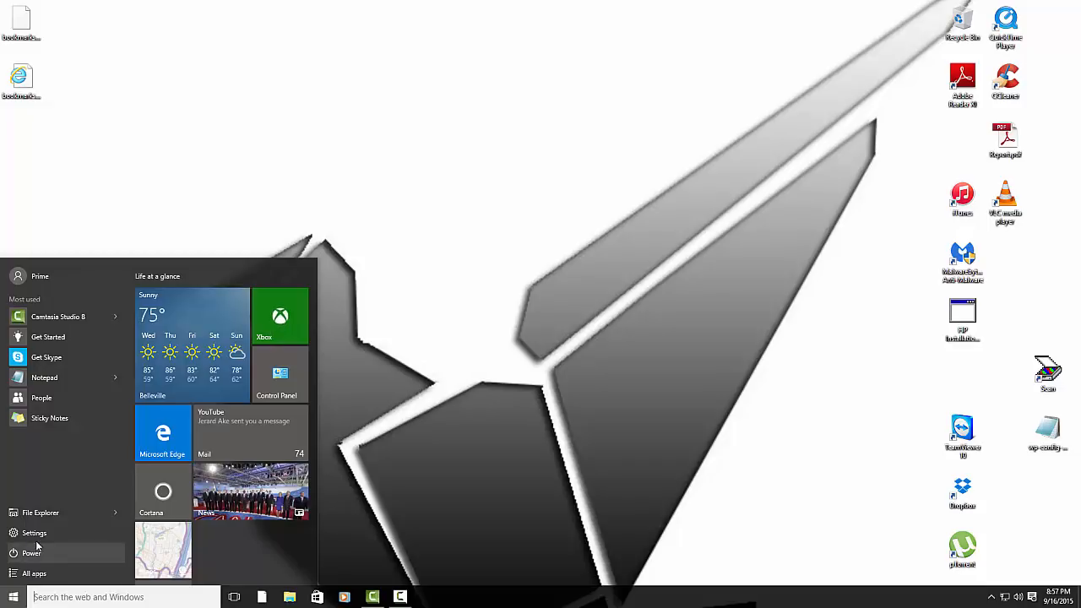
click(34, 574)
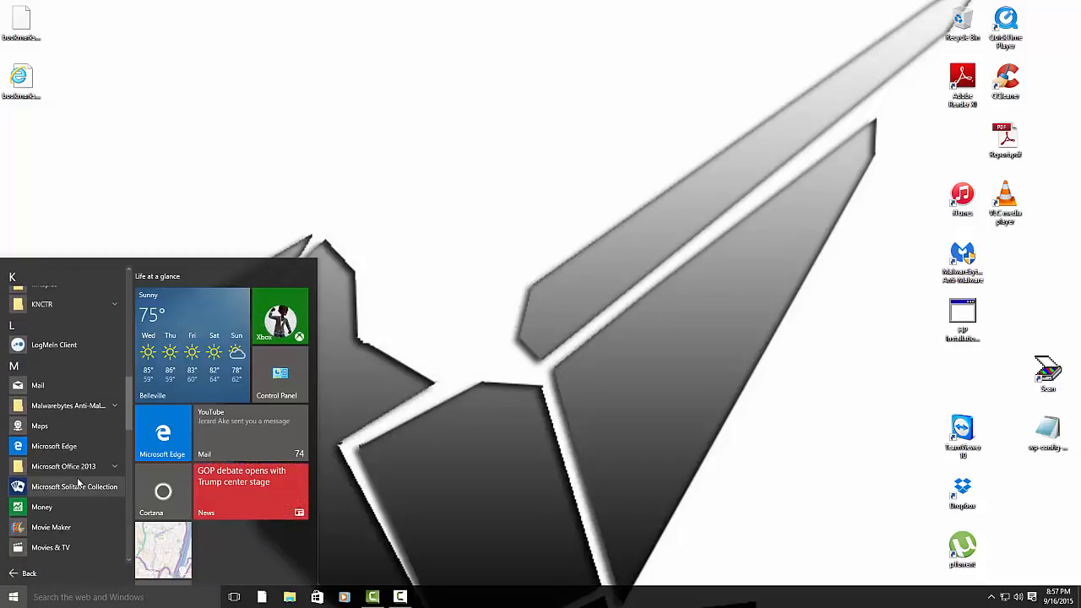
scroll(down, 3)
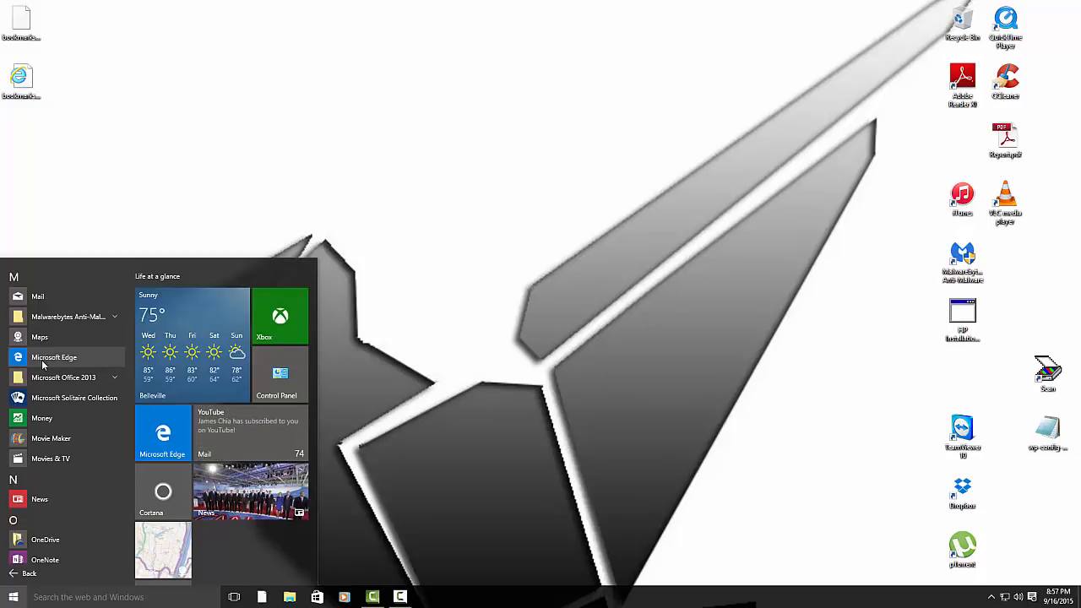
click(54, 358)
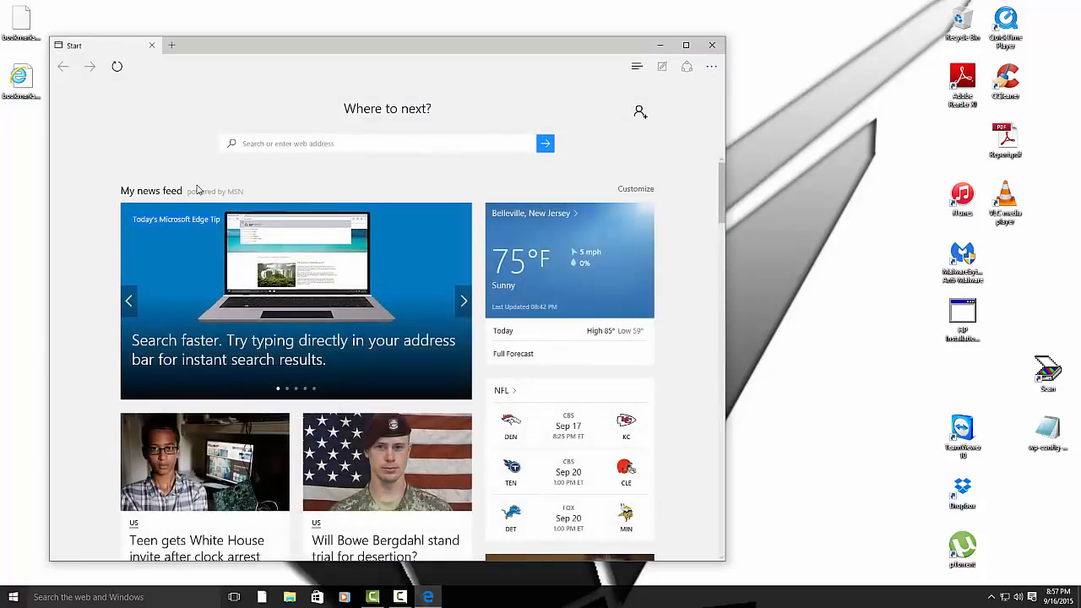
- From ninite.com, get and run an installer for Chrome and Firefox, then close it
text(ninite.com)
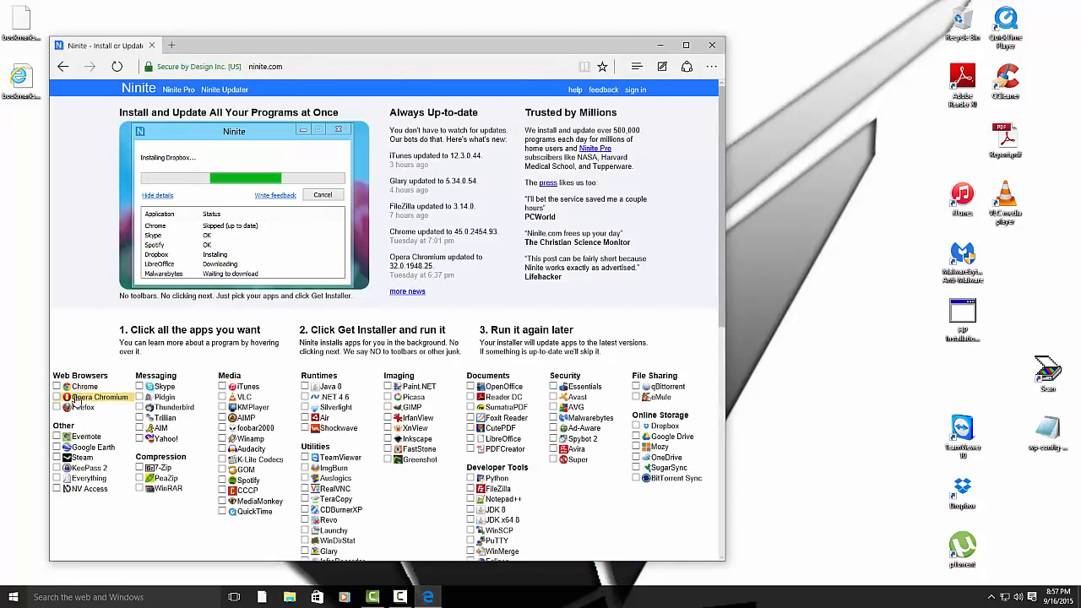
click(58, 387)
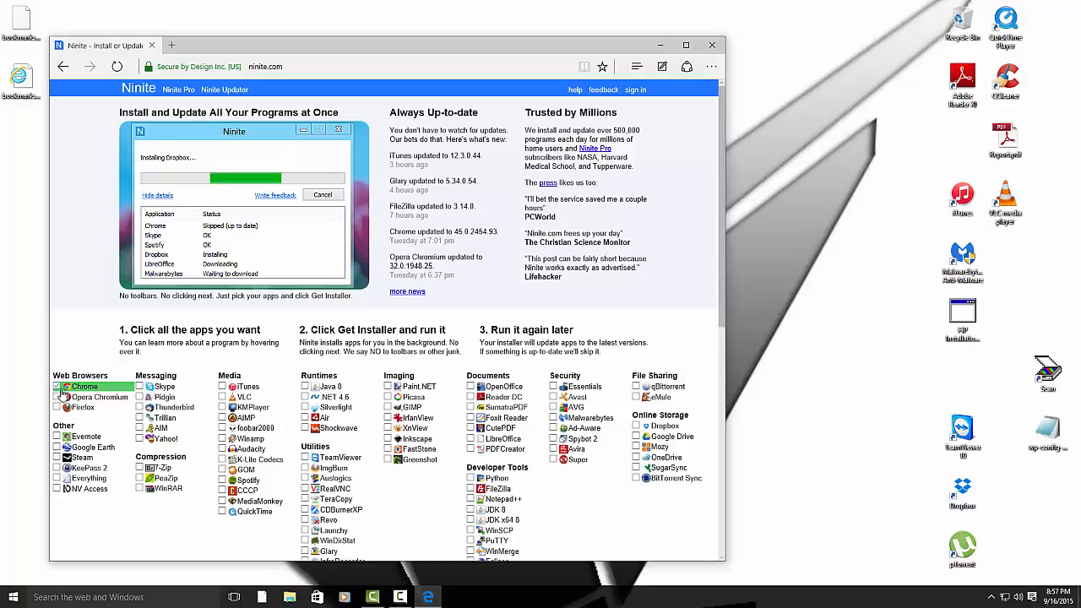
click(57, 407)
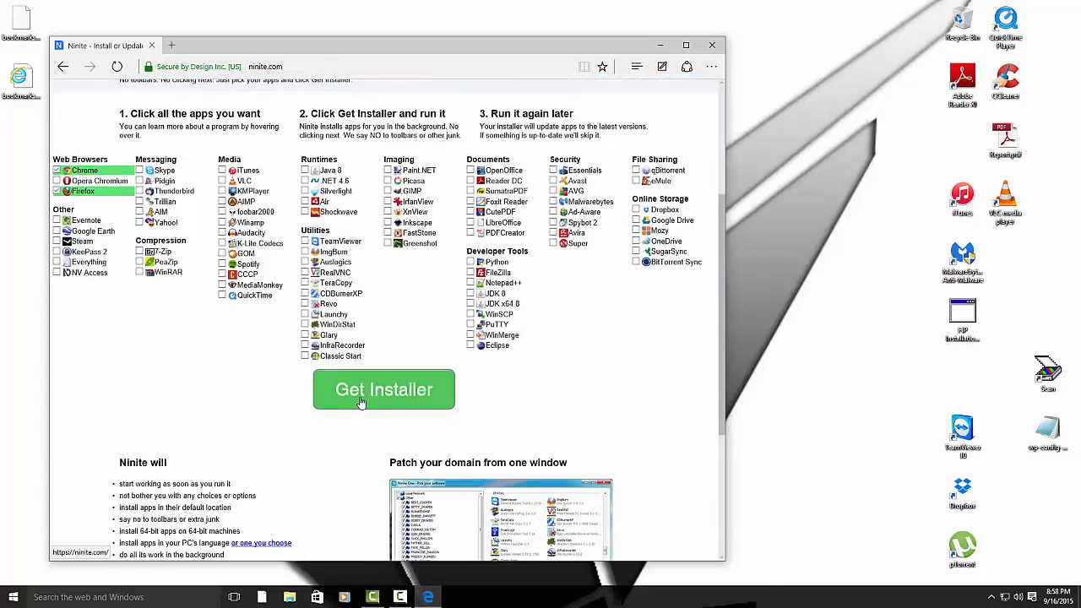
click(383, 388)
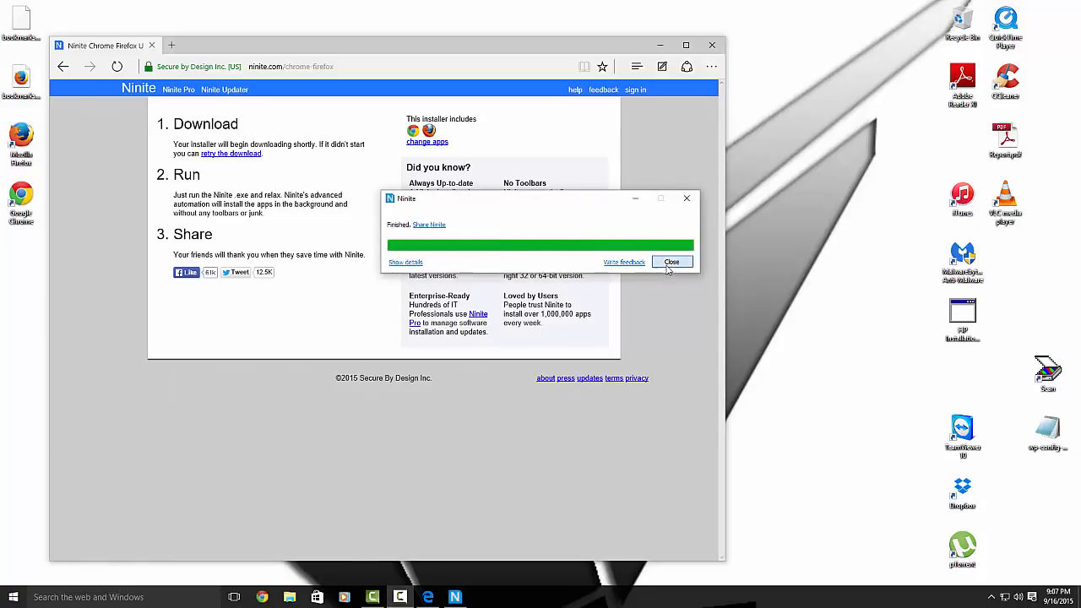
click(672, 260)
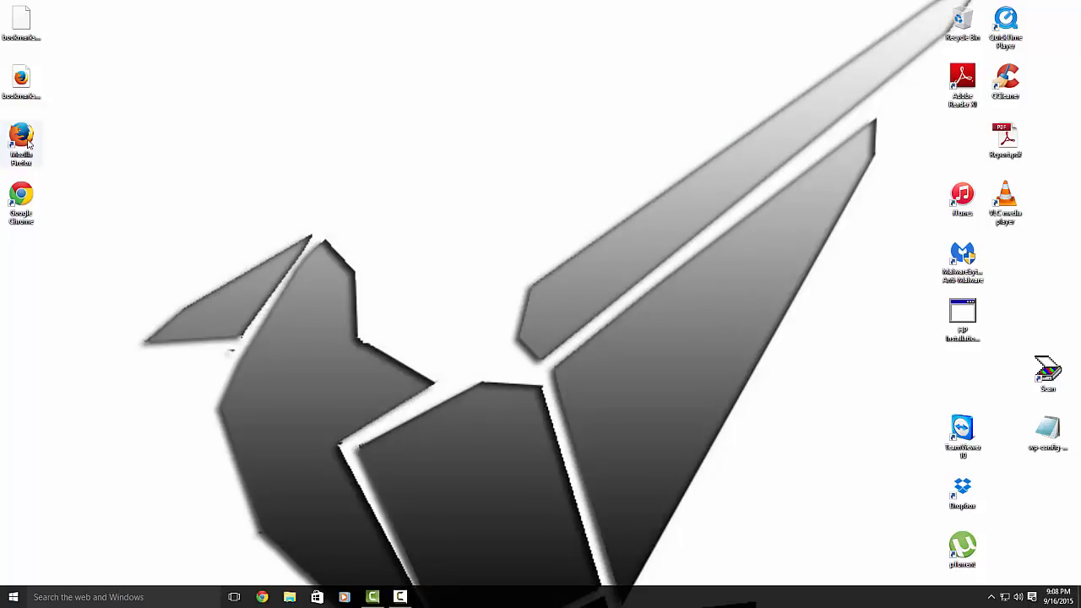
mouse_move(20, 143)
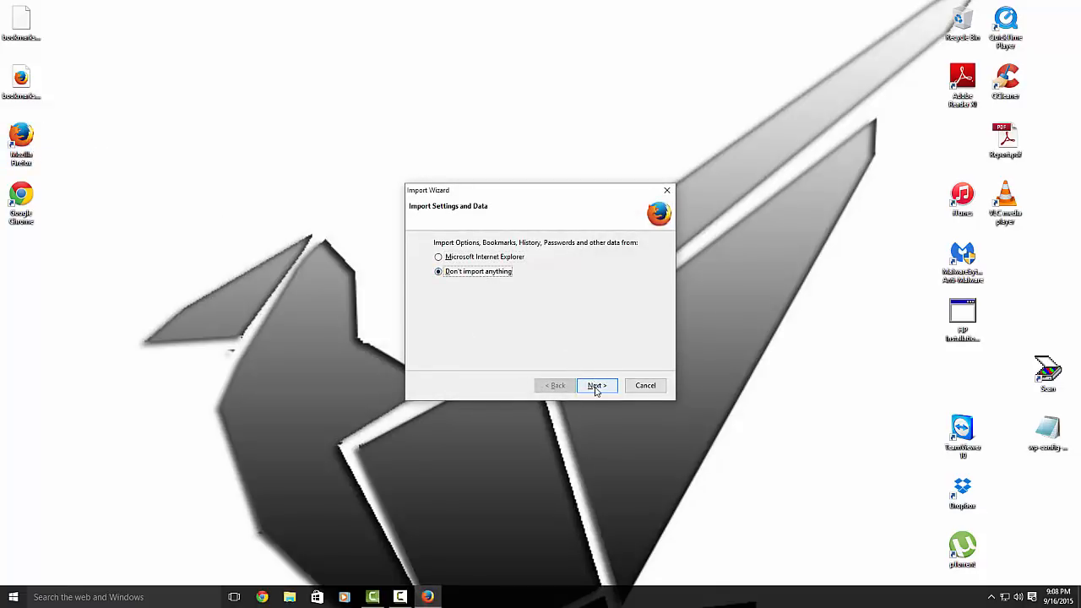
- Finish Firefox's Import Wizard with Don't import anything selected
click(596, 385)
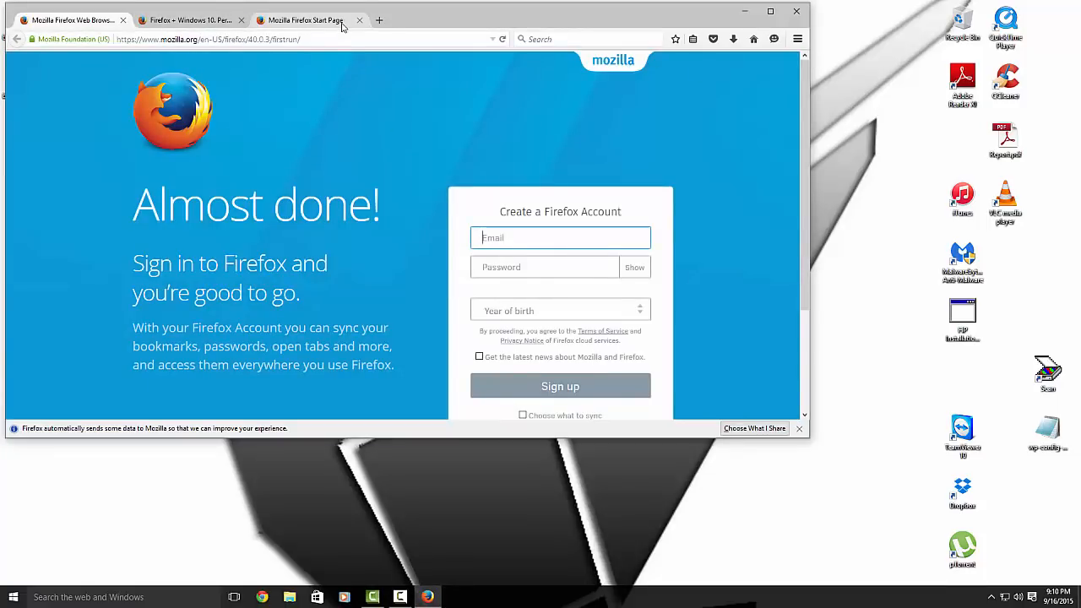
mouse_move(716, 323)
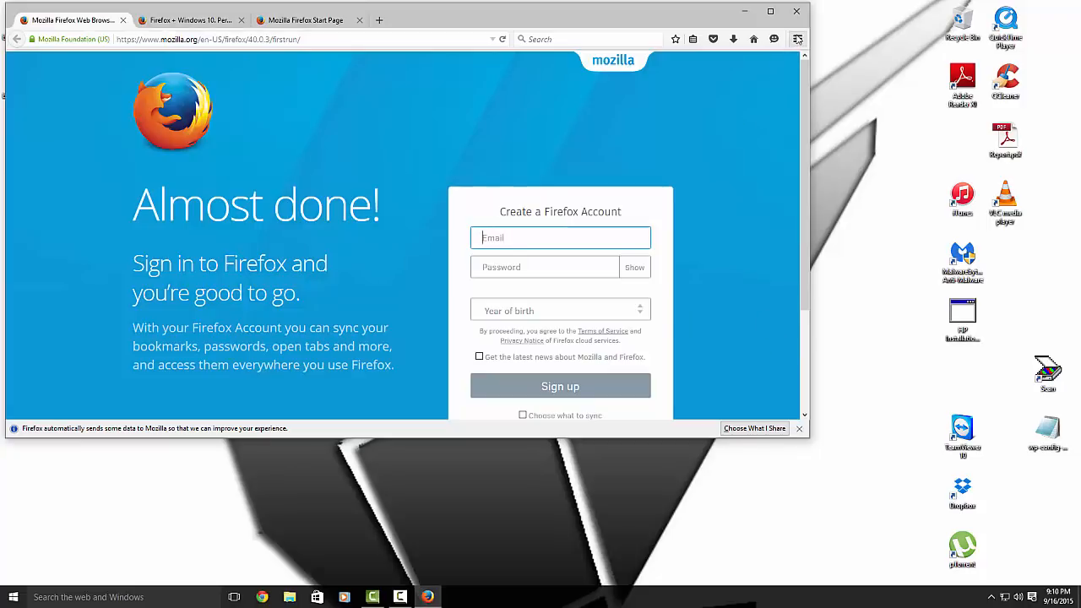
- In the bookmarks Library, choose Import and Backup > Restore from a file
click(797, 39)
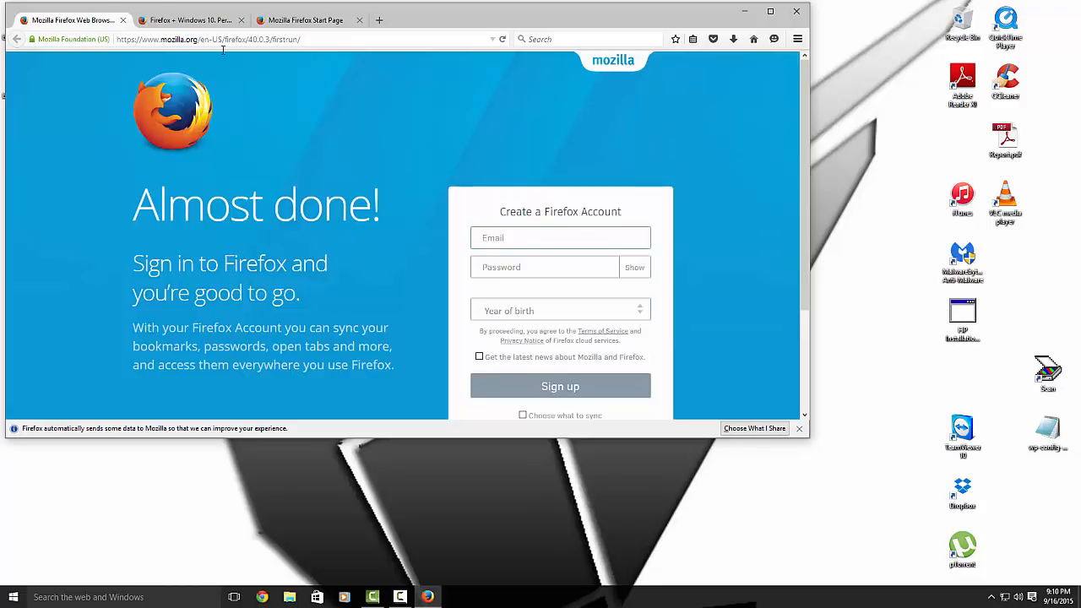
click(108, 7)
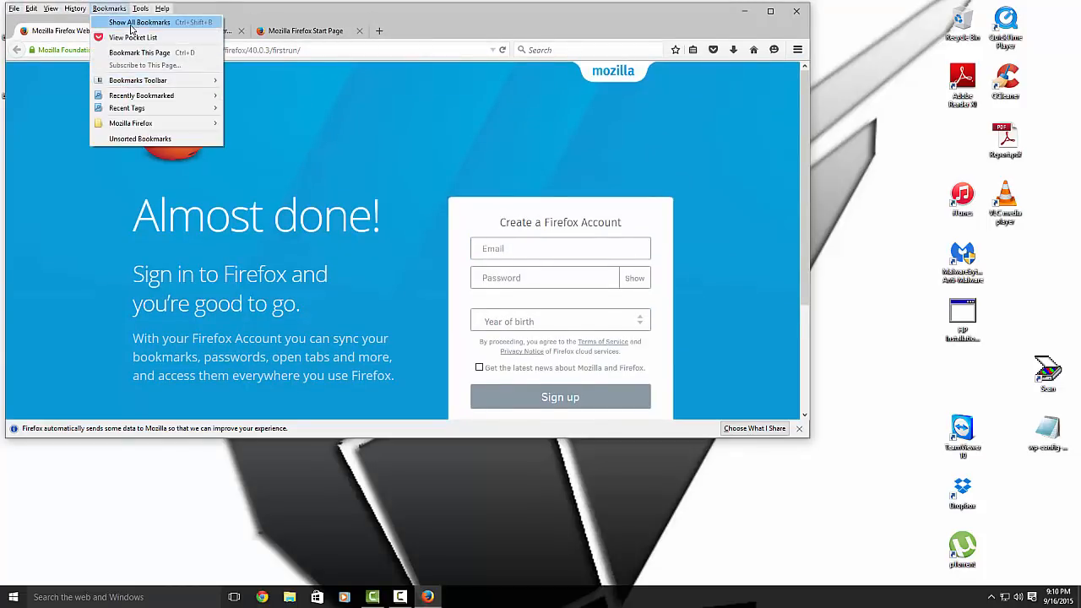
click(138, 22)
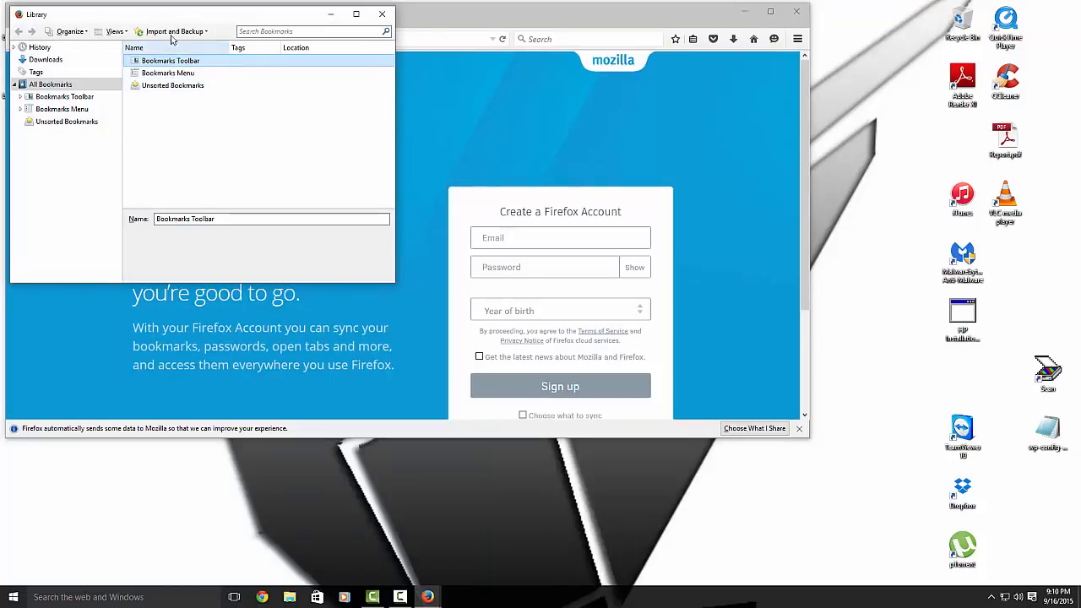
click(172, 31)
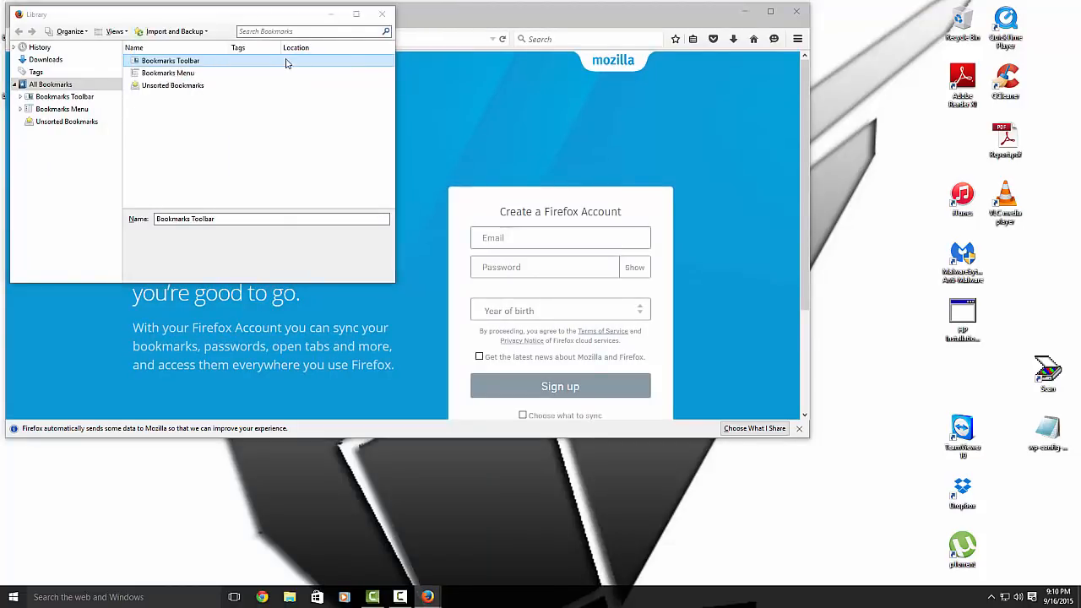
click(176, 31)
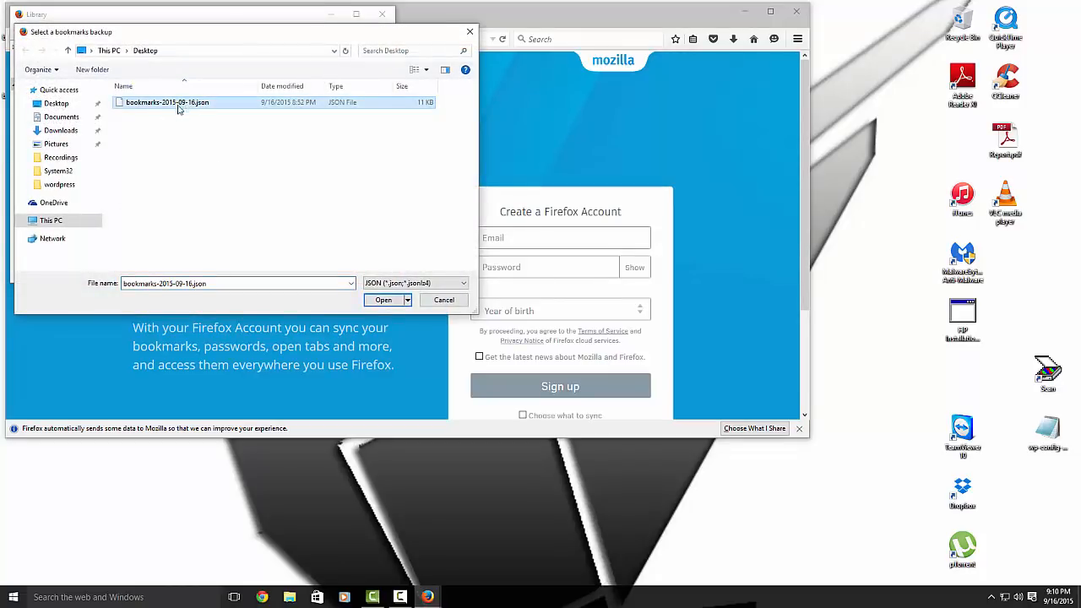
- Restore the Desktop JSON backup, replacing current bookmarks, and close the Library
click(382, 300)
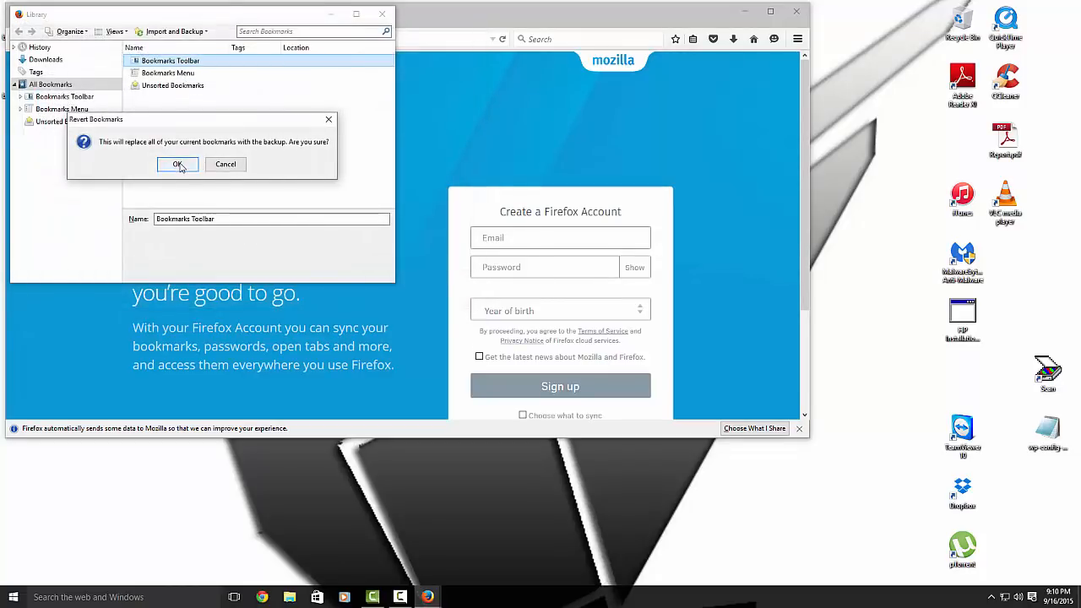
click(177, 164)
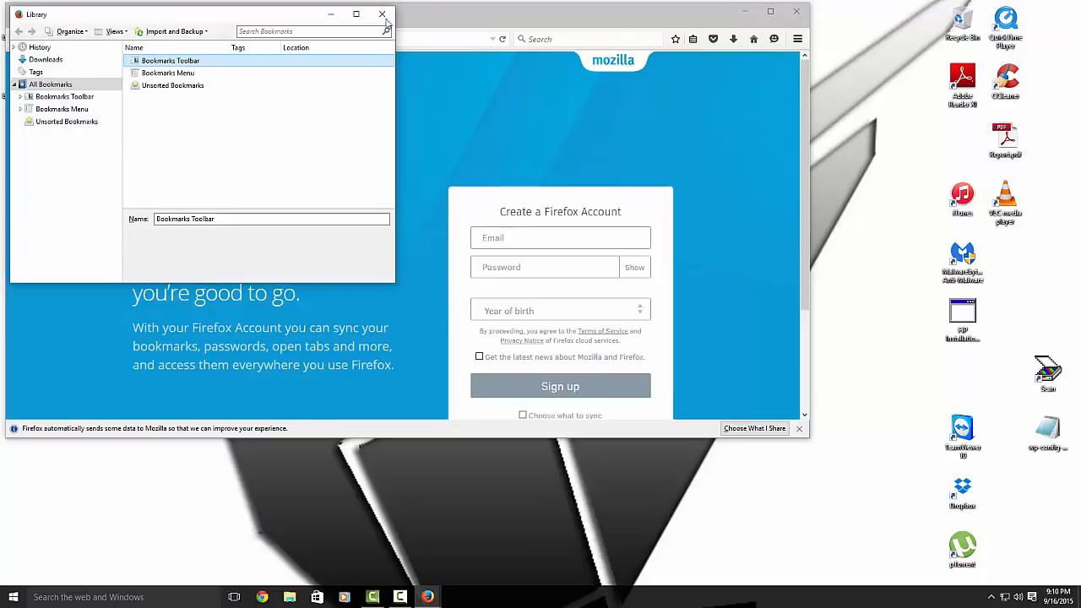
click(381, 14)
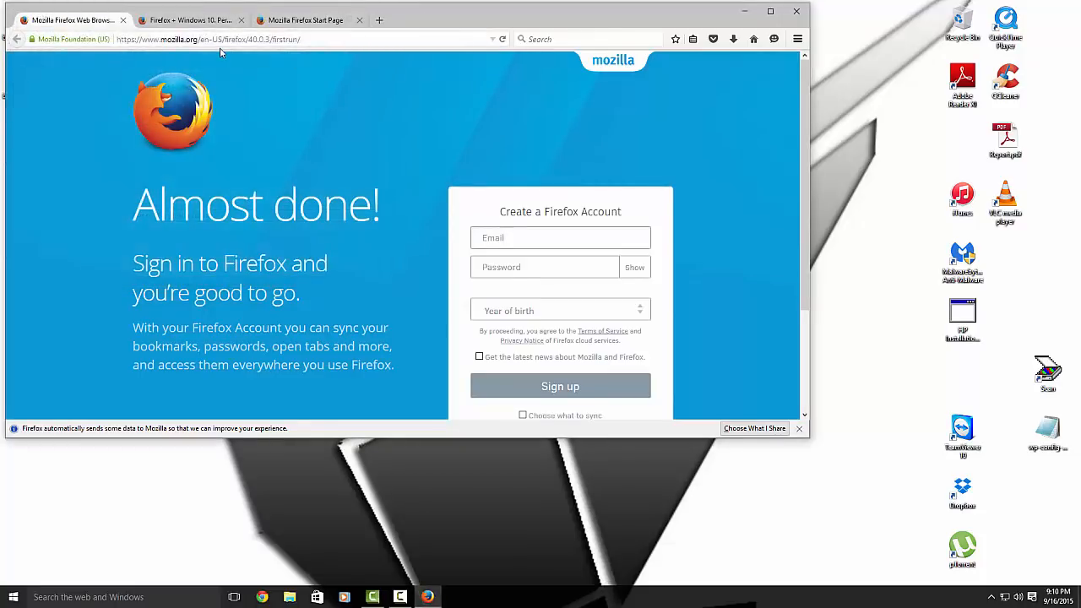
mouse_move(145, 57)
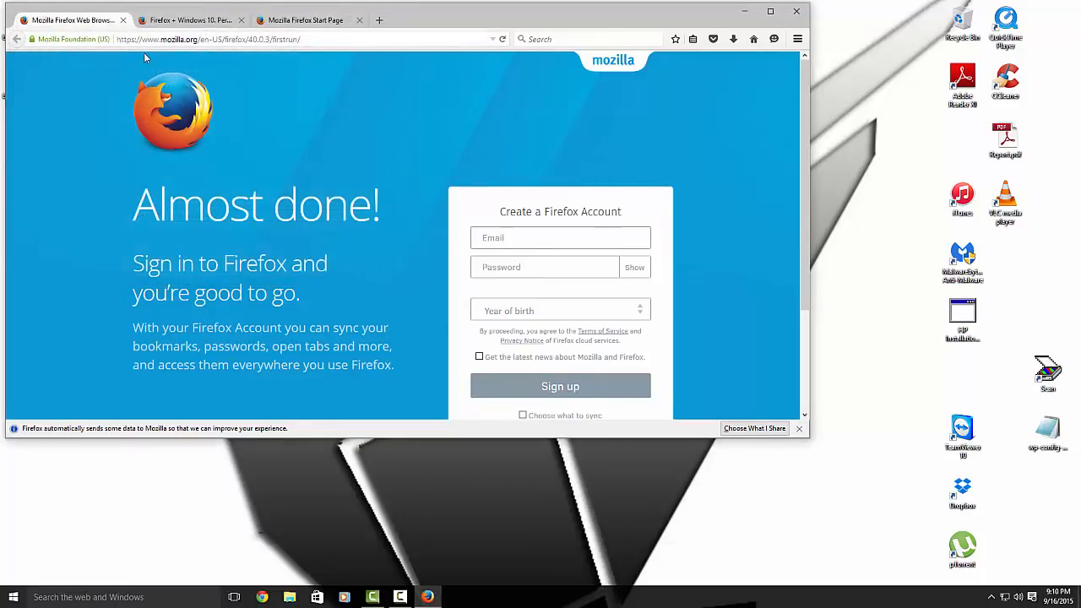
- Verify the restored bookmark folders and show the Bookmarks Toolbar via View > Toolbars
click(108, 8)
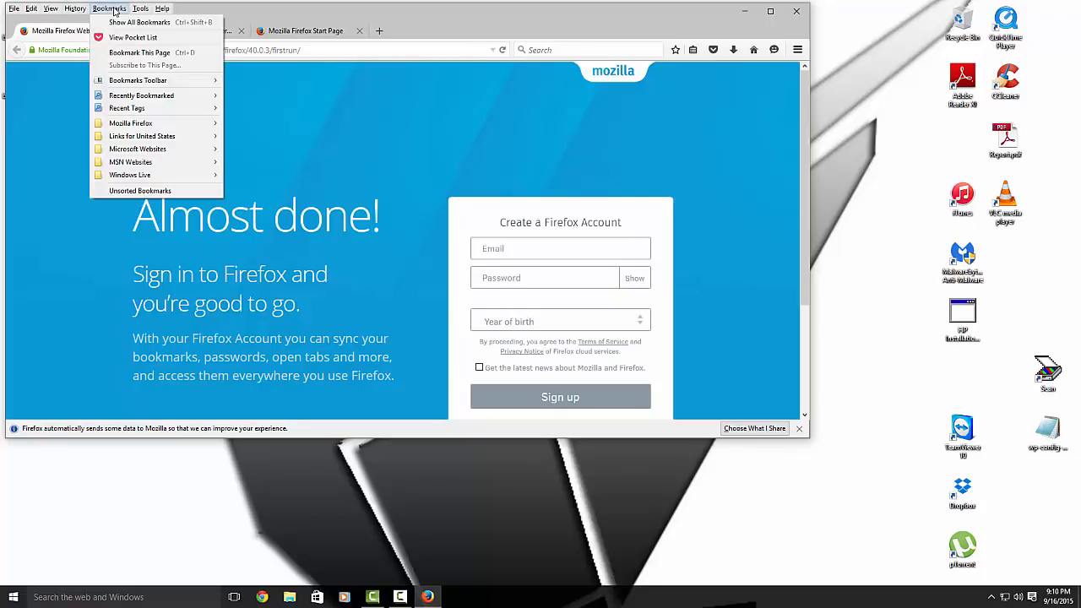
click(51, 9)
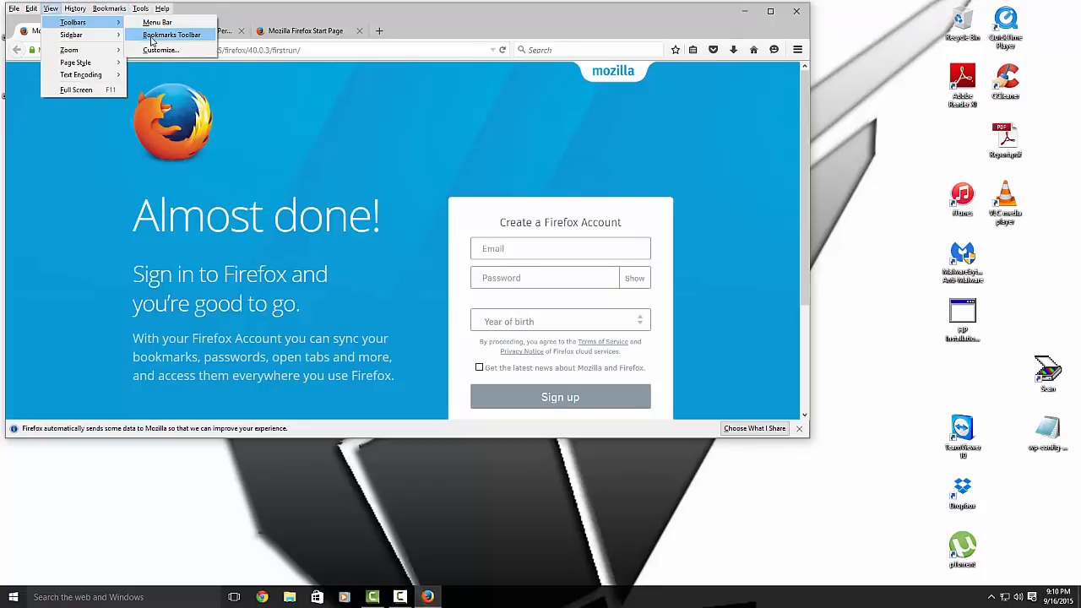
click(172, 34)
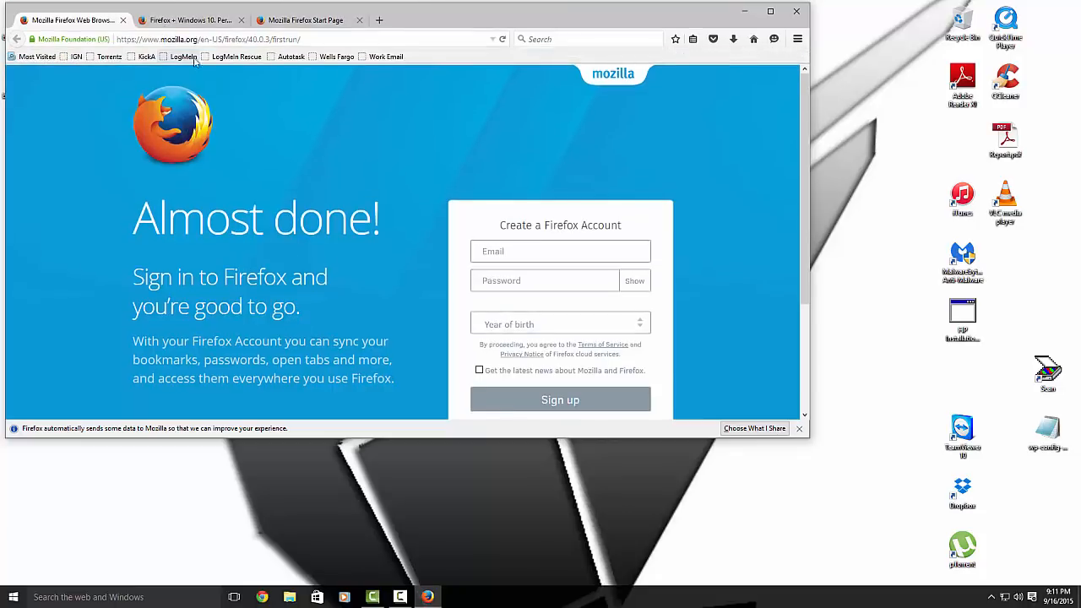
mouse_move(385, 57)
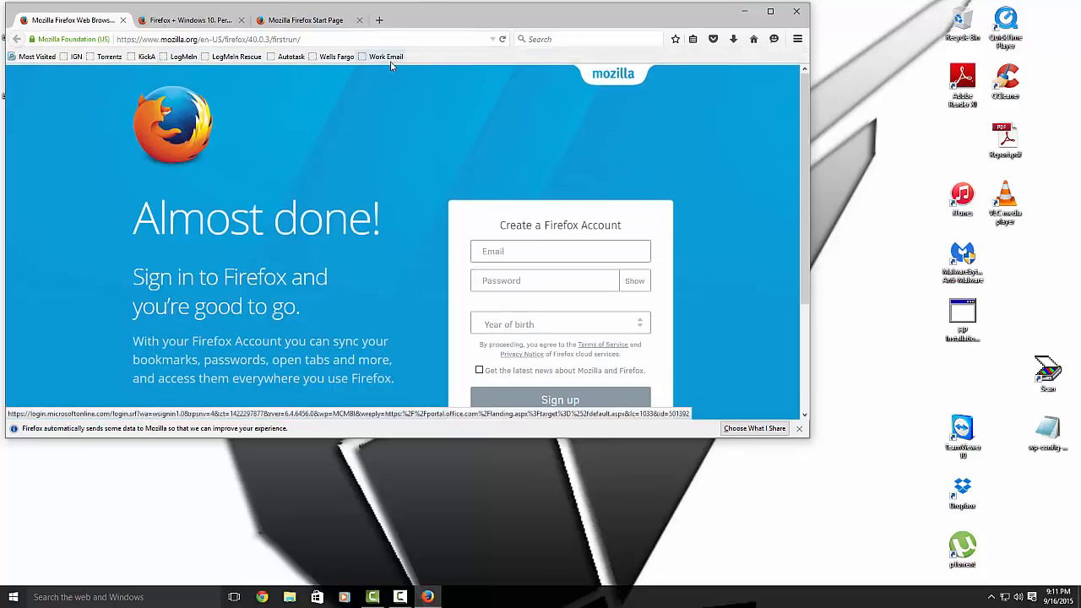
click(797, 39)
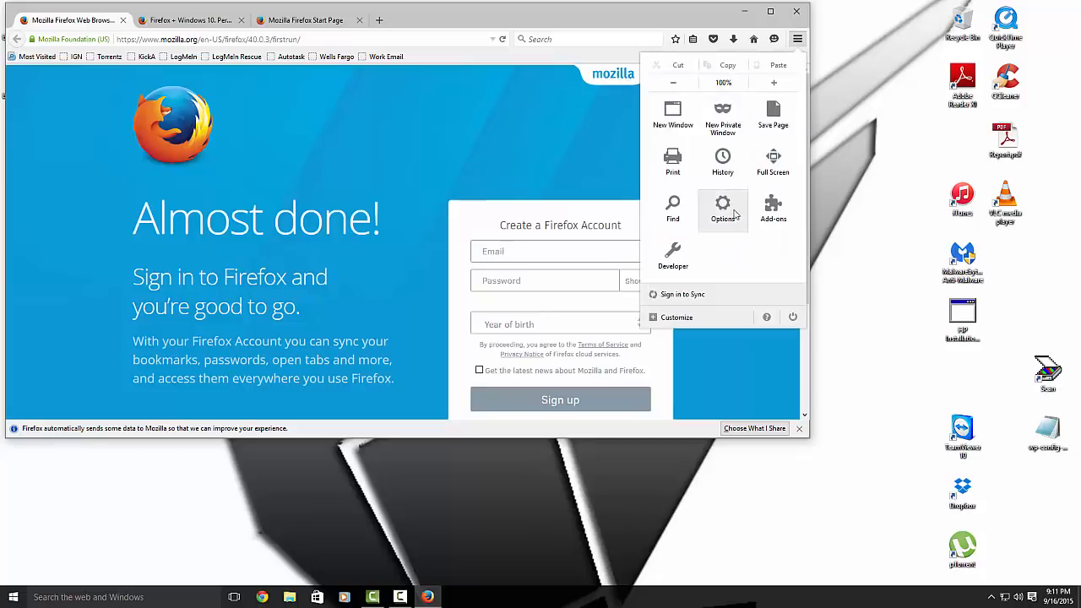
click(723, 209)
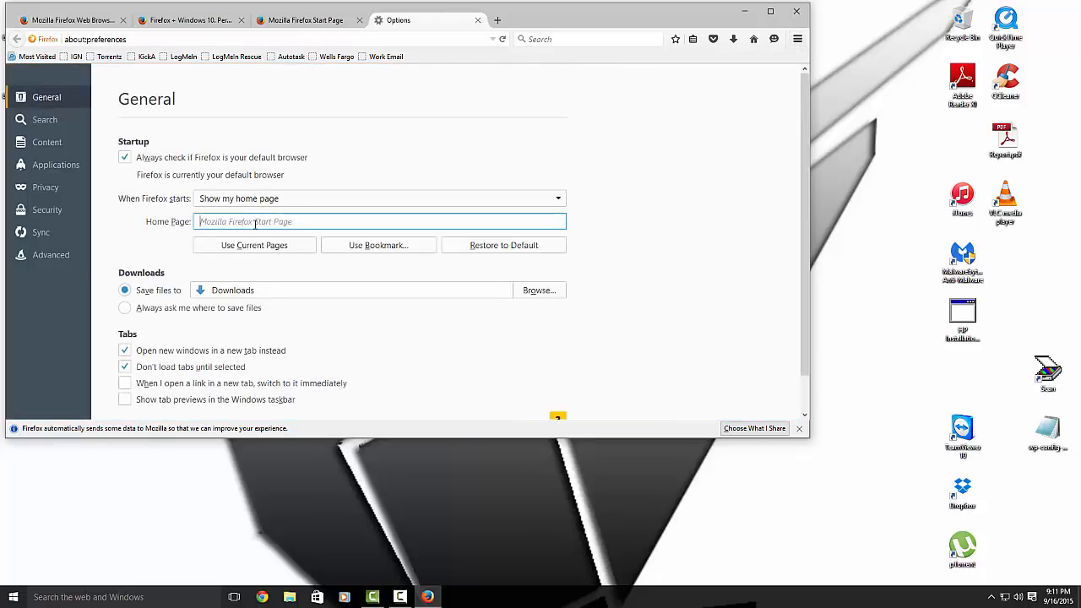
text(www.google.com)
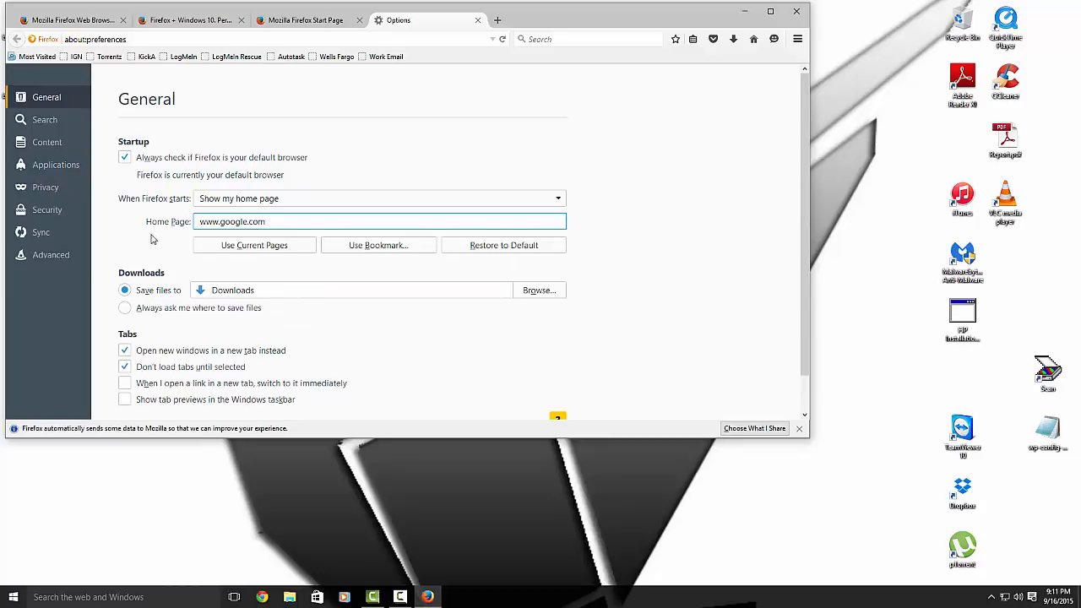
mouse_move(193, 149)
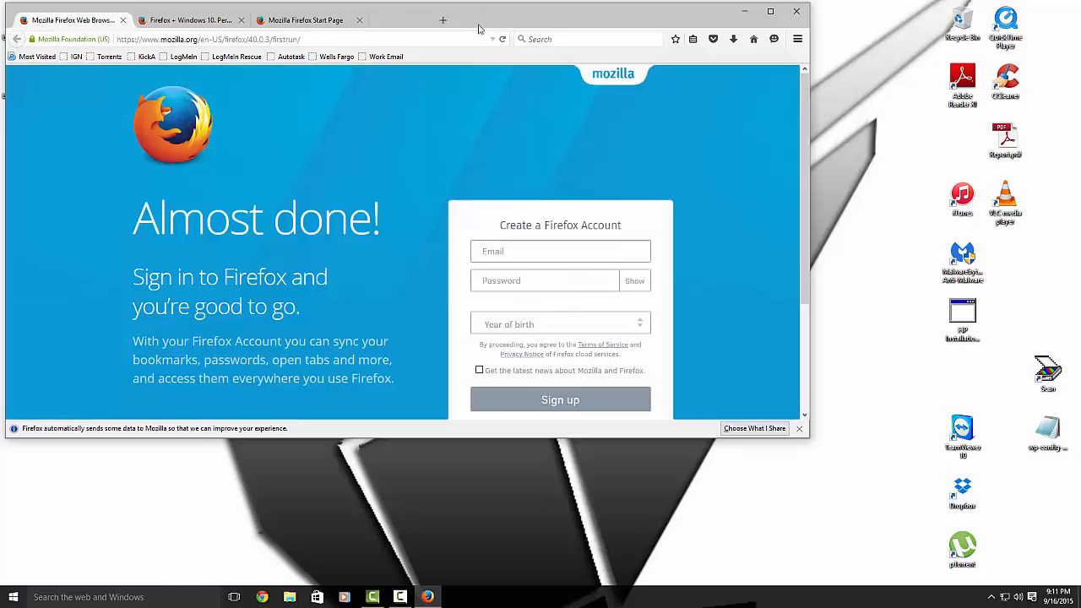
mouse_move(407, 51)
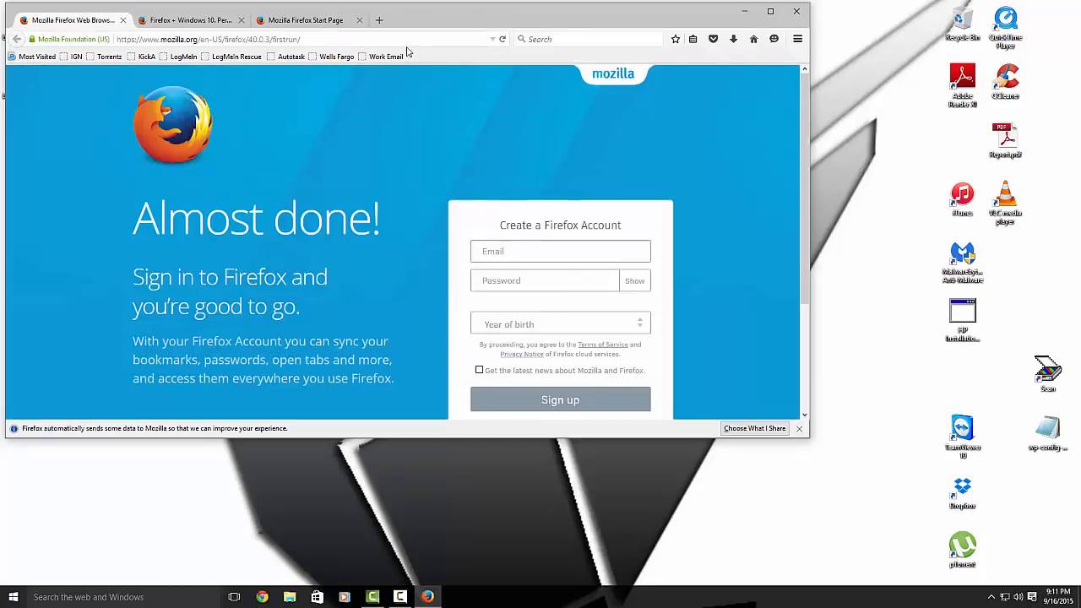
- Close Firefox with all tabs and delete the Google Chrome desktop shortcut
click(794, 10)
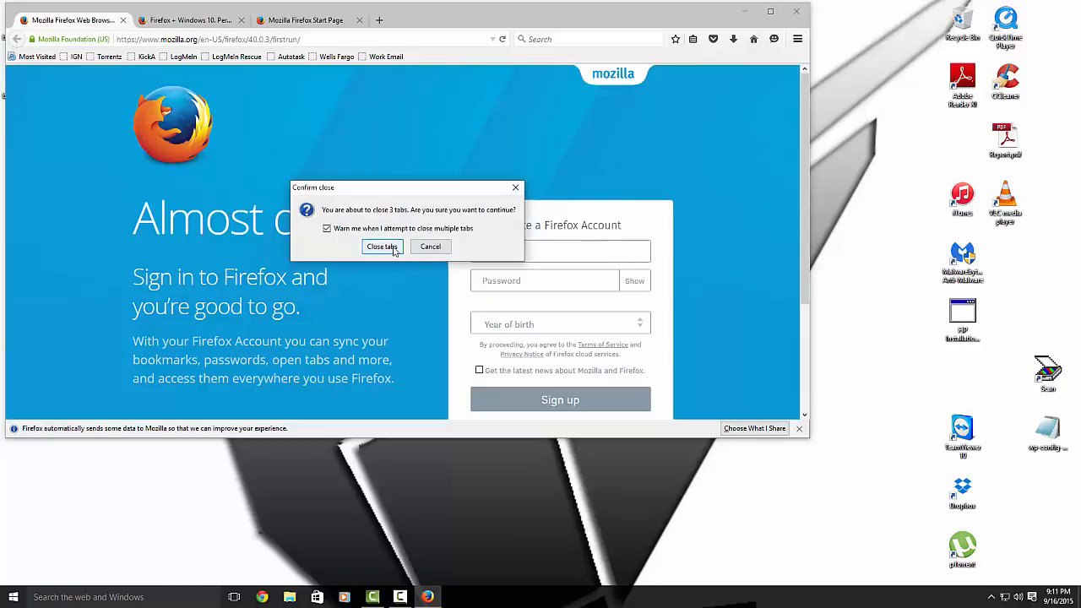
click(382, 247)
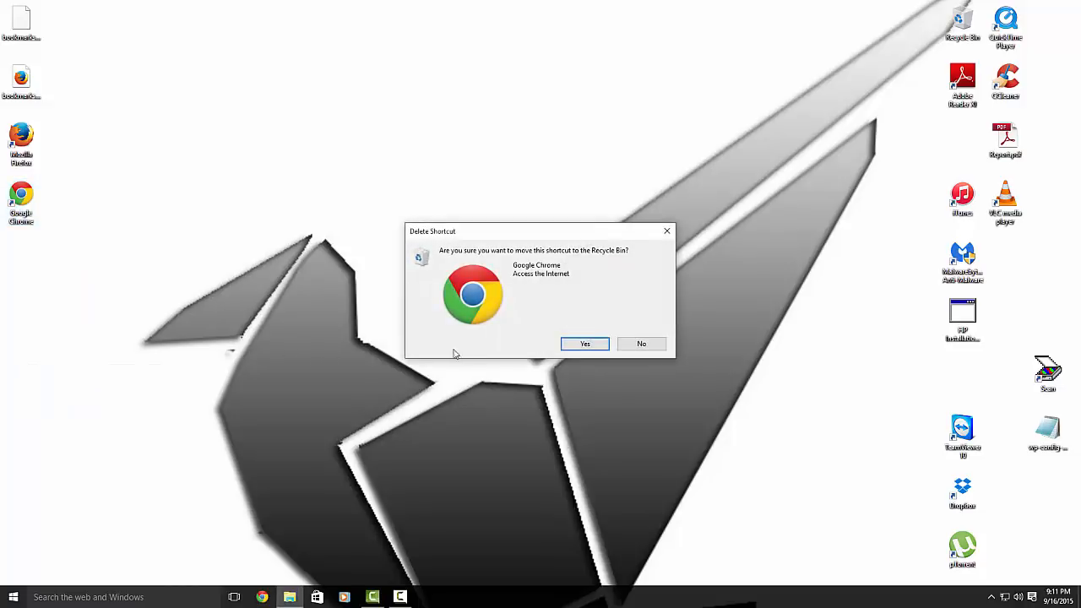
click(584, 345)
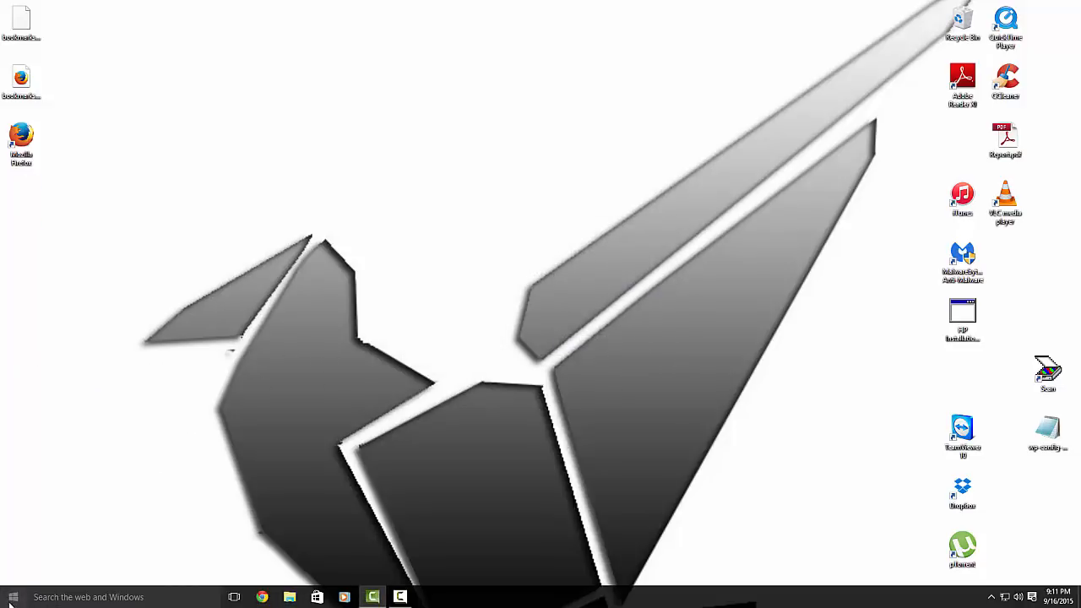
- Open File Explorer from the Start button's system shortcuts menu
right_click(262, 597)
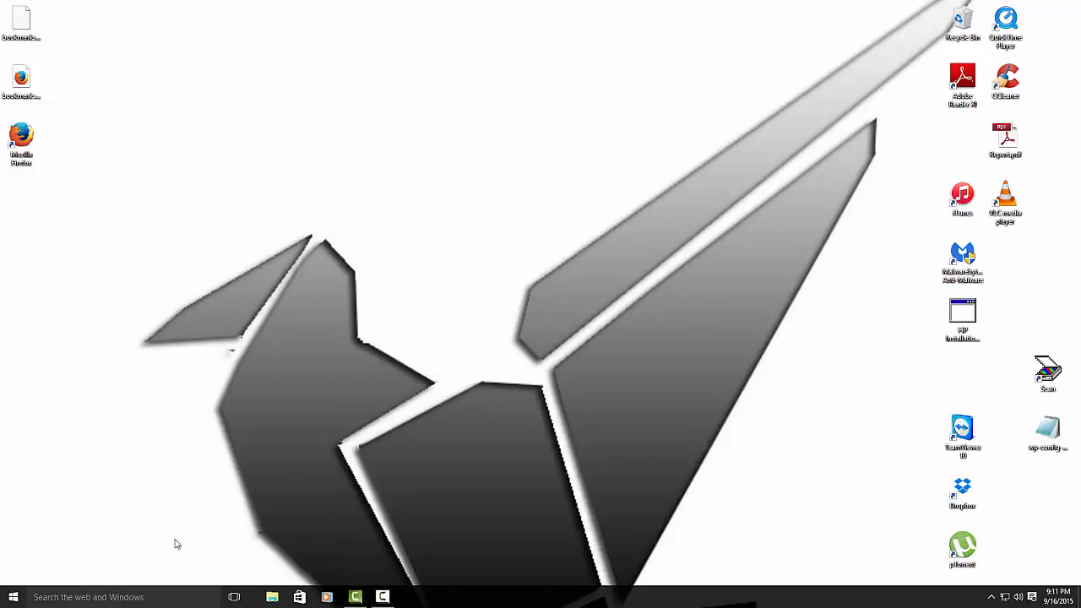
click(234, 598)
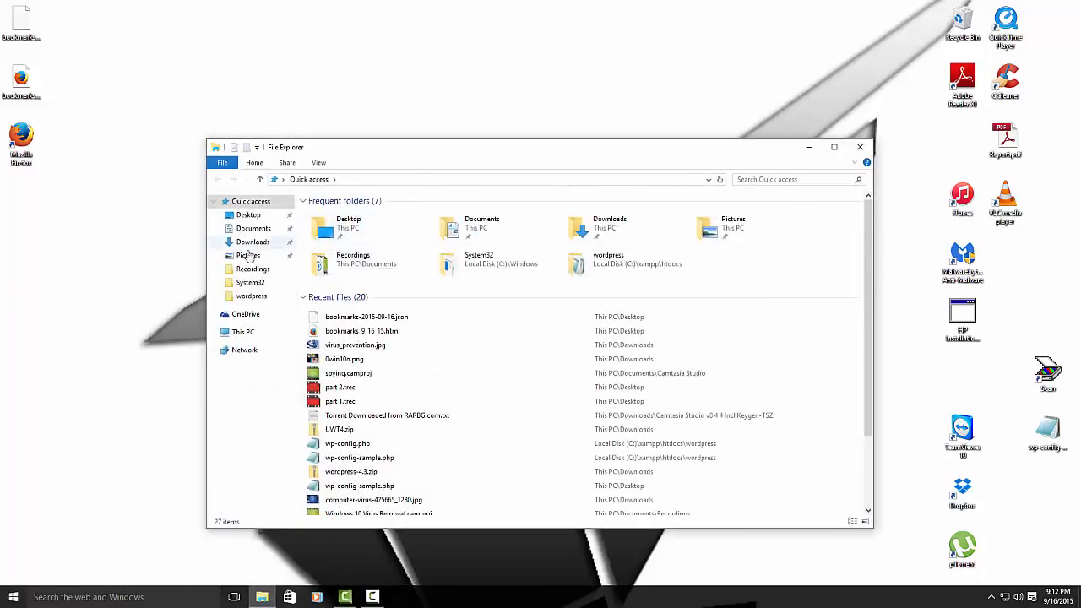
- Browse This PC > Local Disk (C:) > Program Files (x86) > Google toward Chrome's folder
click(243, 331)
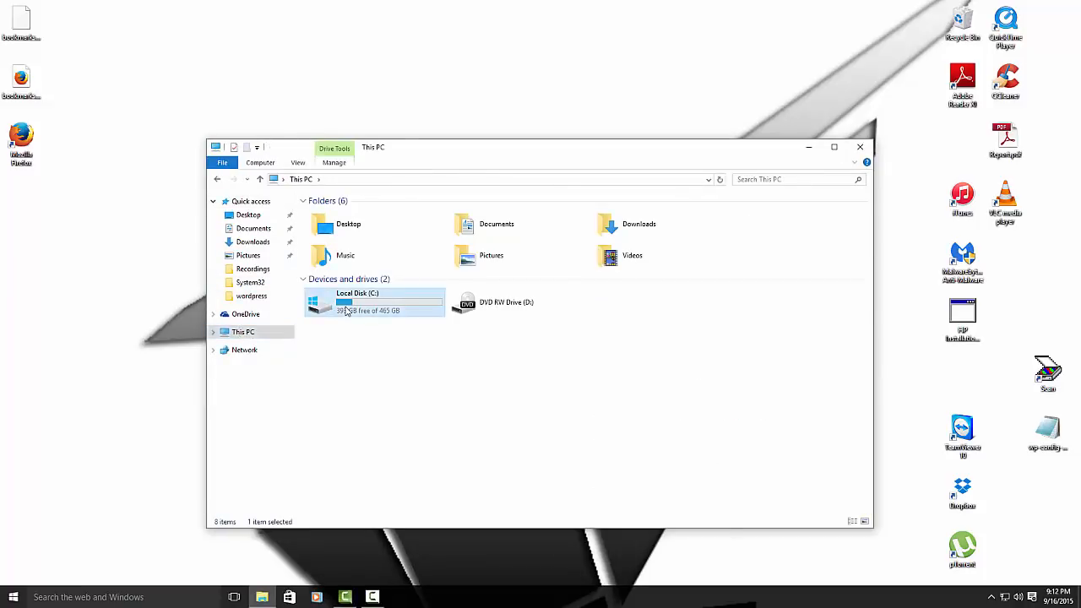
double_click(357, 301)
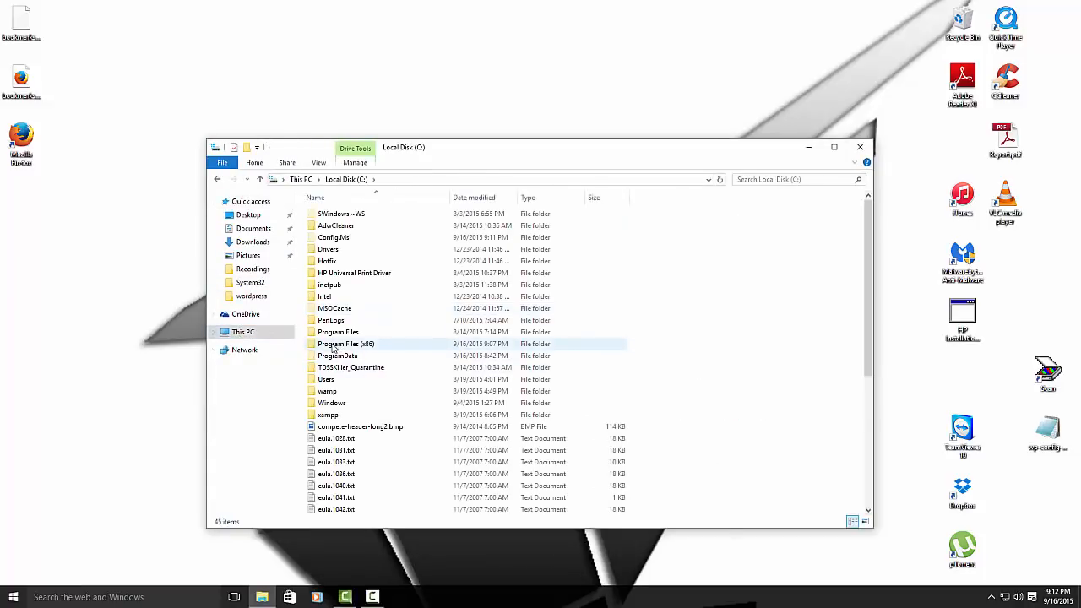
click(346, 345)
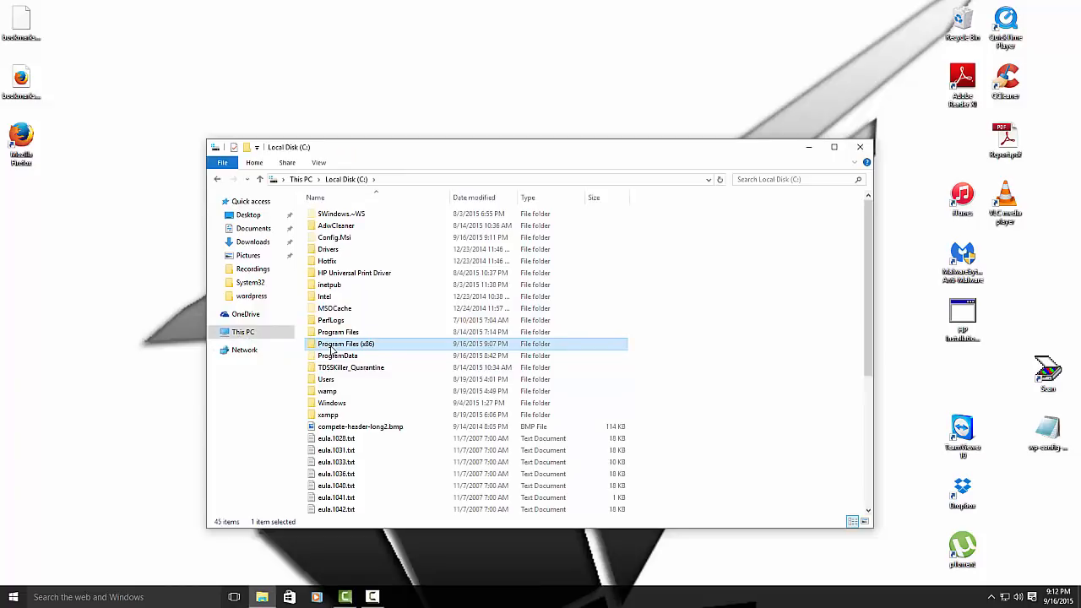
double_click(344, 344)
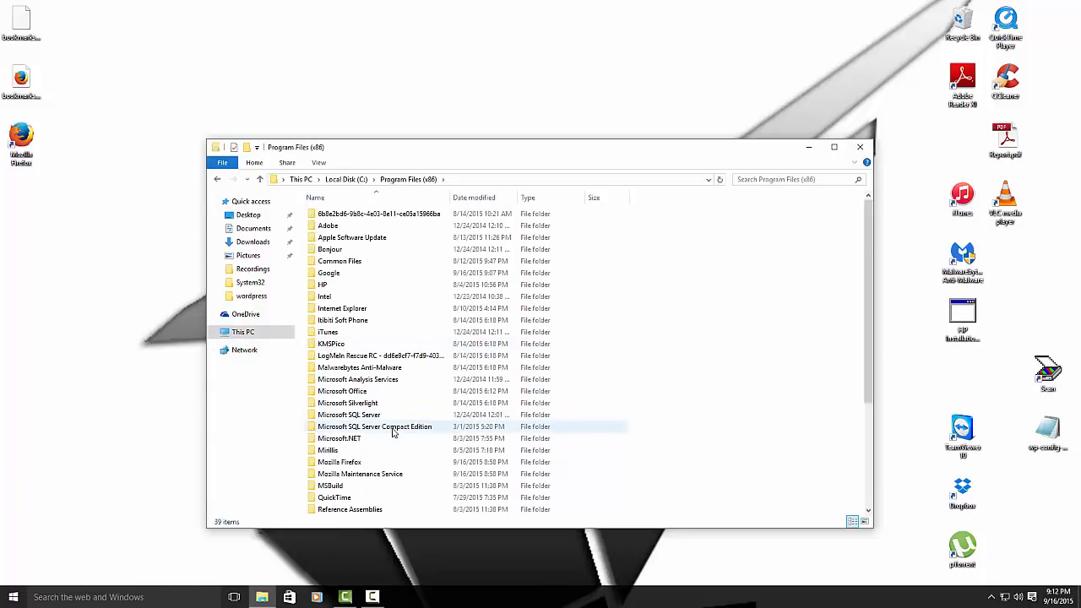
click(328, 273)
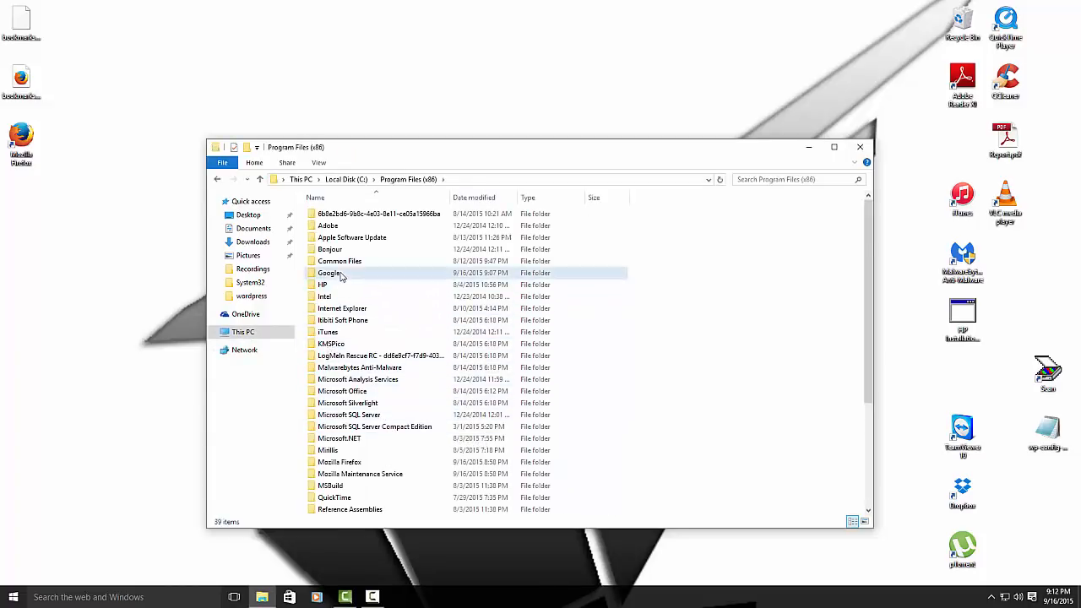
double_click(331, 273)
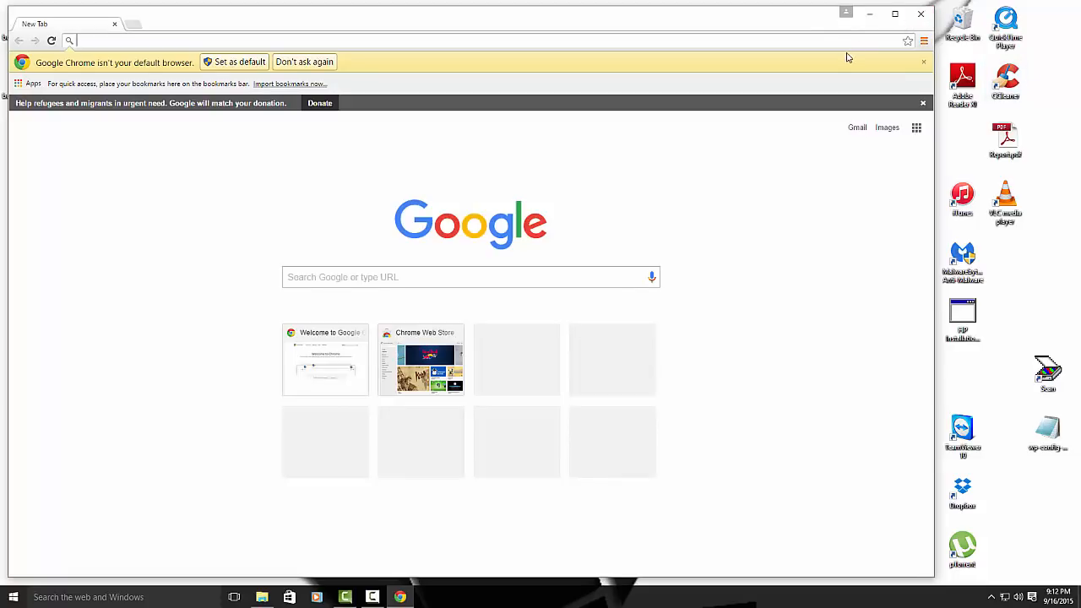
mouse_move(831, 61)
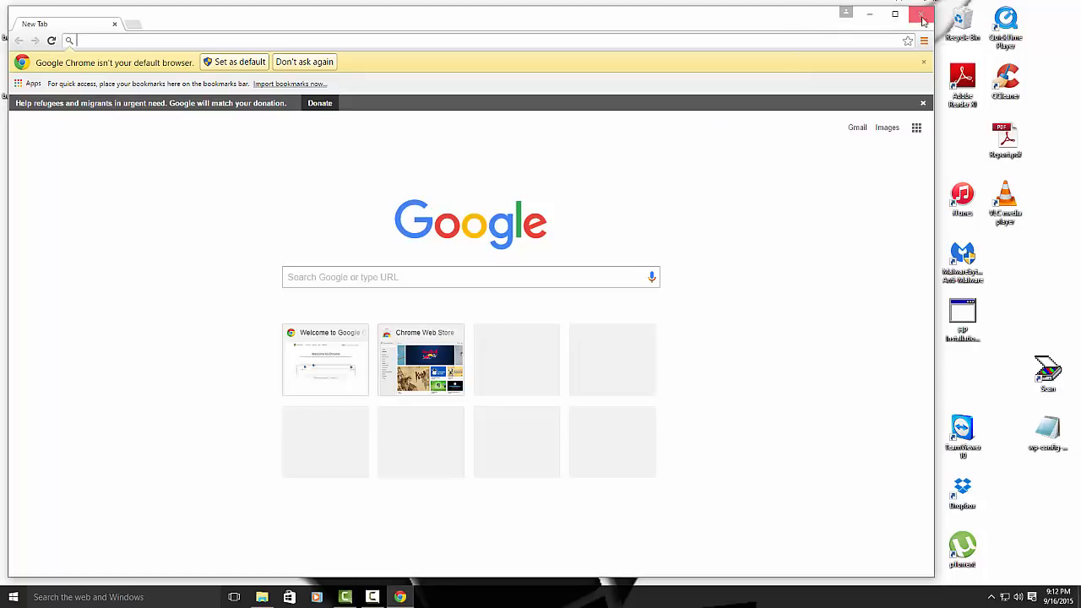
- Send chrome.exe to the desktop as a shortcut, pin it to the taskbar, and close Explorer
right_click(334, 226)
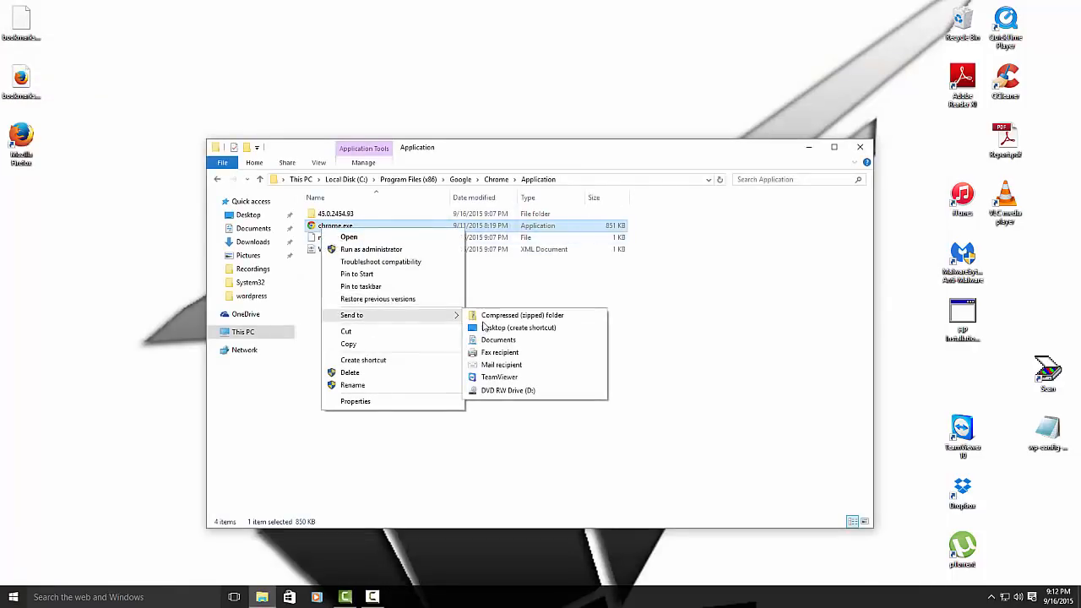
click(519, 327)
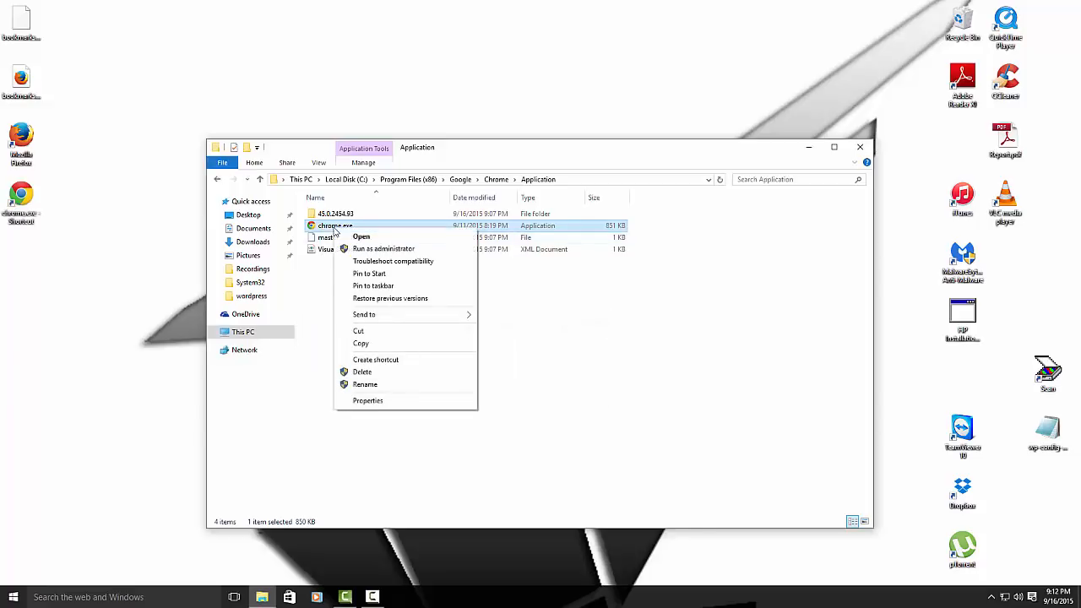
mouse_move(372, 285)
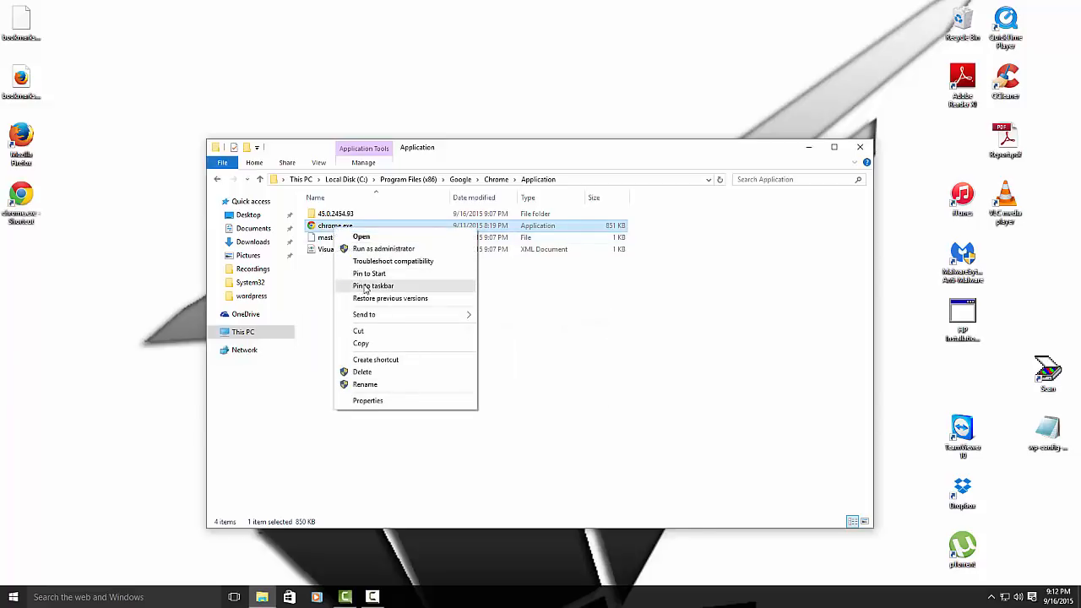
click(375, 285)
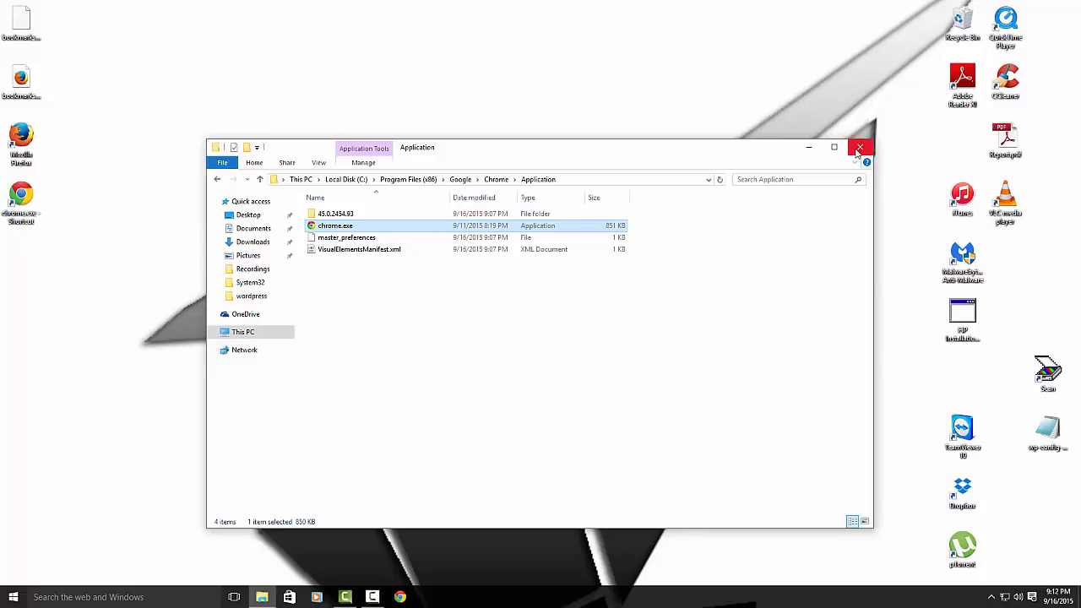
click(860, 147)
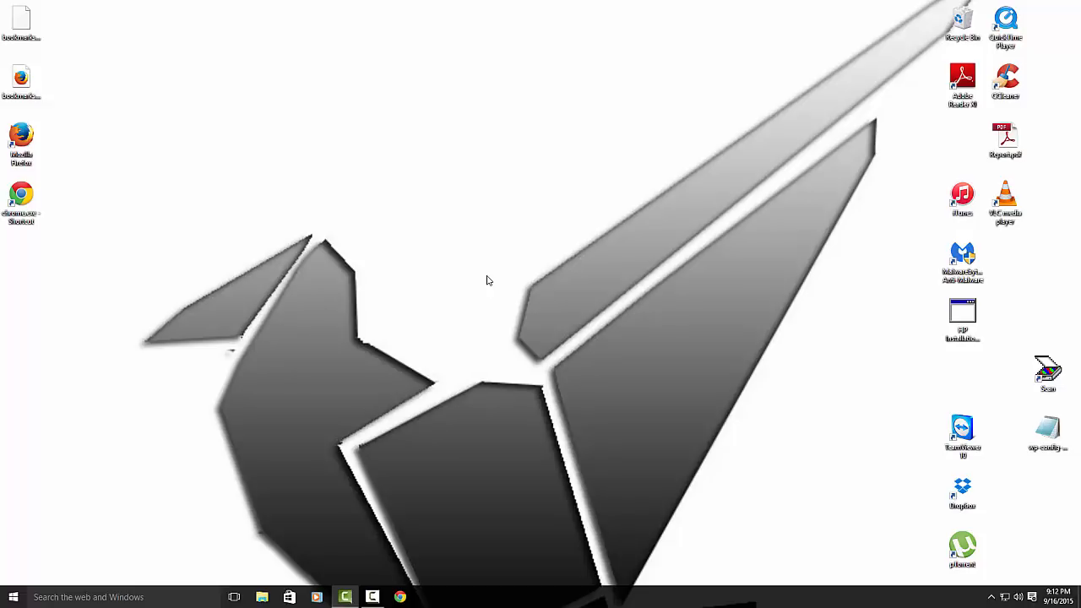
mouse_move(439, 319)
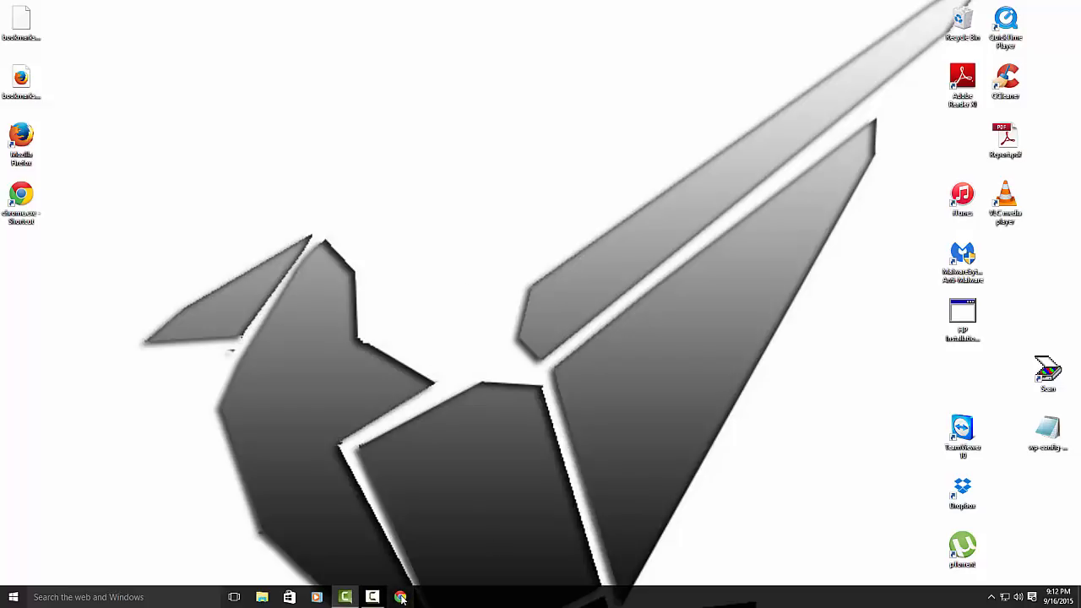
- Launch Chrome, load google.com and search for 'malwarebytes'
click(400, 598)
text(m)
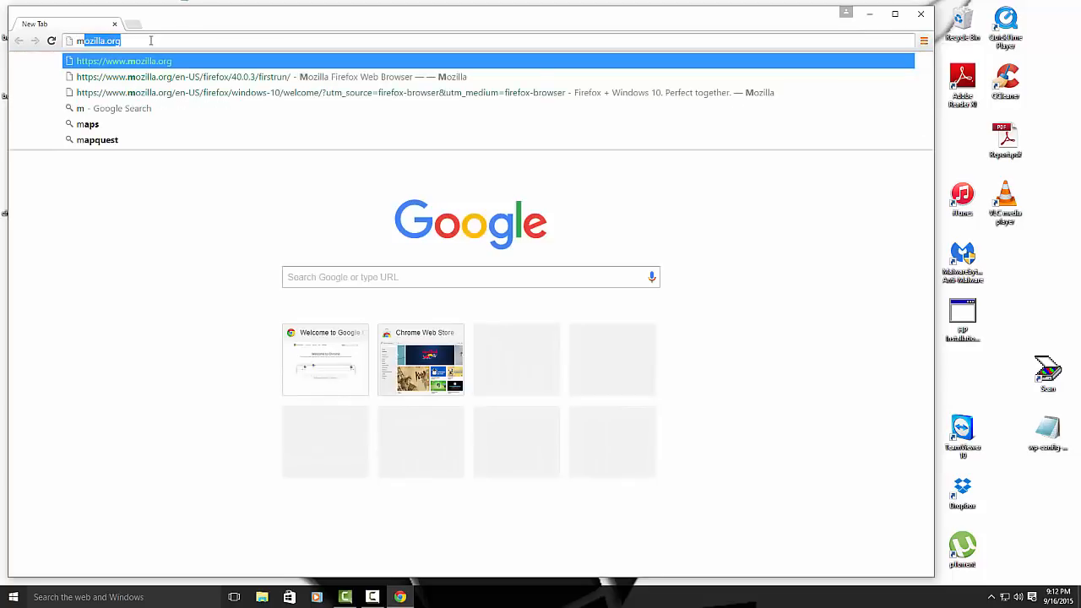
text(a)
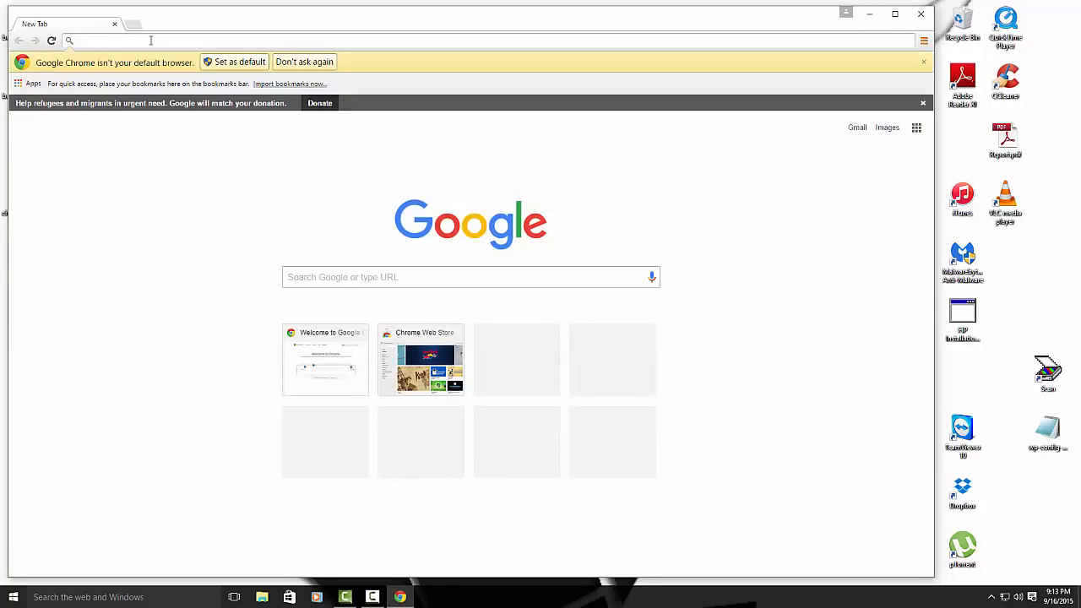
text(google)
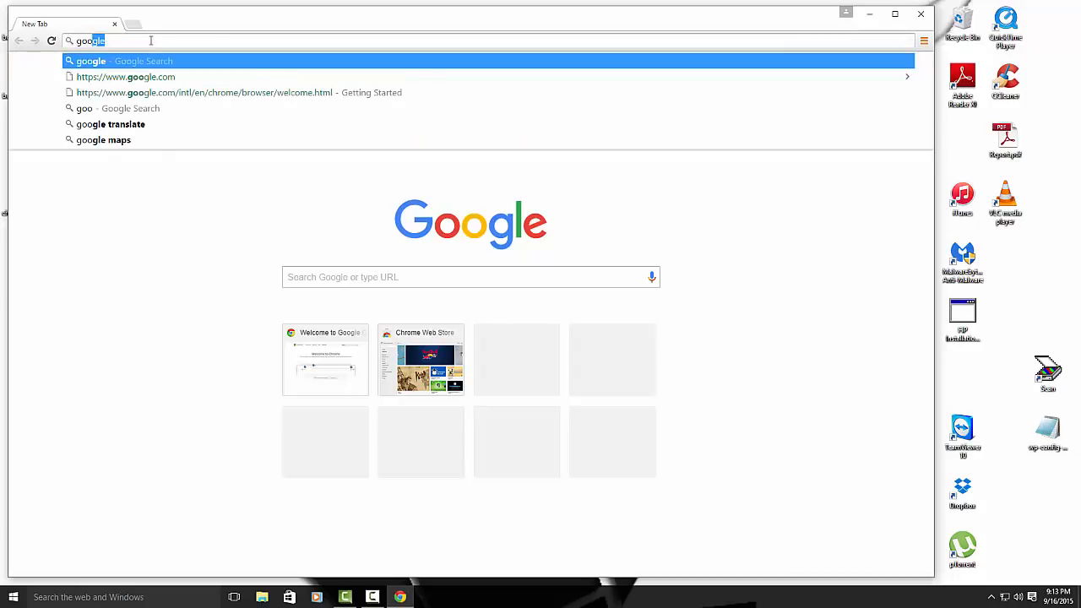
text(.)
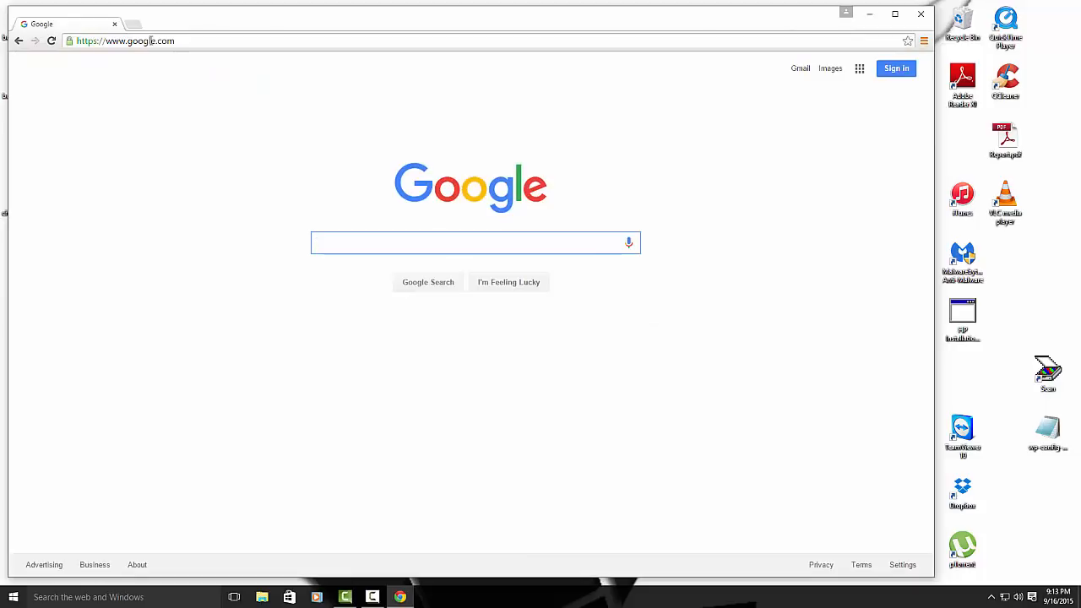
text(malwarebytes)
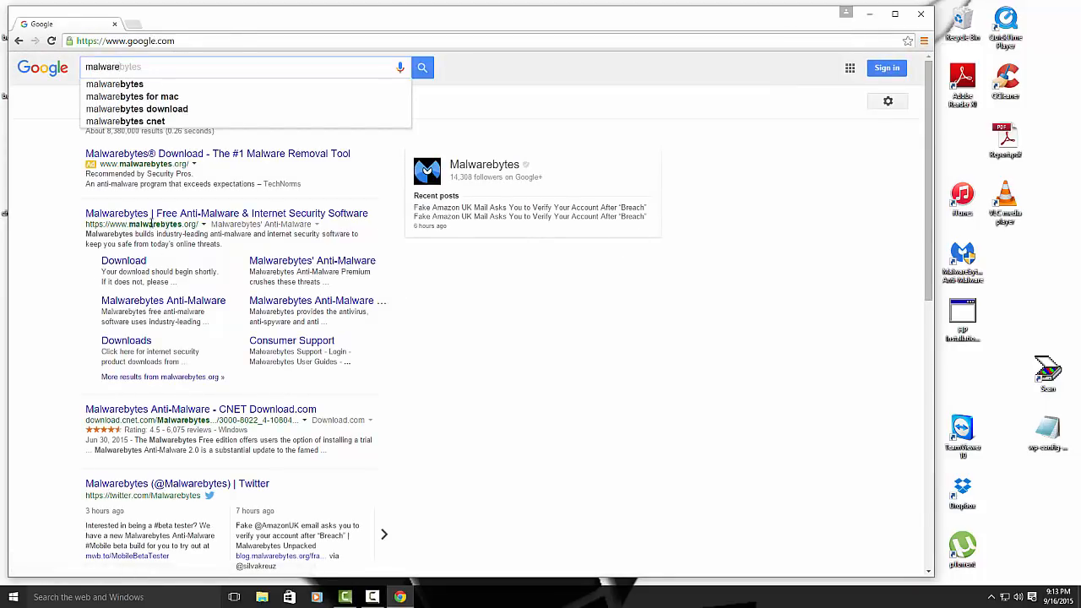
- Open the official Malwarebytes result and highlight the 24.95 price text
click(218, 152)
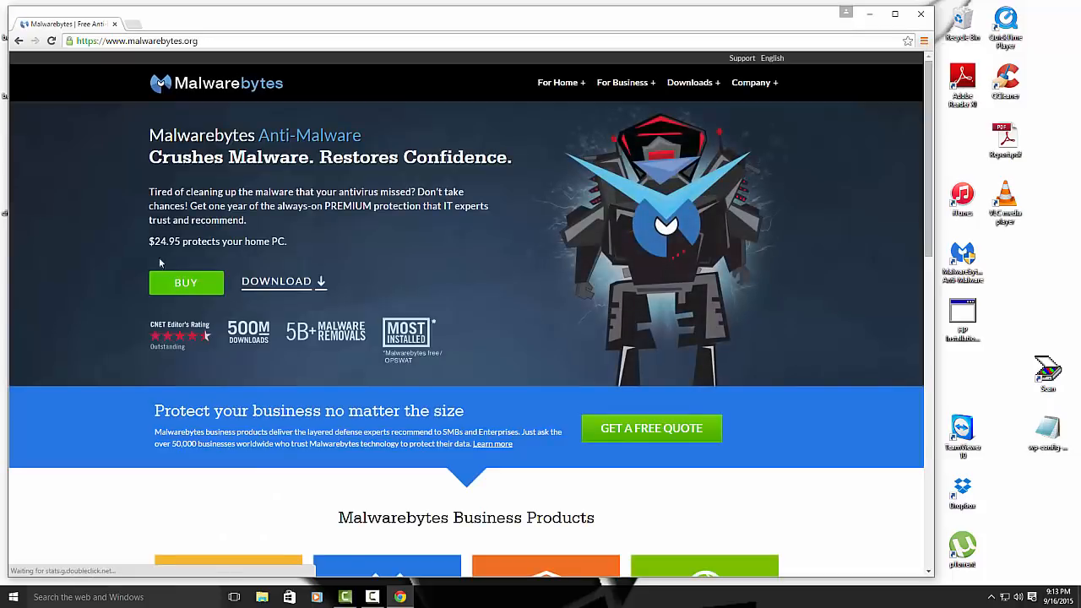
double_click(164, 240)
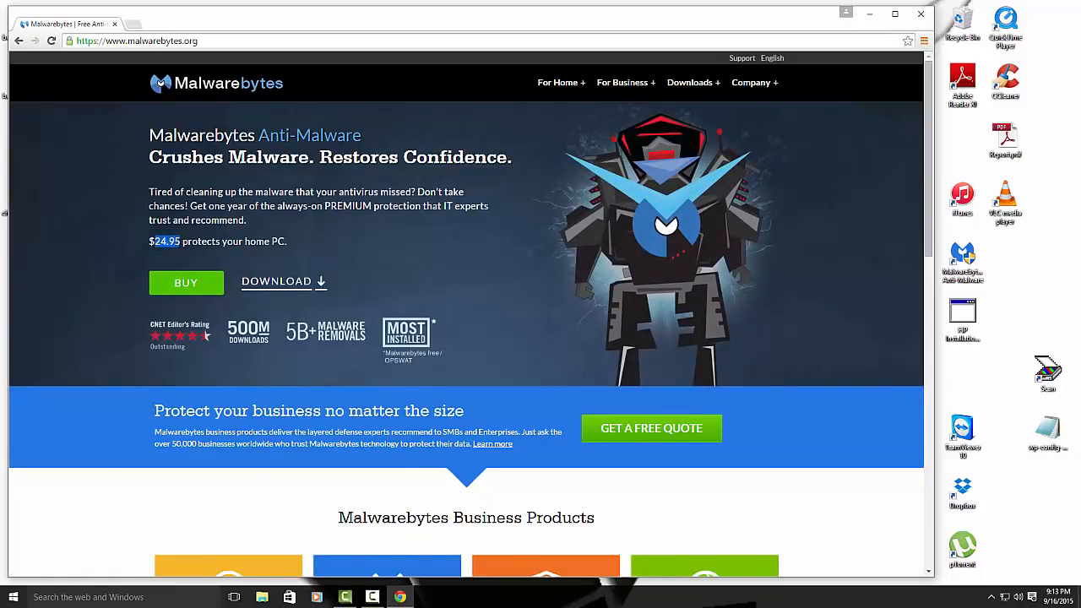
mouse_move(161, 254)
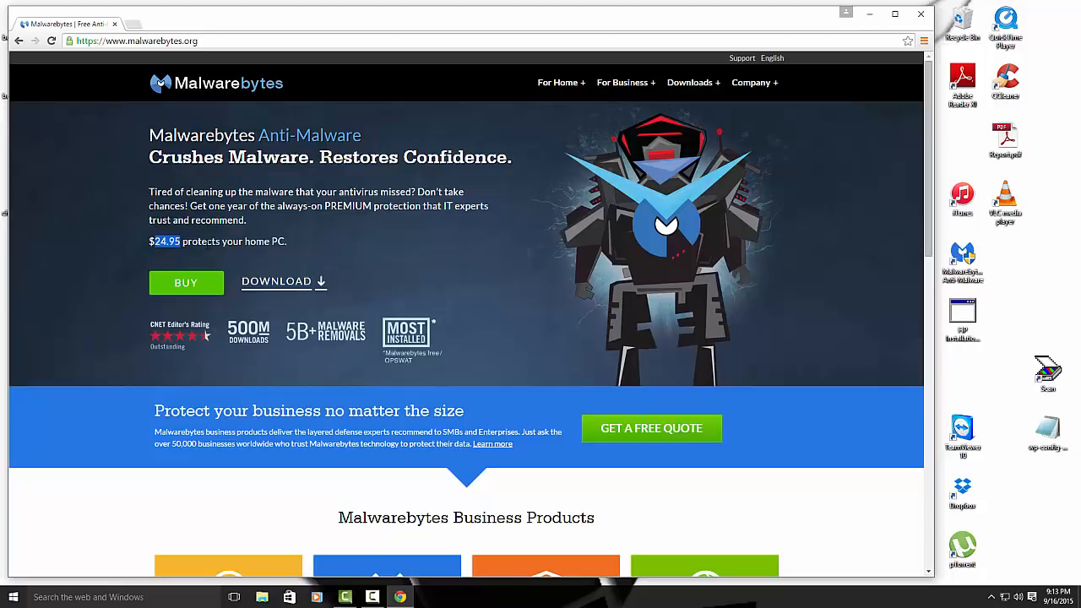
mouse_move(172, 277)
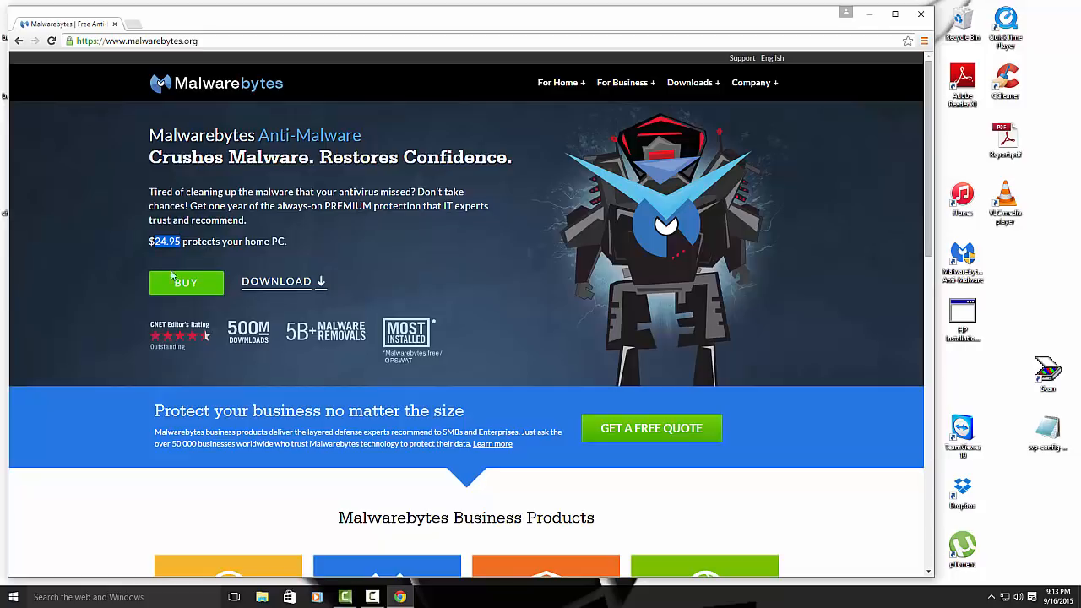
mouse_move(218, 270)
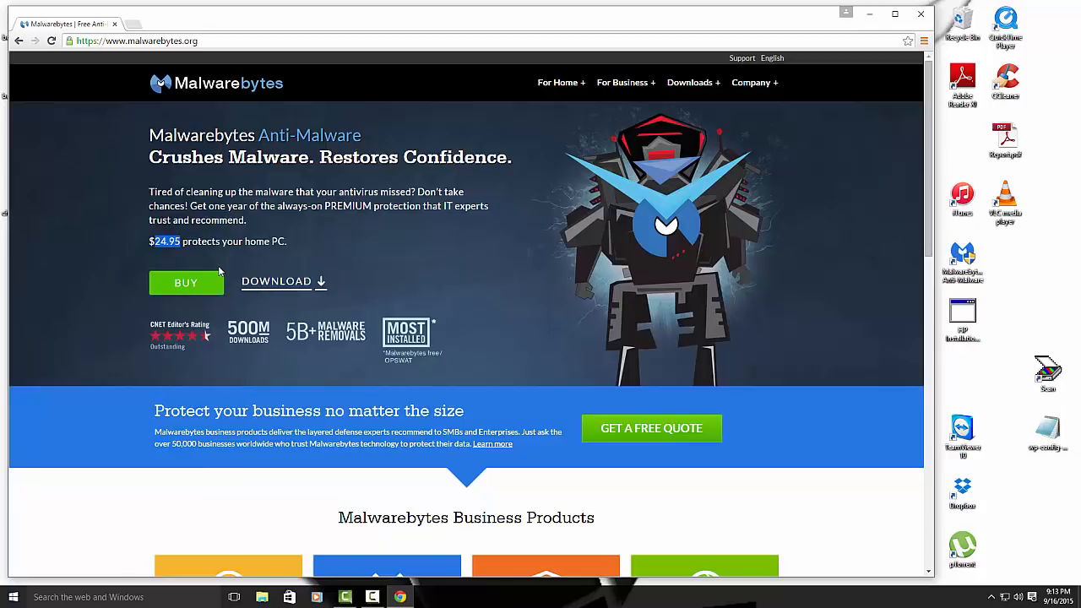